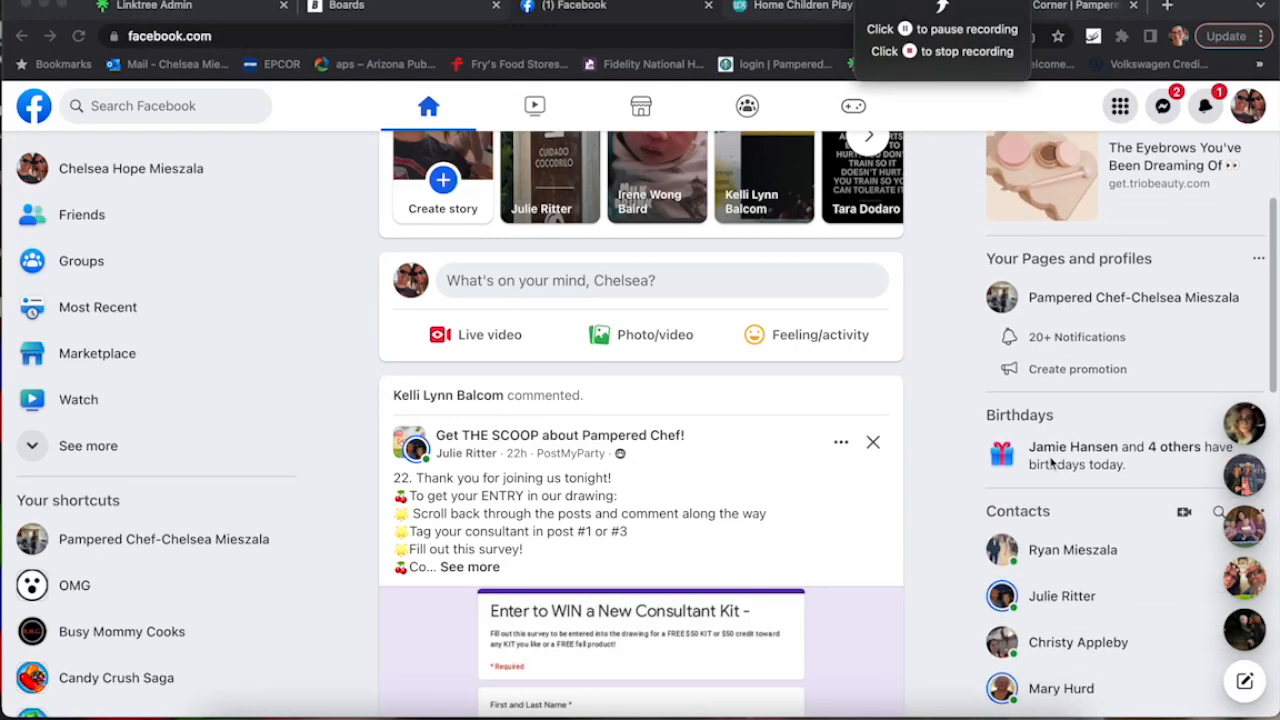
# Step: Show the Pampered Chef-Chelsea Mieszala page's Groups section with its linked party groups
pyautogui.click(1132, 296)
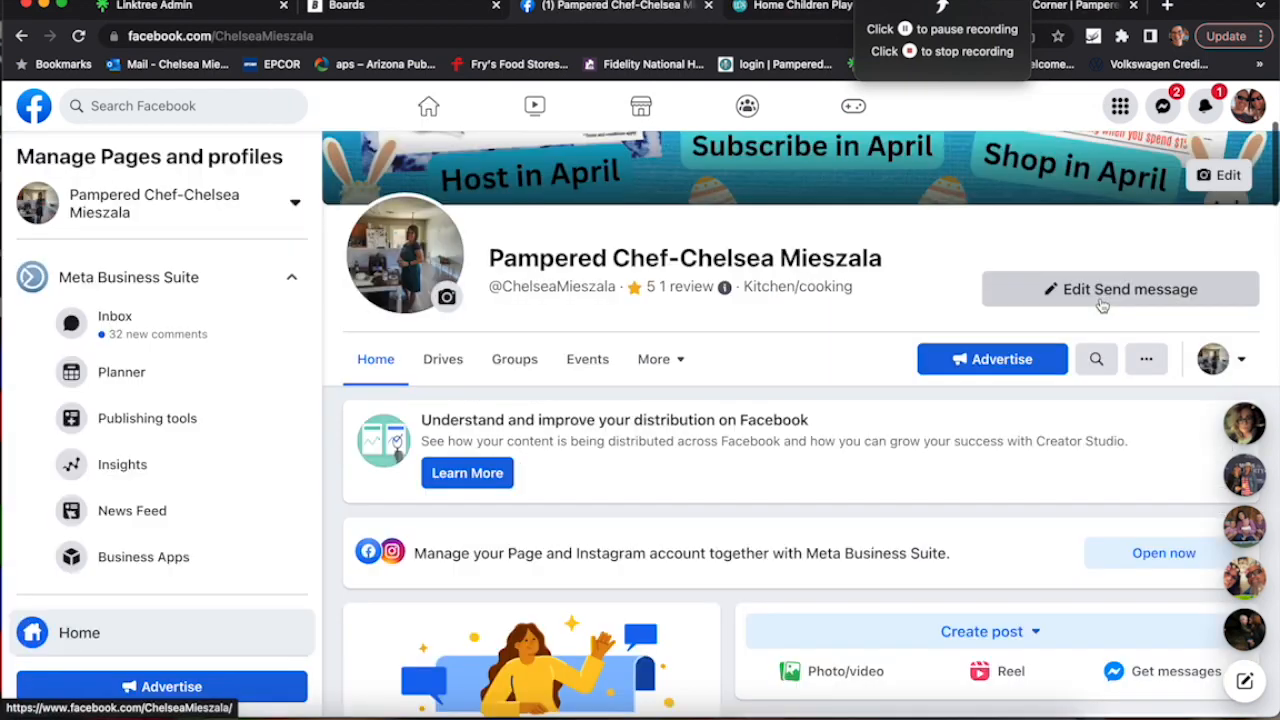
pyautogui.click(514, 360)
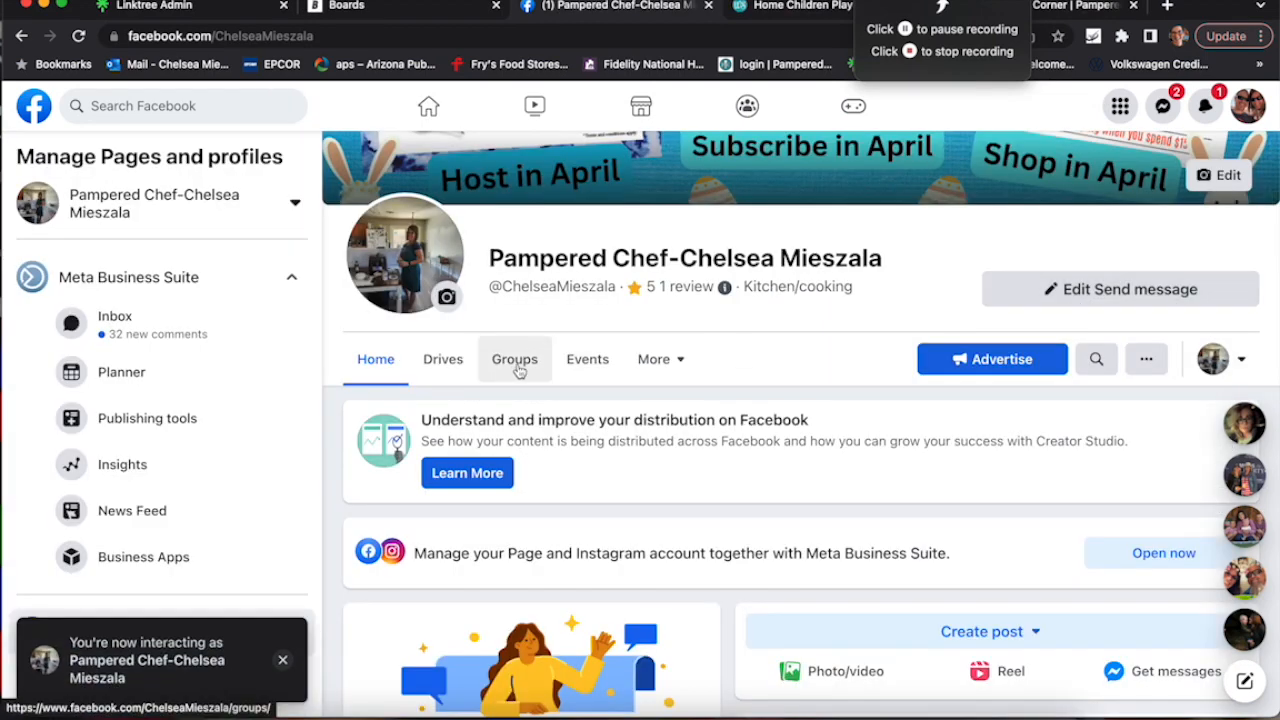
pyautogui.click(514, 360)
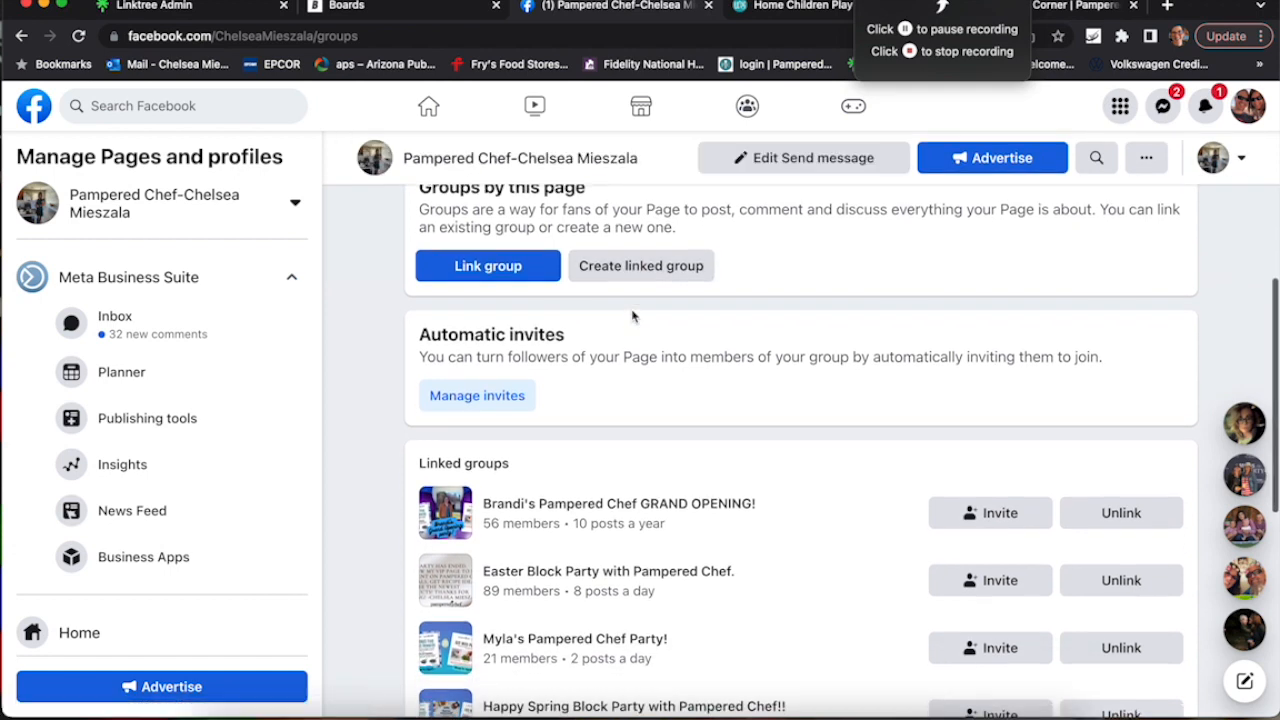
pyautogui.click(1120, 106)
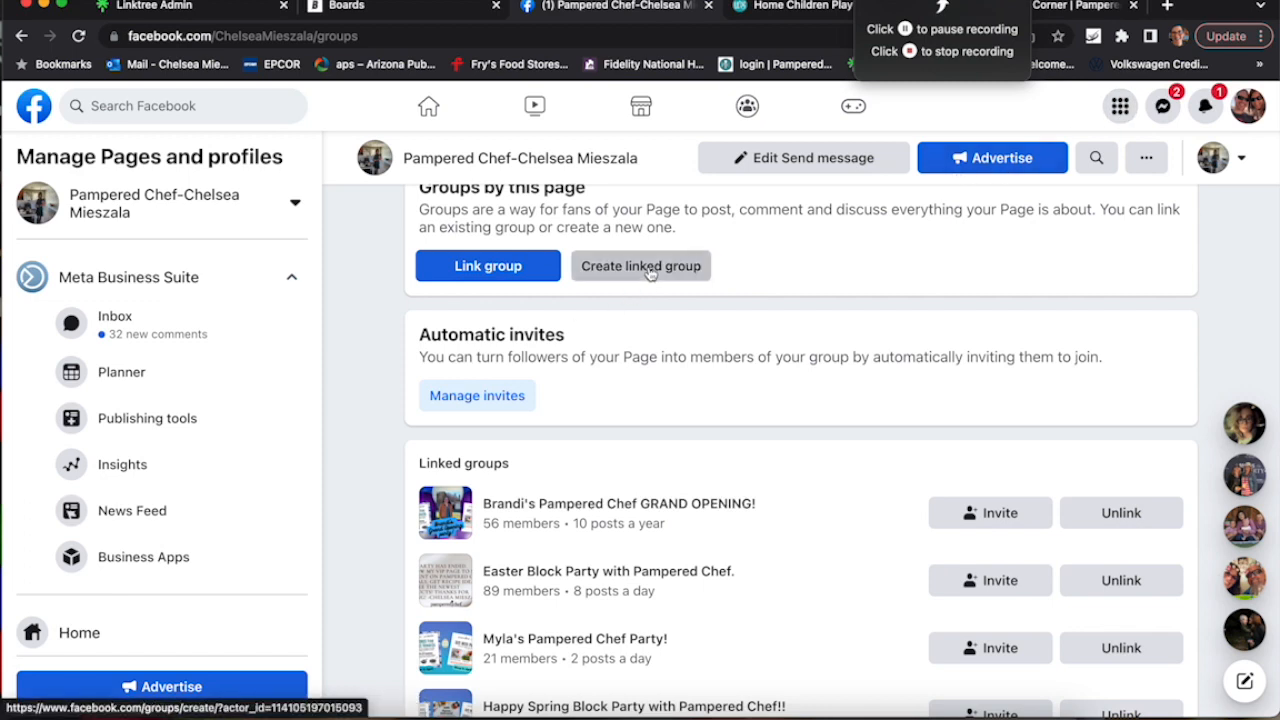
# Step: Create a linked private, visible group named 'Lisa and Stephanie's Pampered Chef Party!'
pyautogui.click(640, 266)
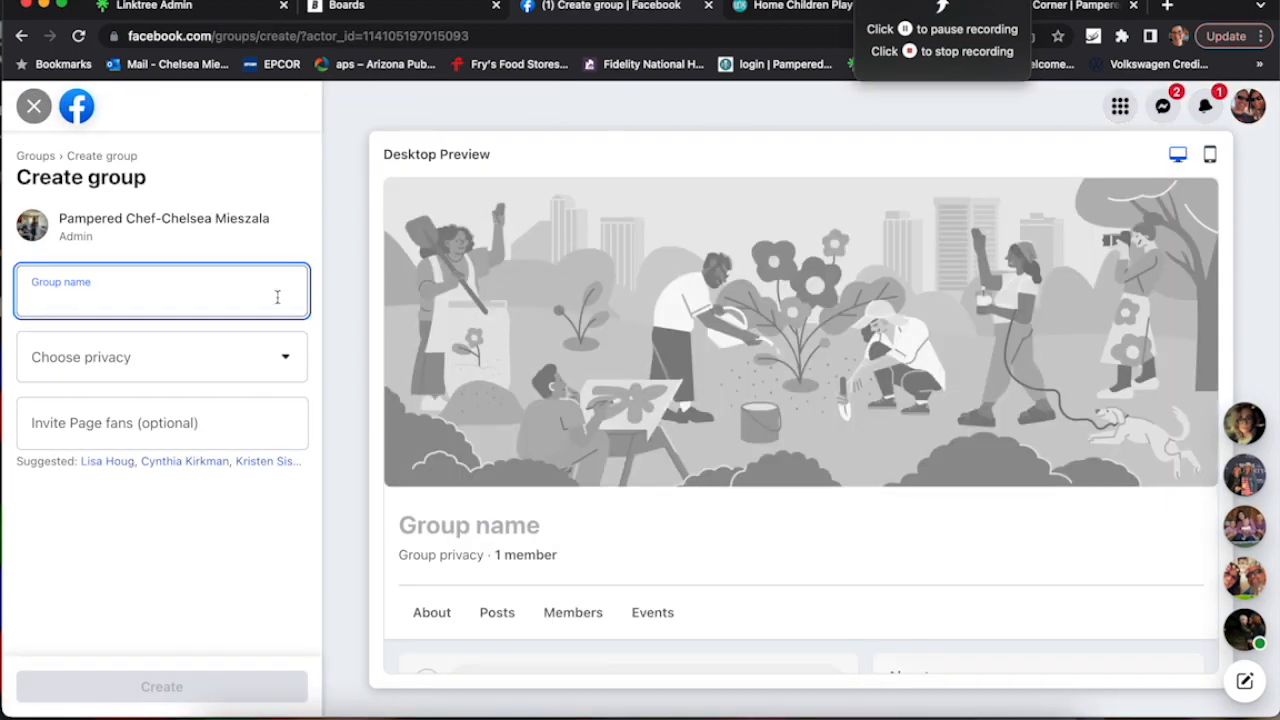
pyautogui.write('Lisa and')
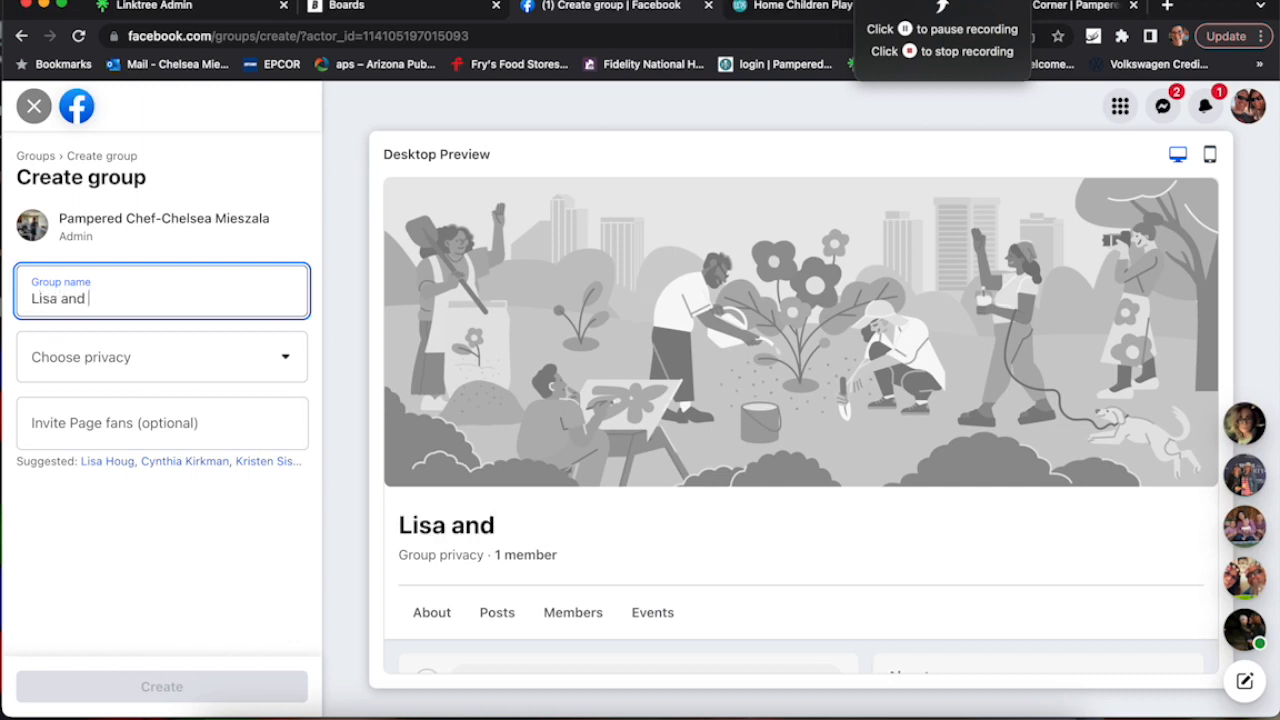
pyautogui.write("Stephanie's")
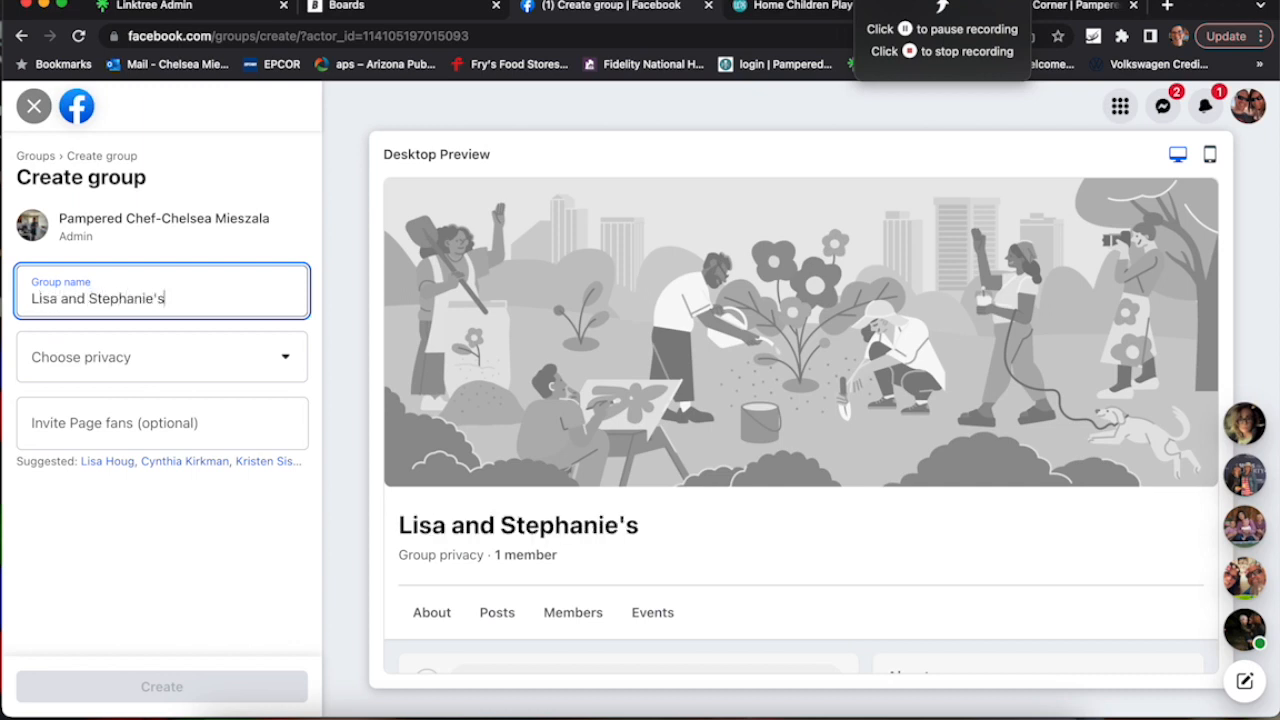
pyautogui.write('Pampered Chef Party!')
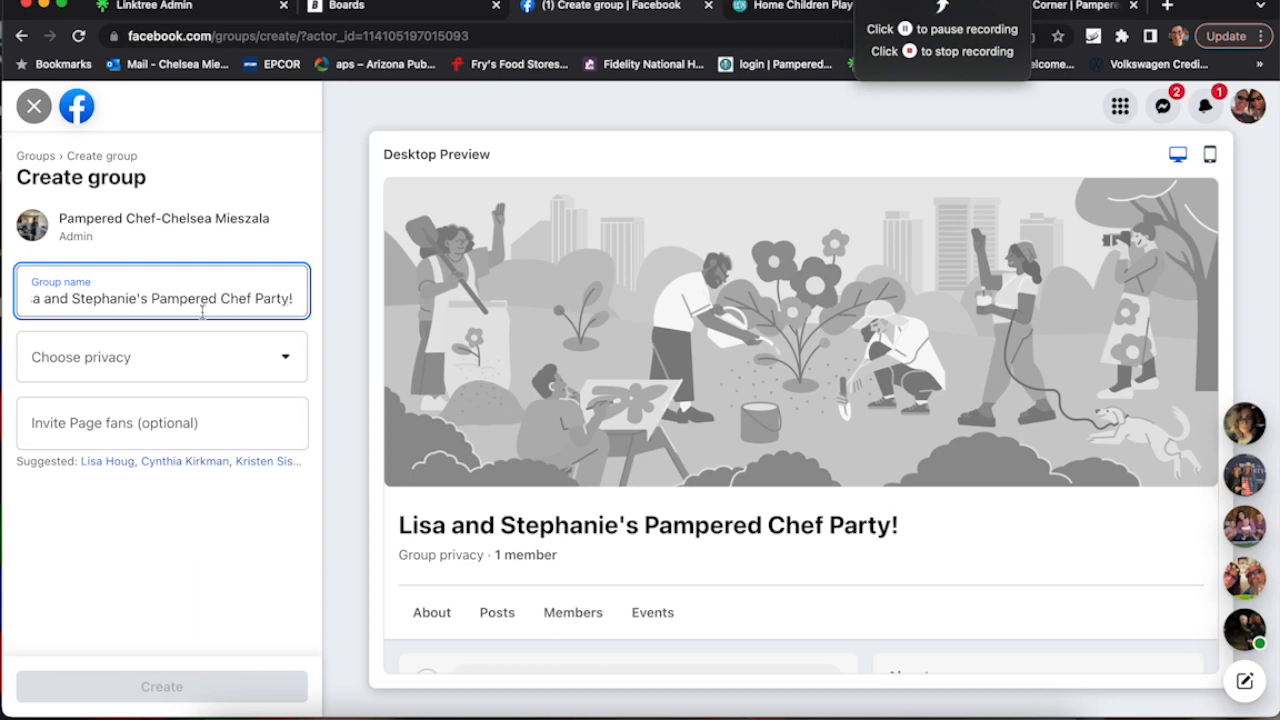
pyautogui.click(160, 356)
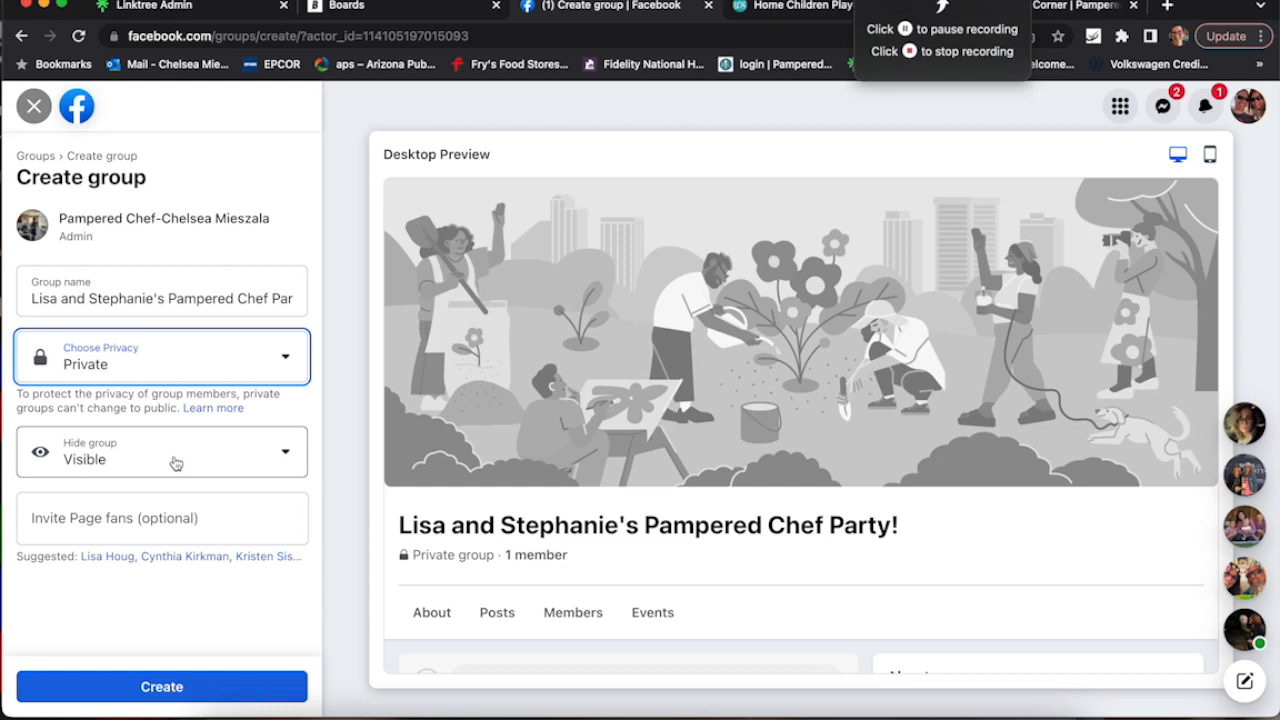
pyautogui.write('chelsea')
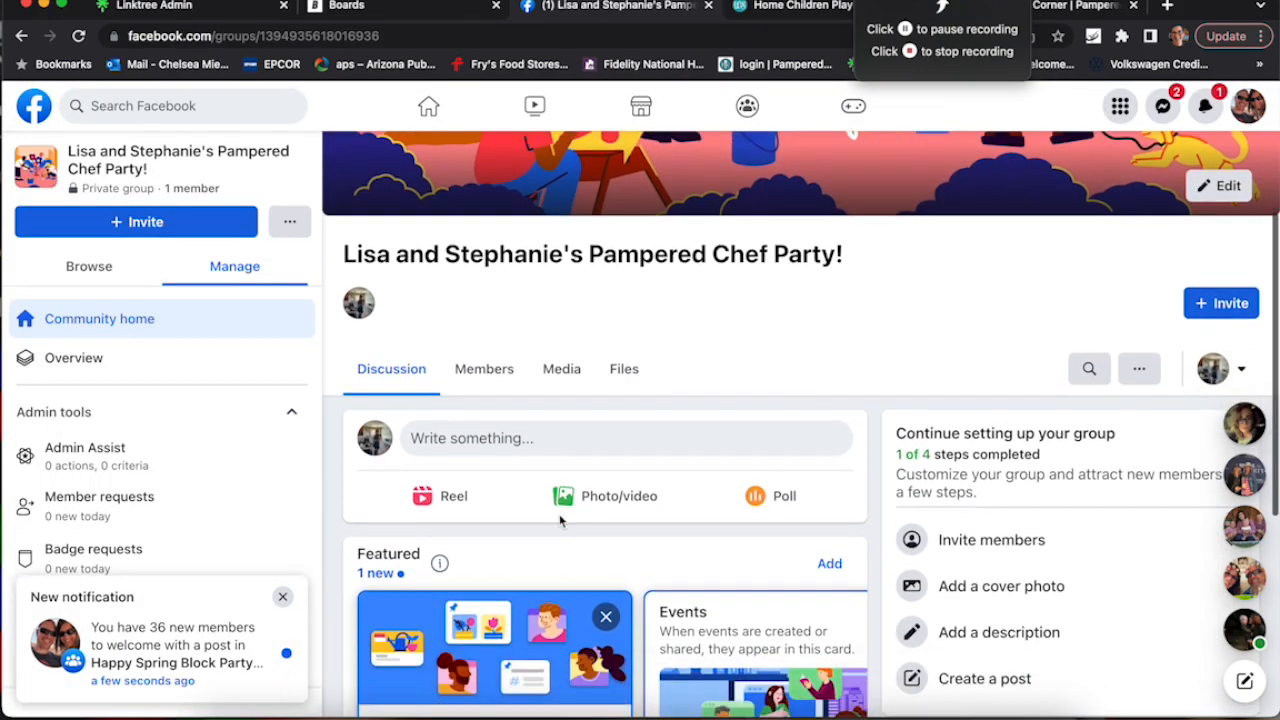
# Step: Draft the group description opening 'Welcome to our April Pampered Chef Party!!' with blank lines between paragraphs
pyautogui.scroll(-3)
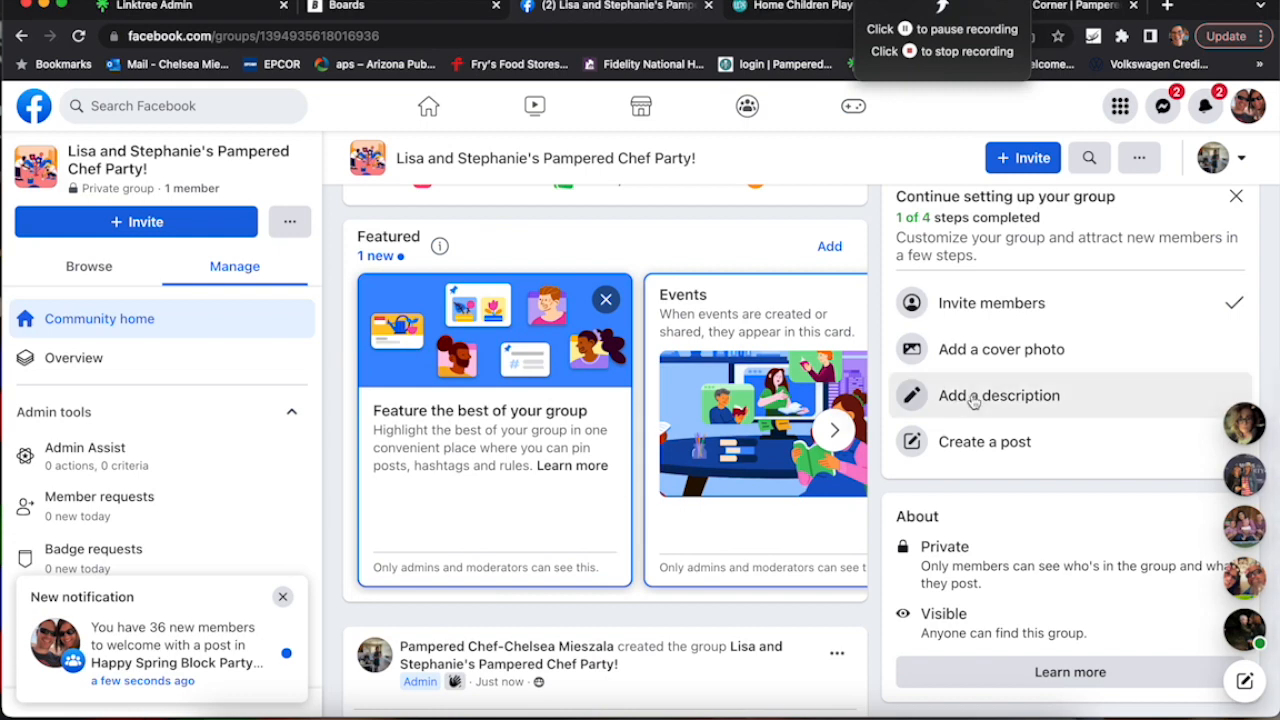
pyautogui.click(998, 396)
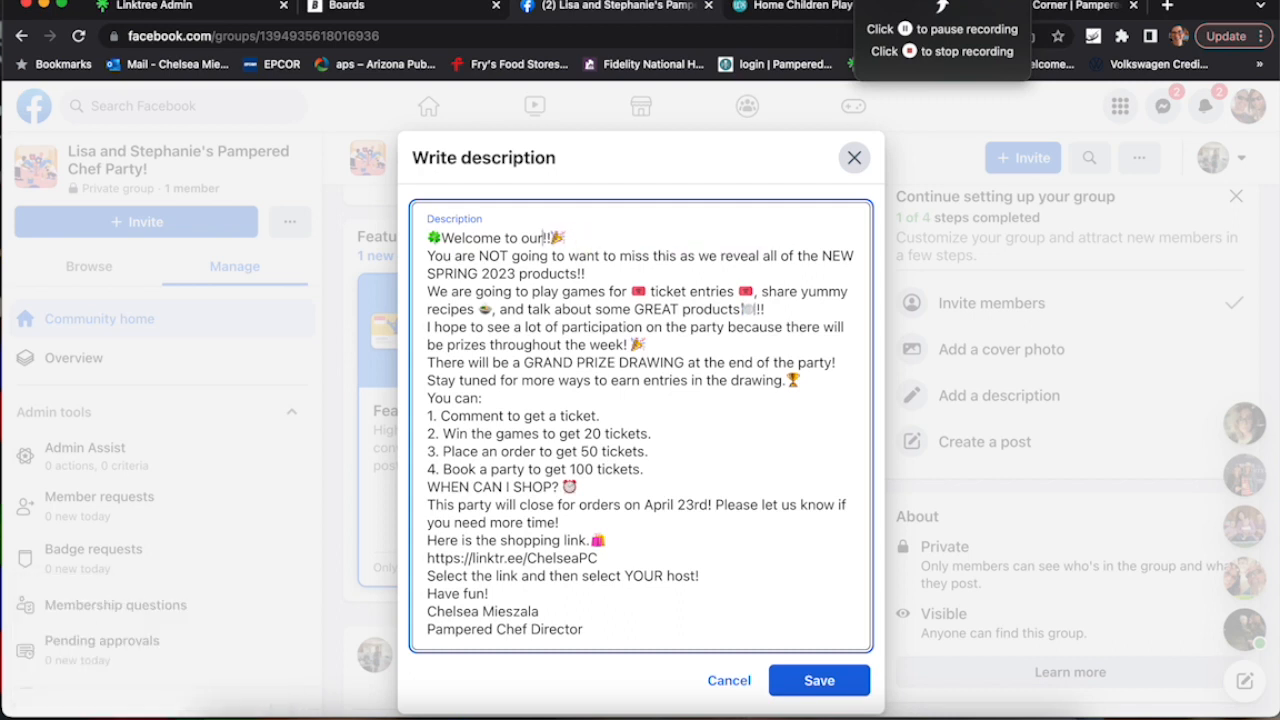
pyautogui.write('April Pampered Chef Party')
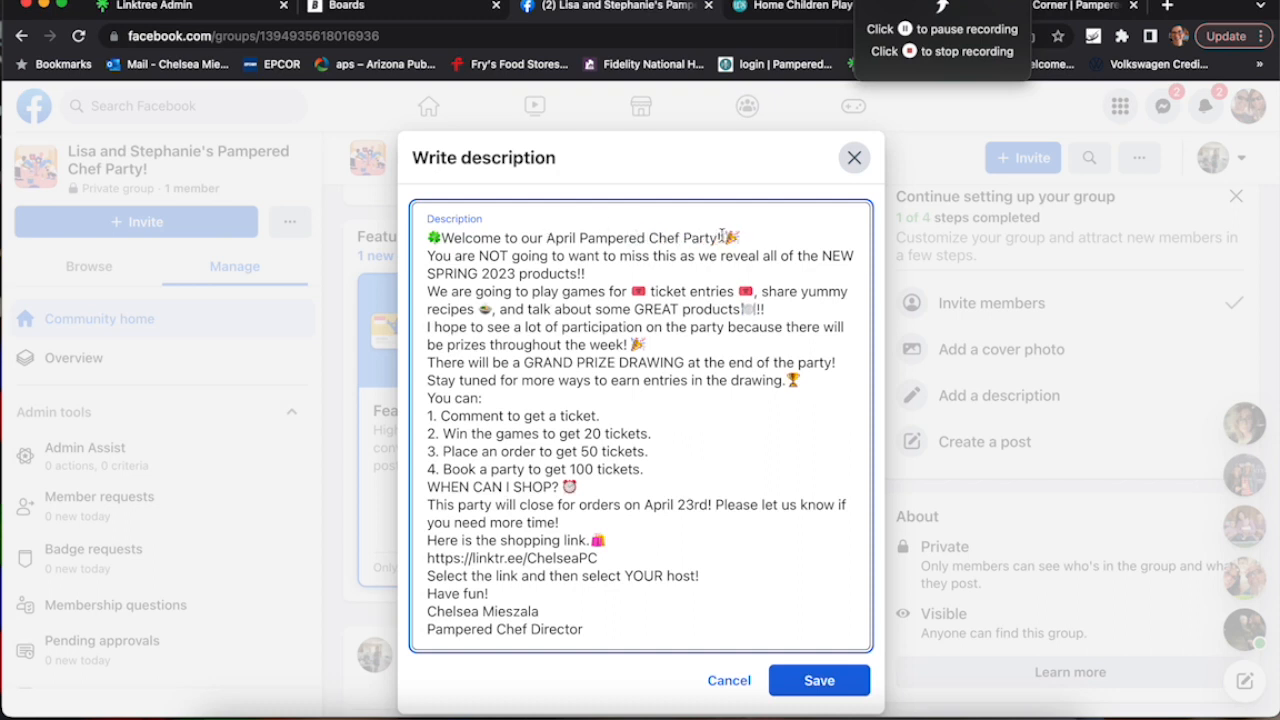
pyautogui.press('Enter')
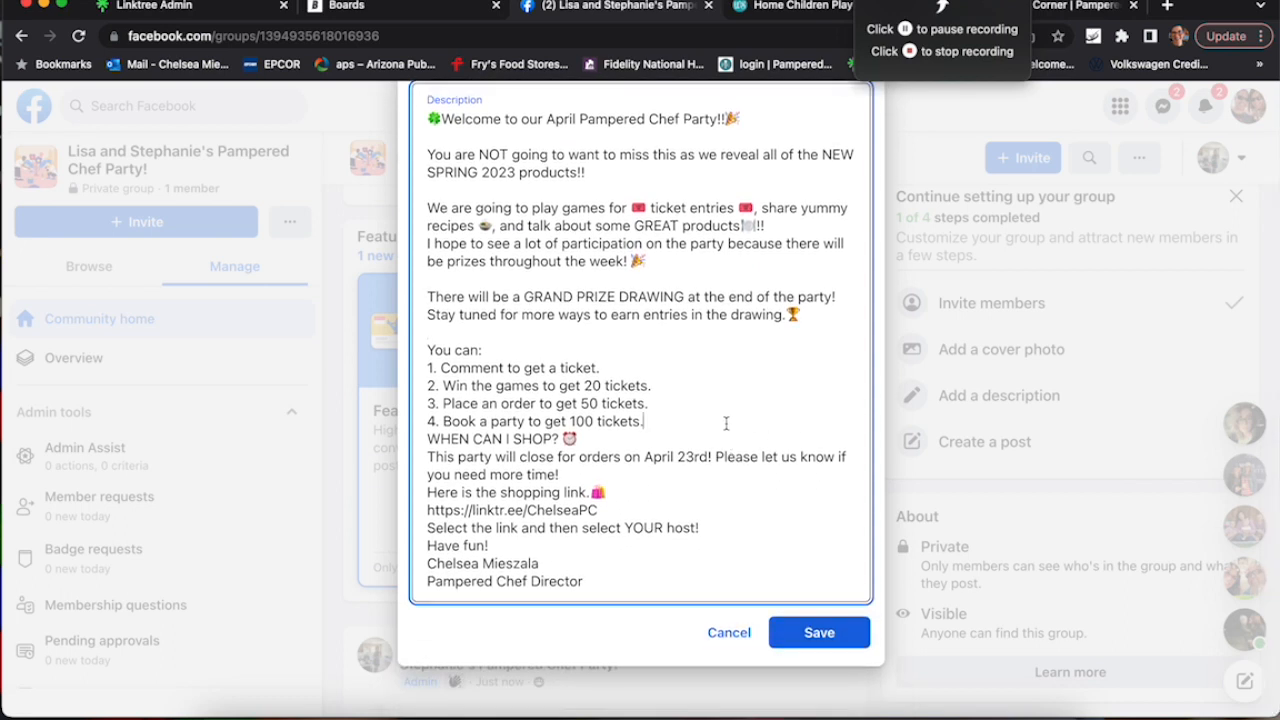
pyautogui.press('Enter')
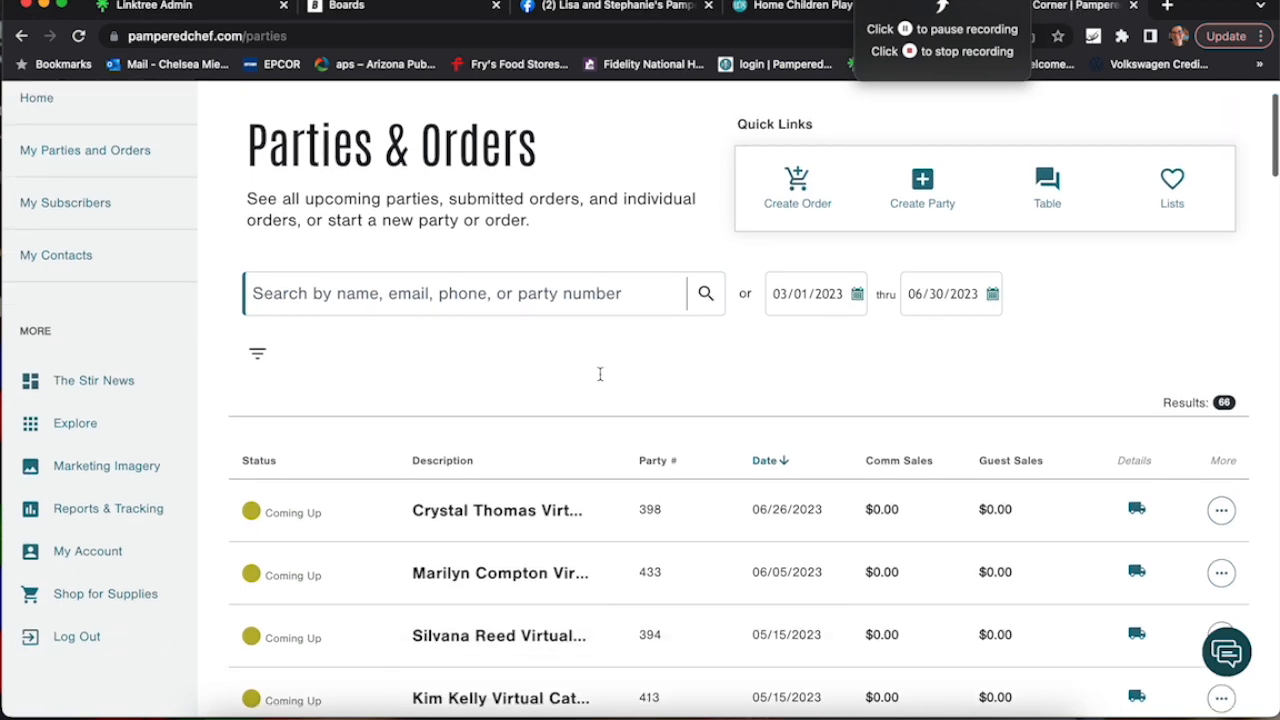
pyautogui.scroll(-3)
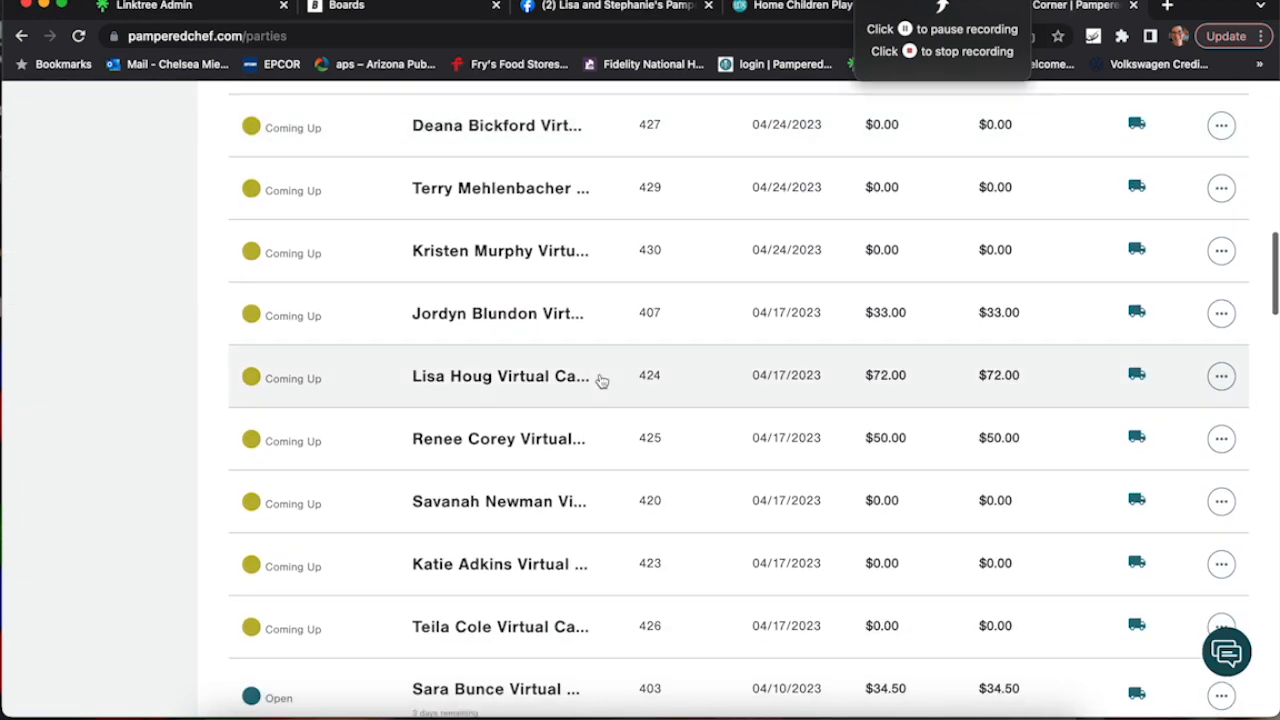
pyautogui.scroll(-3)
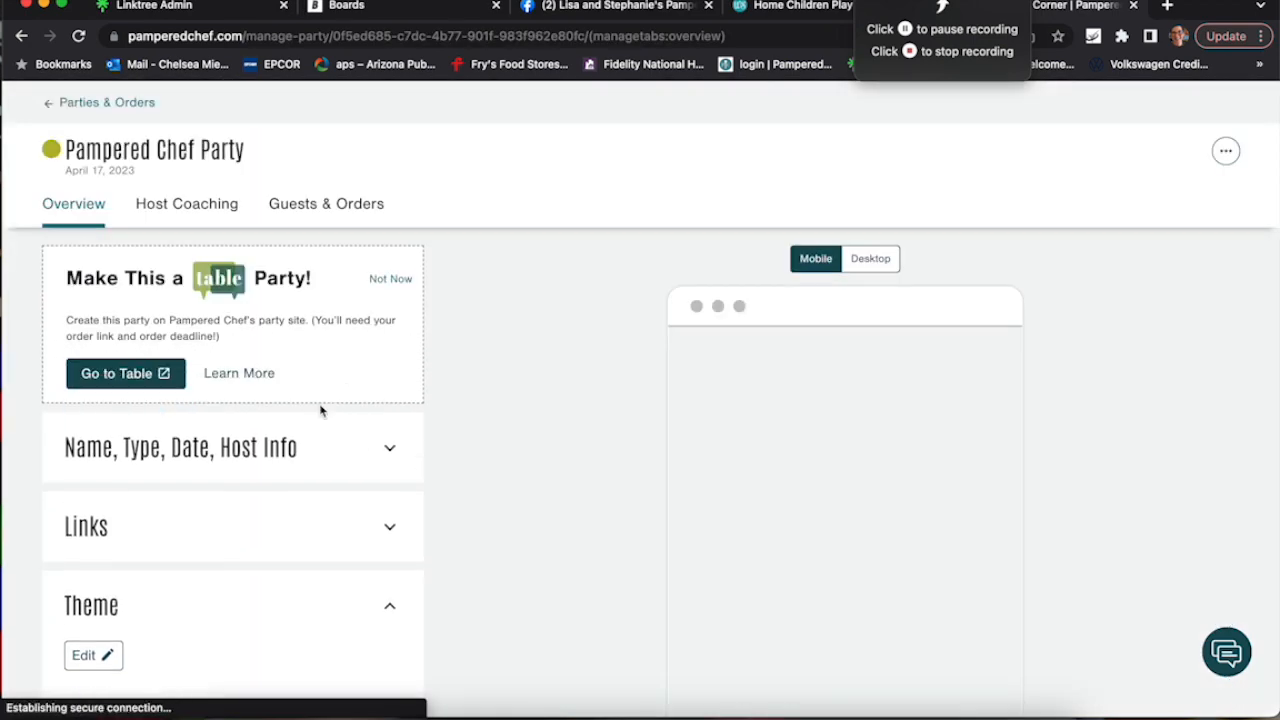
pyautogui.scroll(-3)
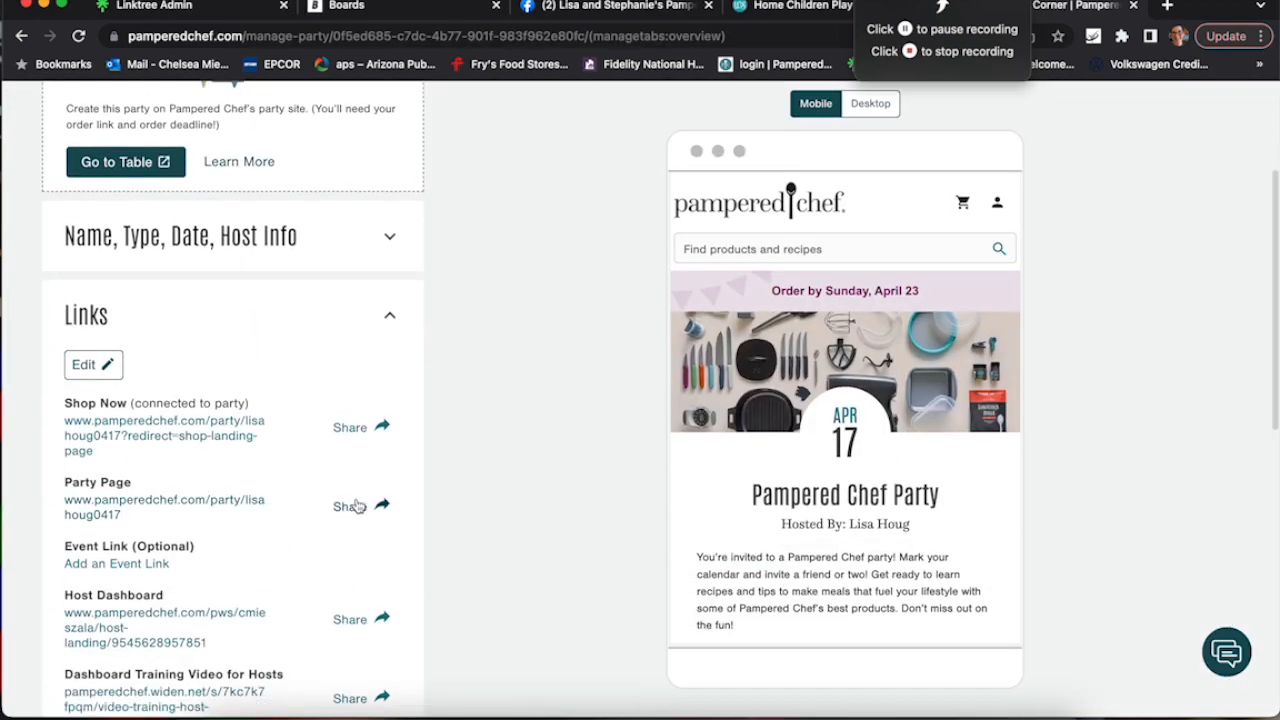
pyautogui.click(350, 504)
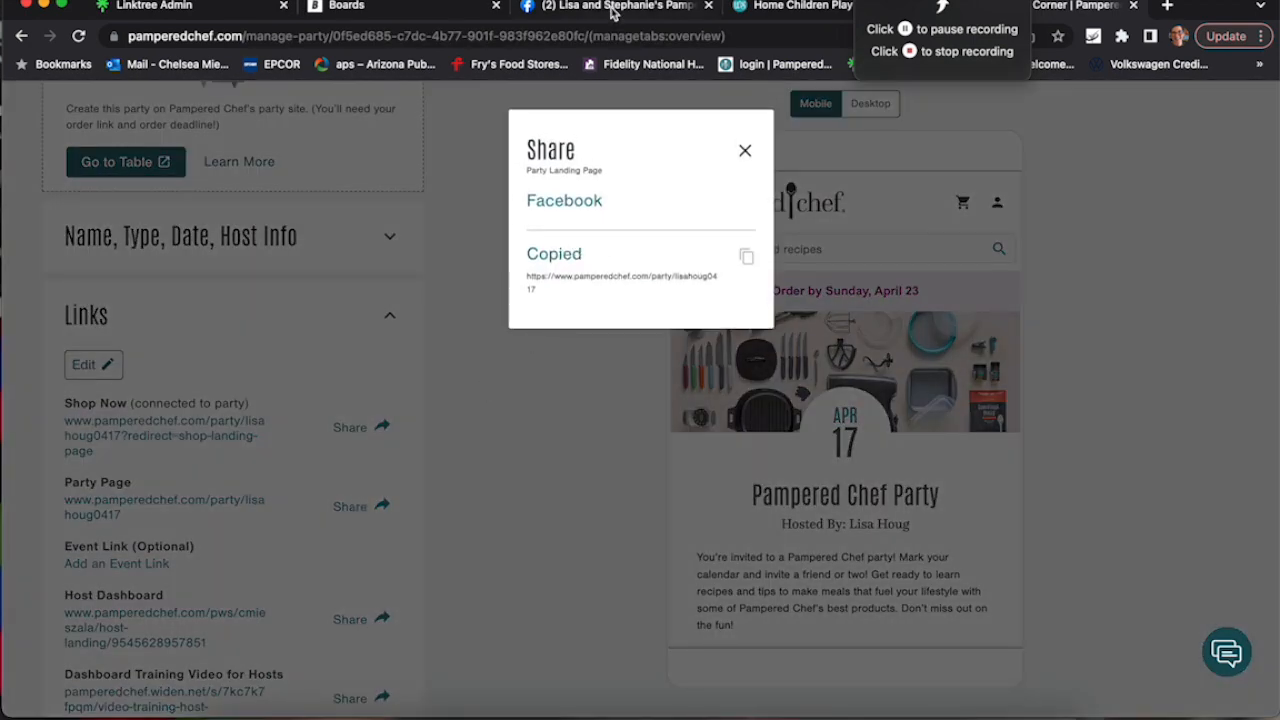
pyautogui.click(616, 6)
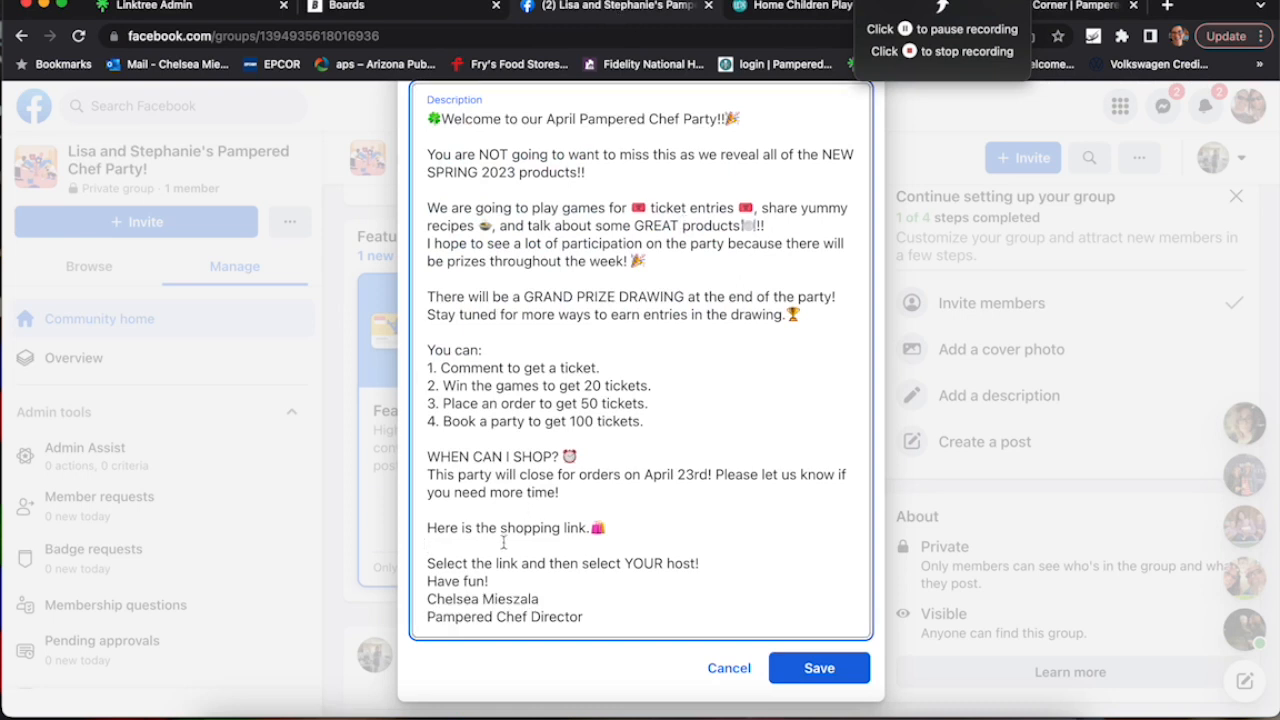
pyautogui.write('https://www.pamperedchef.com/party/lisahoug0417')
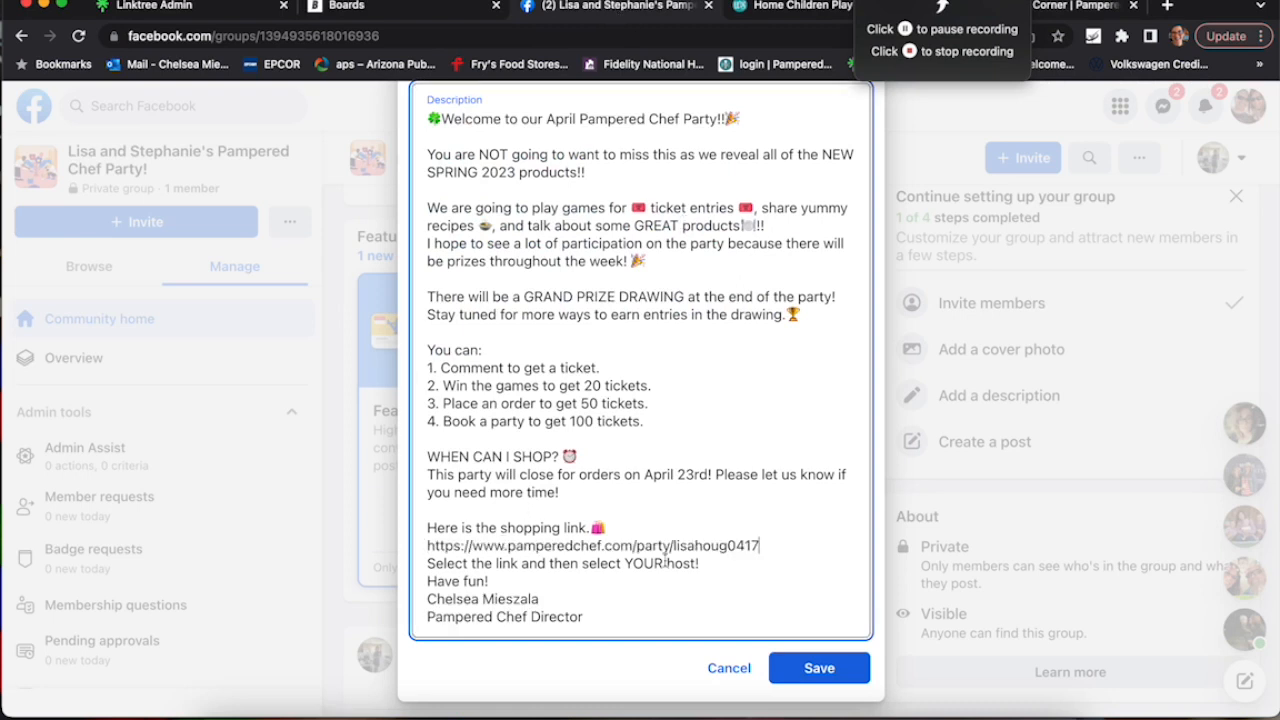
pyautogui.click(820, 668)
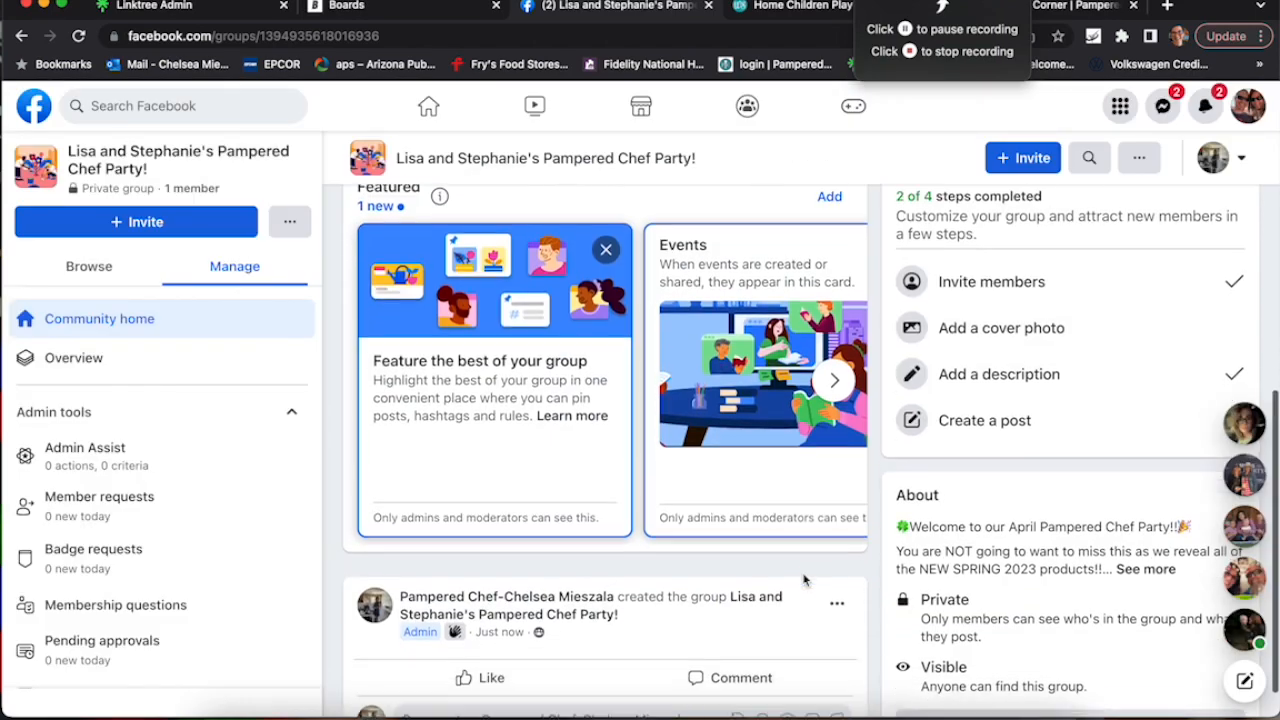
# Step: Start a group post with the Shop Here!.png image attached
pyautogui.click(984, 420)
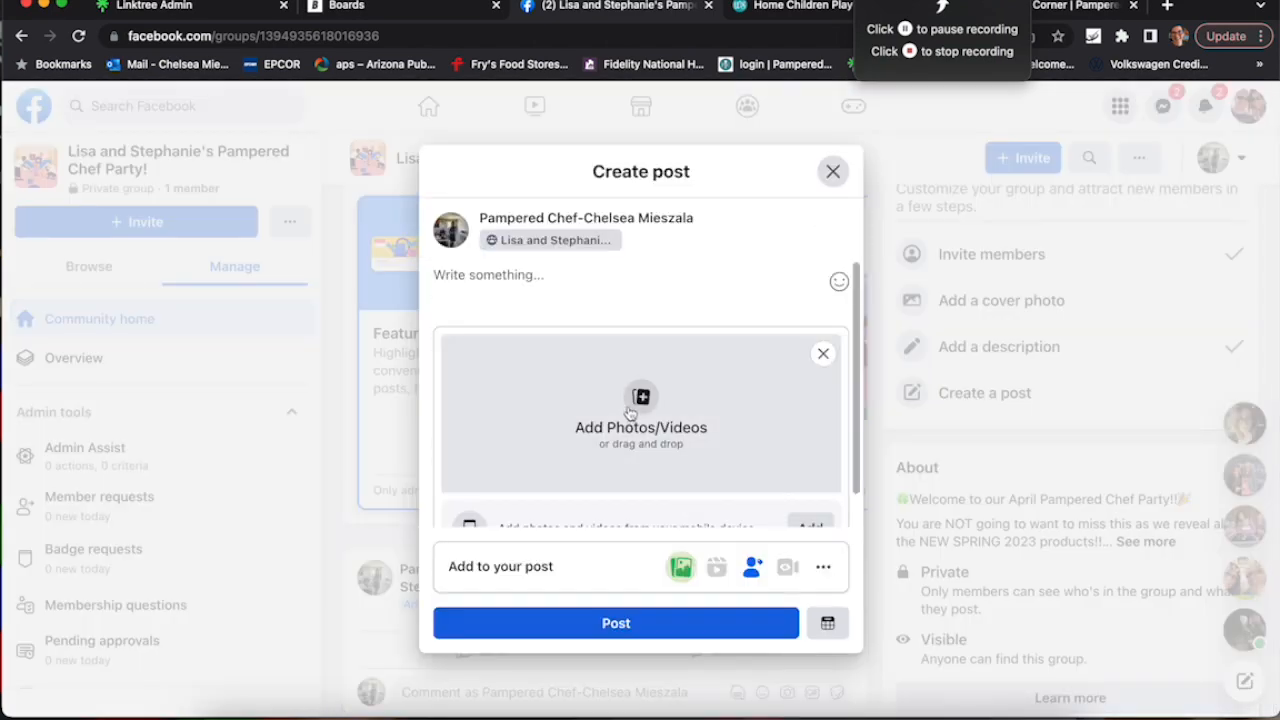
pyautogui.click(640, 410)
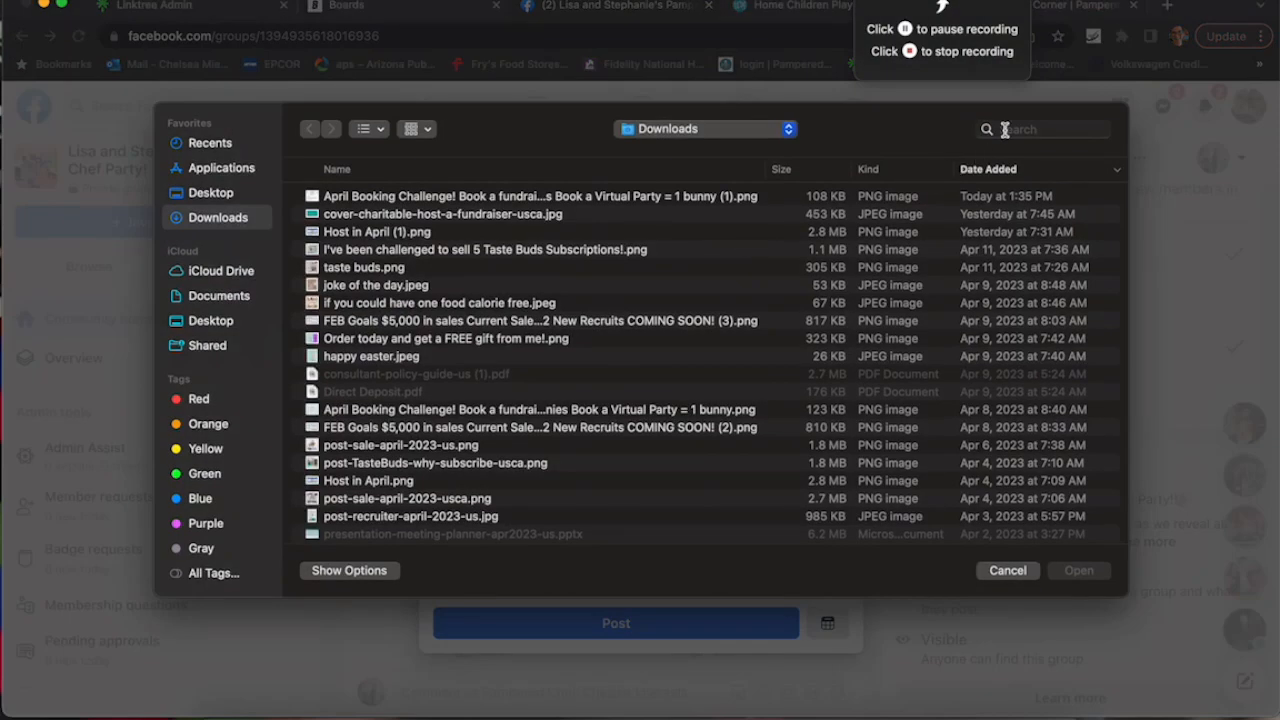
pyautogui.write('shop')
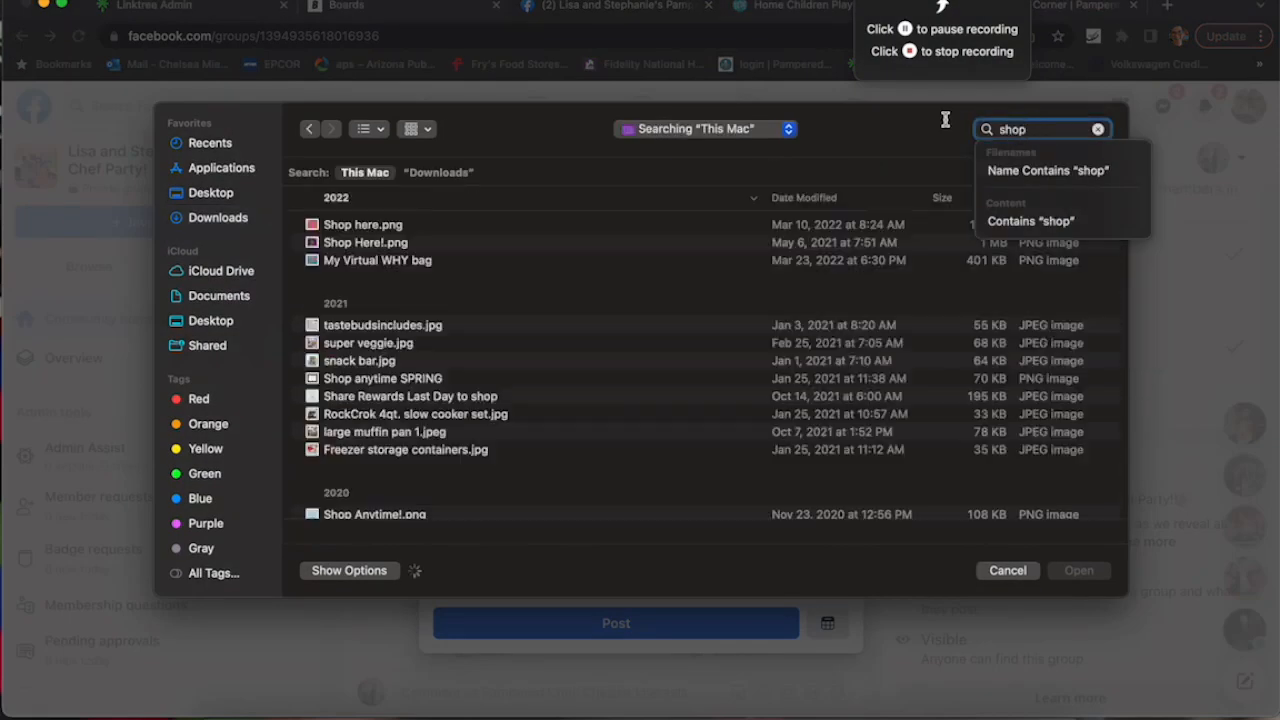
pyautogui.click(364, 242)
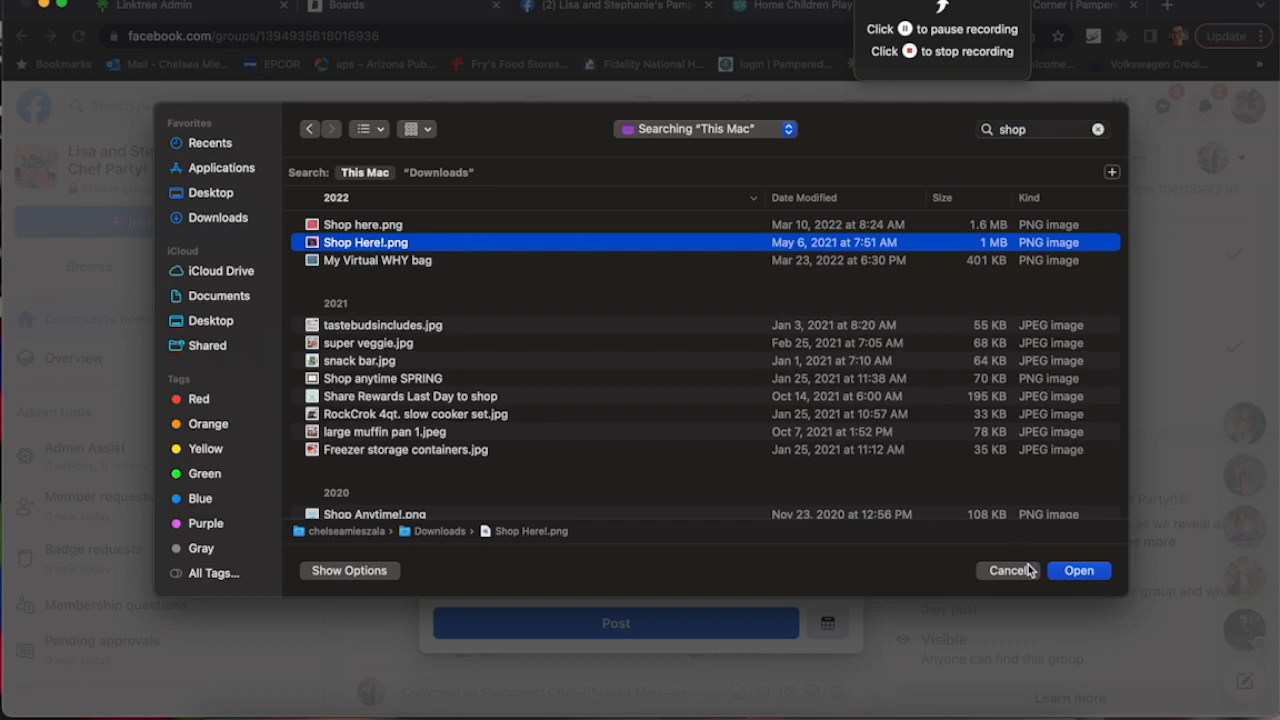
pyautogui.click(1078, 570)
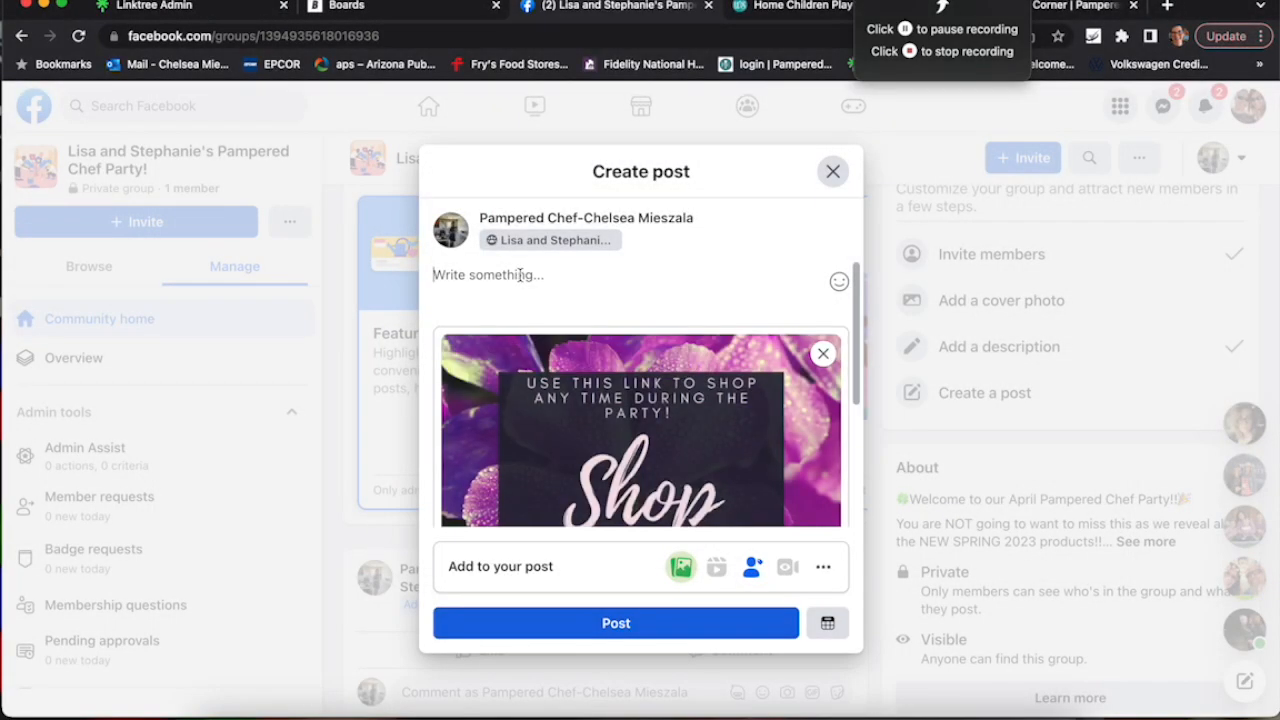
# Step: Publish the post with the lisahoug0417 link and 'Use this link to shop ANYTIME during the party!!'
pyautogui.write('https://www.pamperedchef.com/party/lisahoug0417')
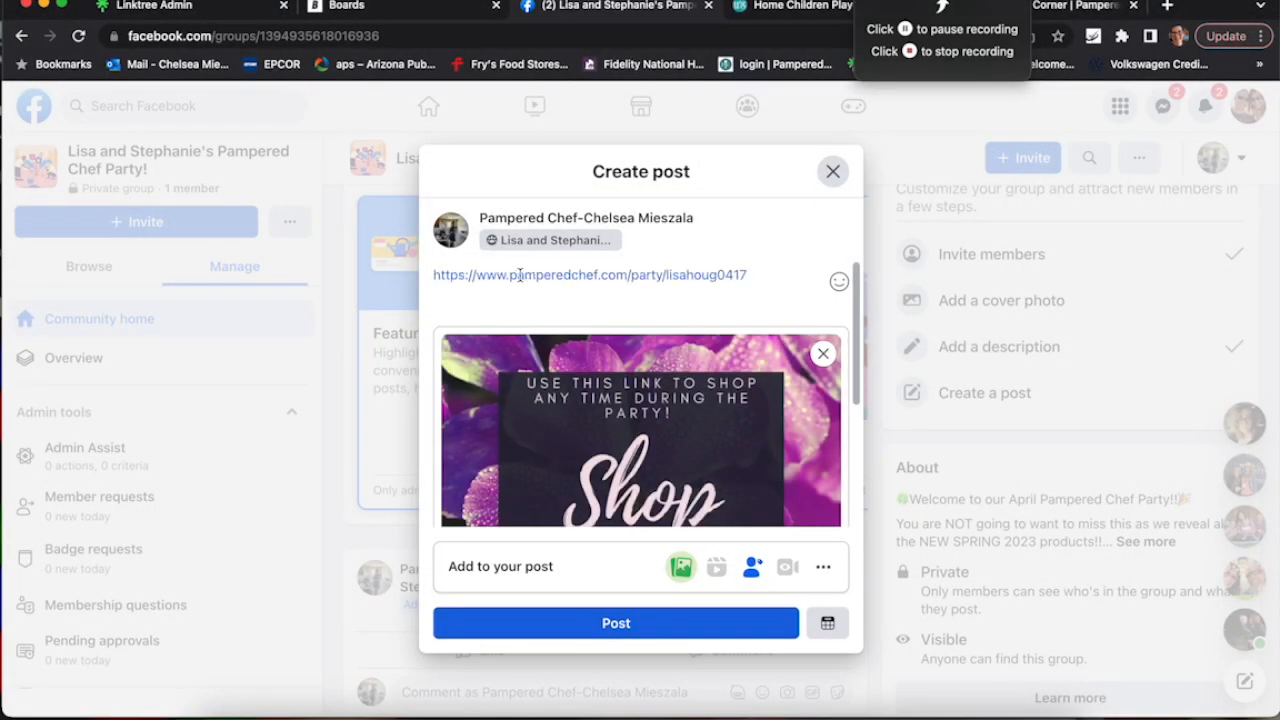
pyautogui.write('u')
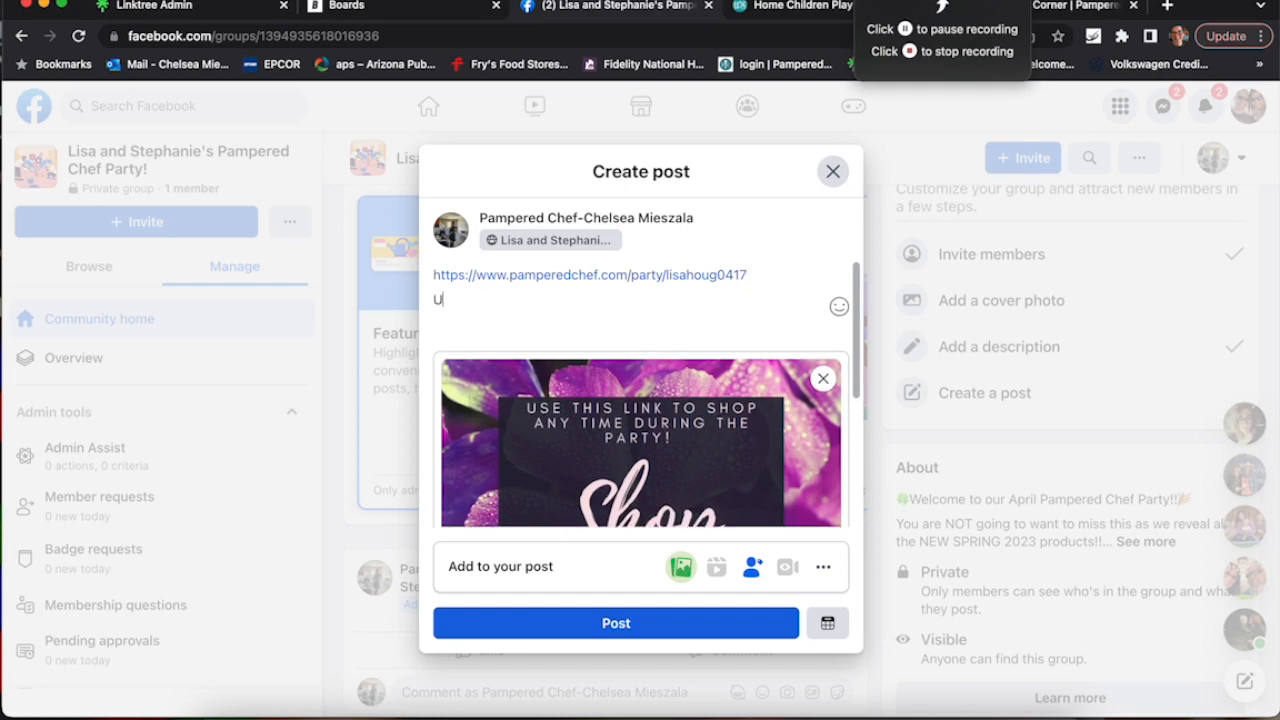
pyautogui.write('se this link to s')
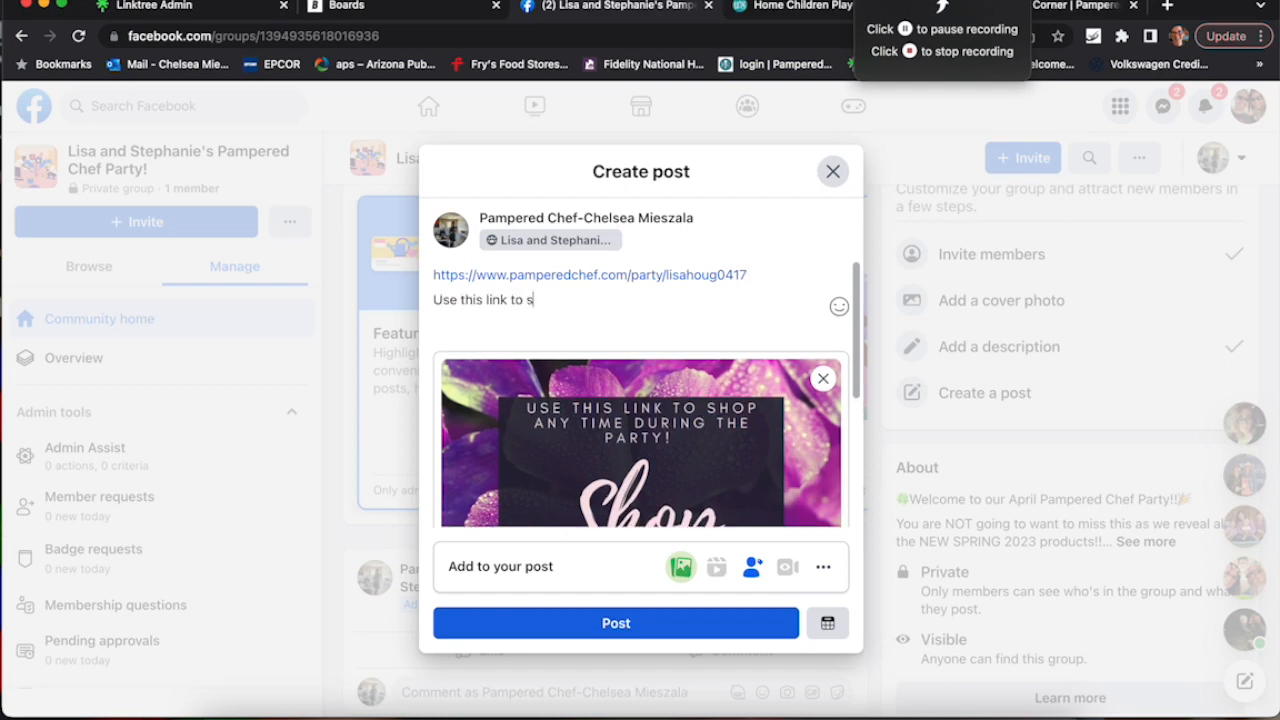
pyautogui.write('hop ANYTIME during the party!!')
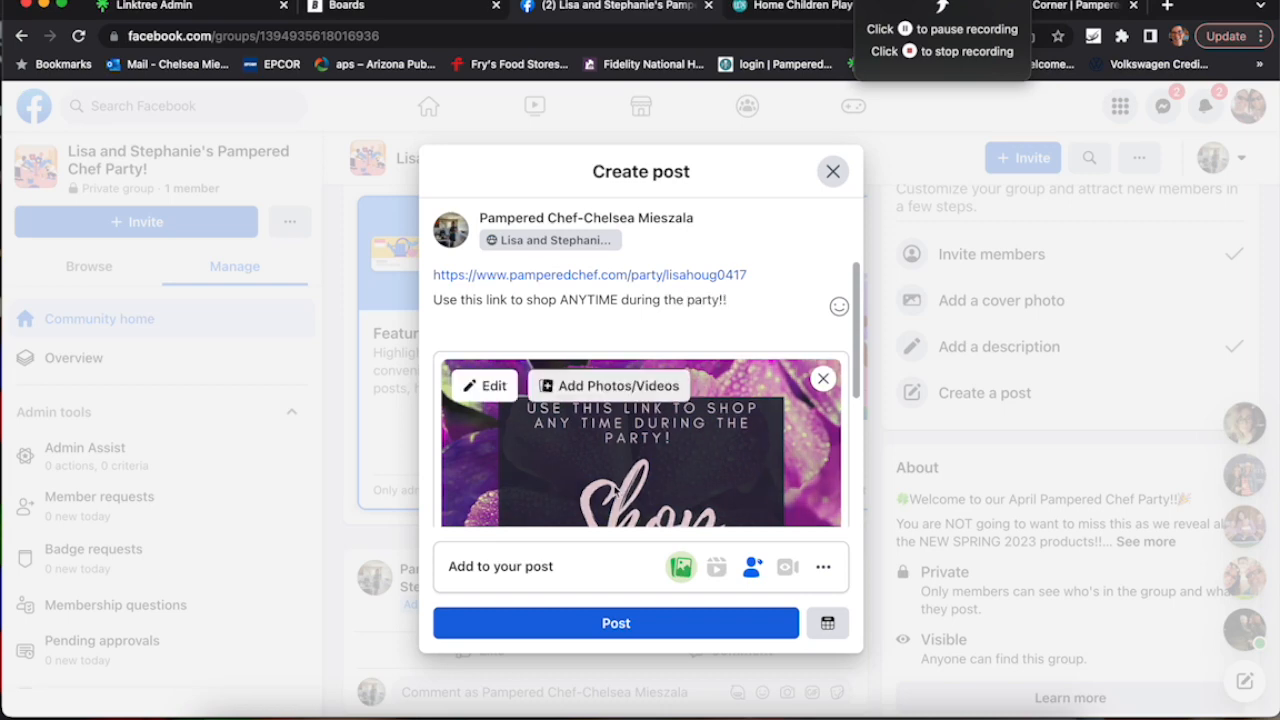
pyautogui.click(616, 622)
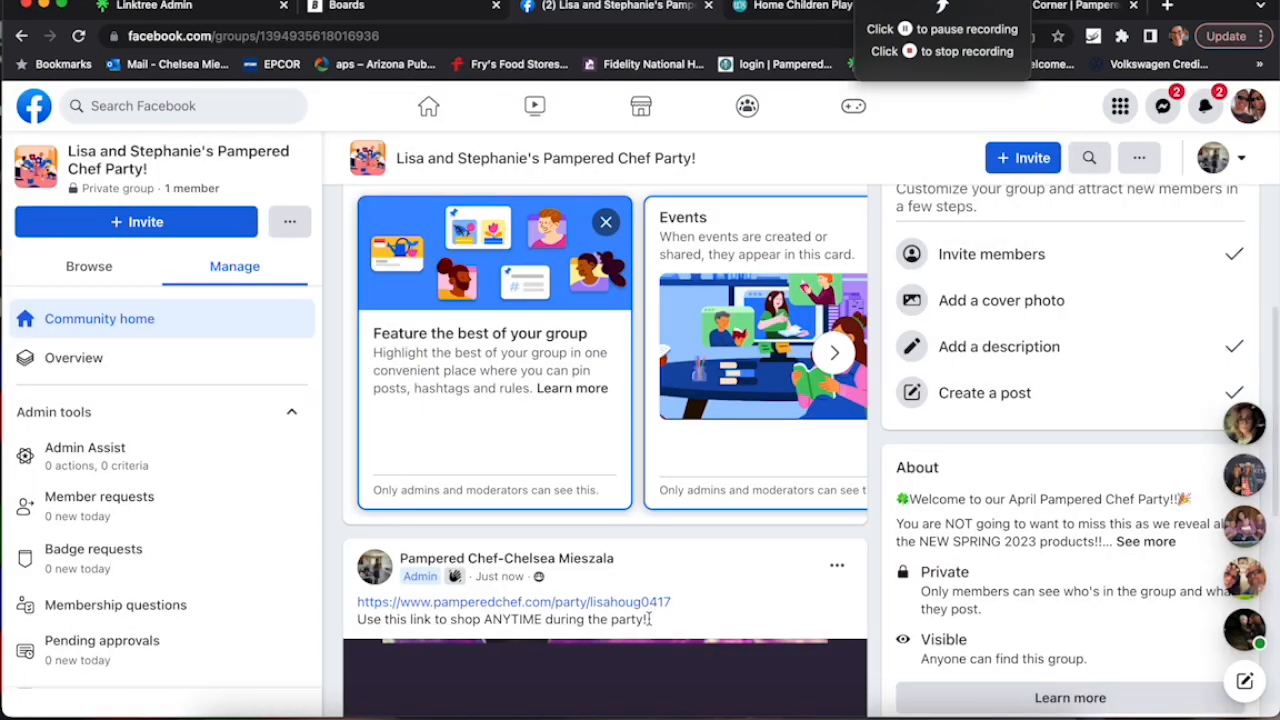
# Step: Upload an image from Downloads as the party group's cover photo
pyautogui.scroll(-3)
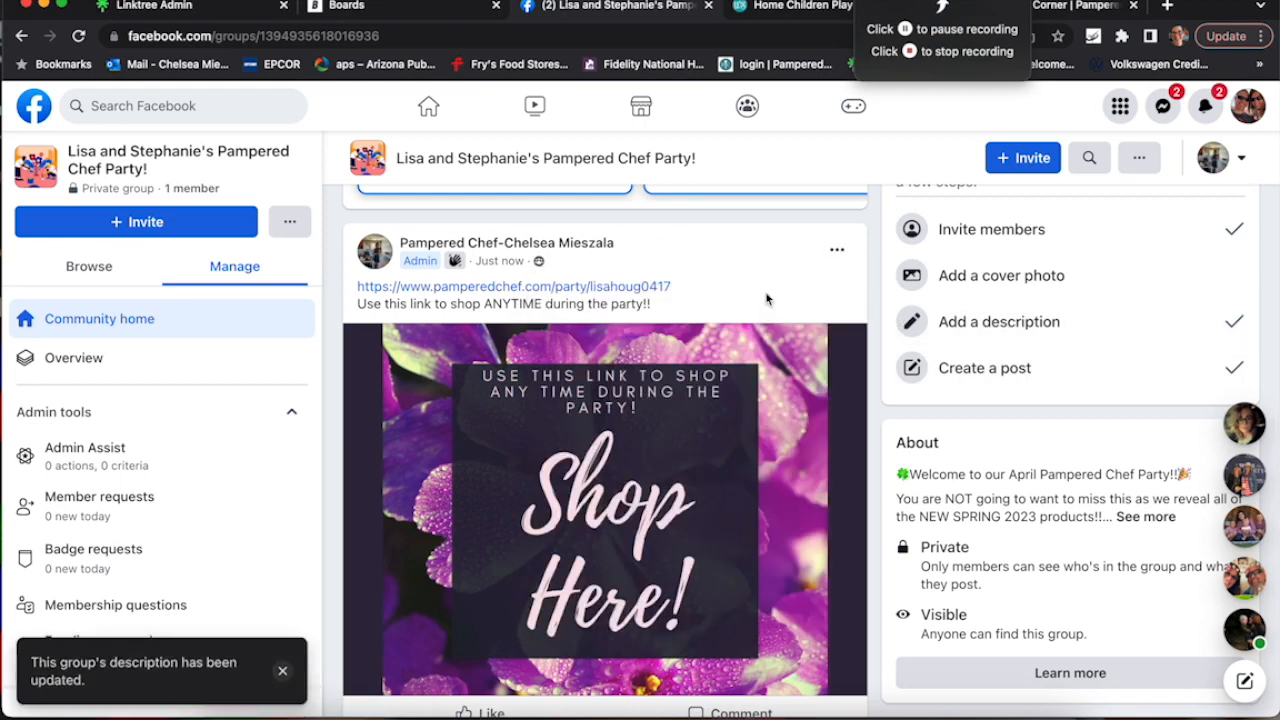
pyautogui.scroll(-3)
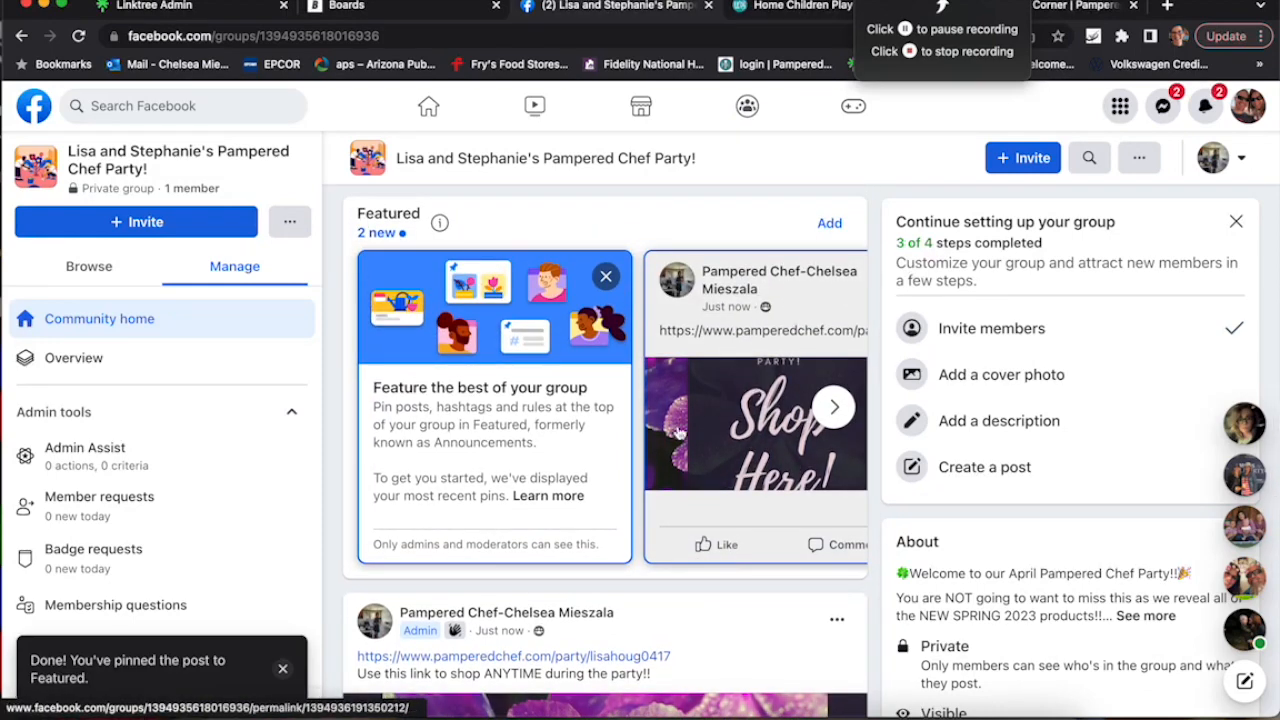
pyautogui.scroll(-3)
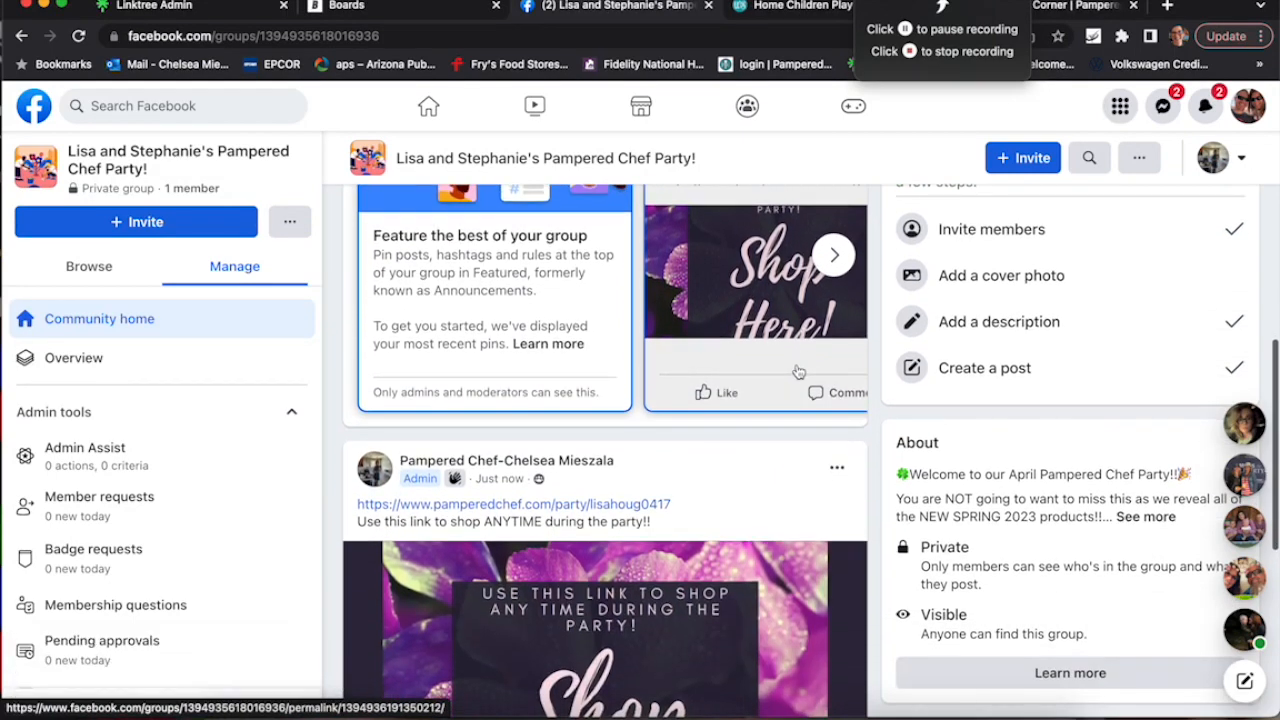
pyautogui.click(1000, 276)
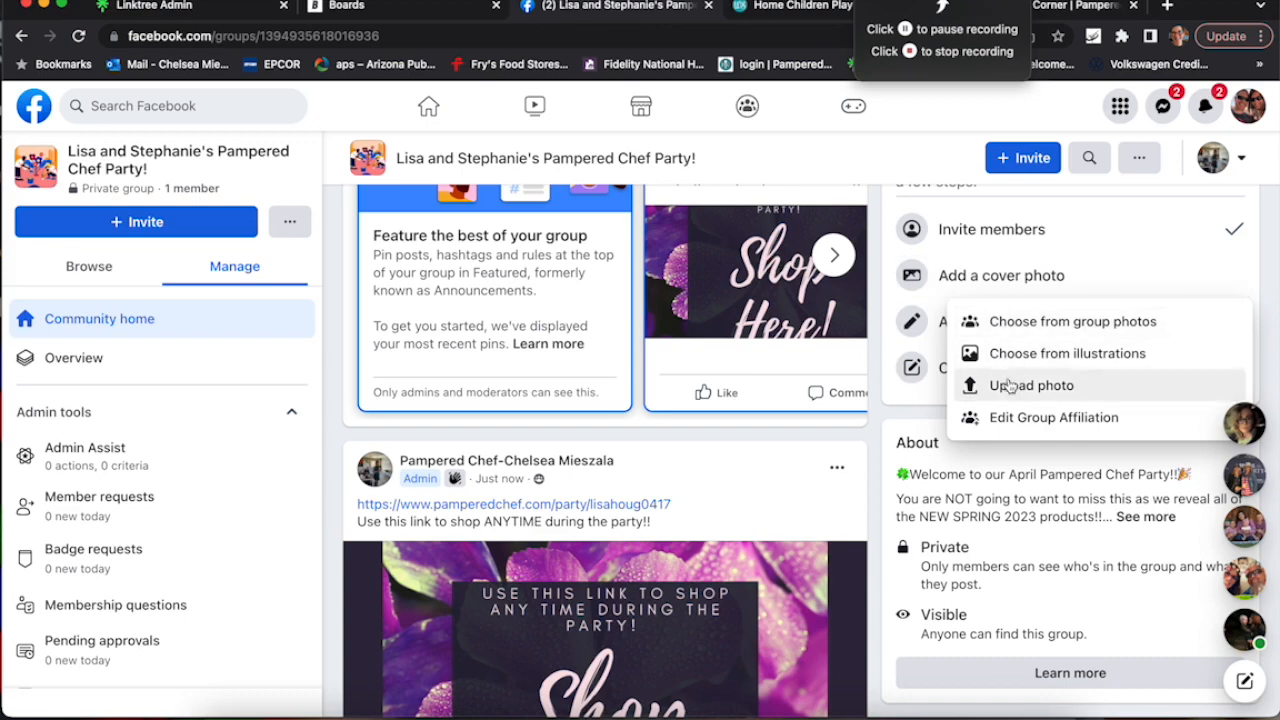
pyautogui.click(1032, 384)
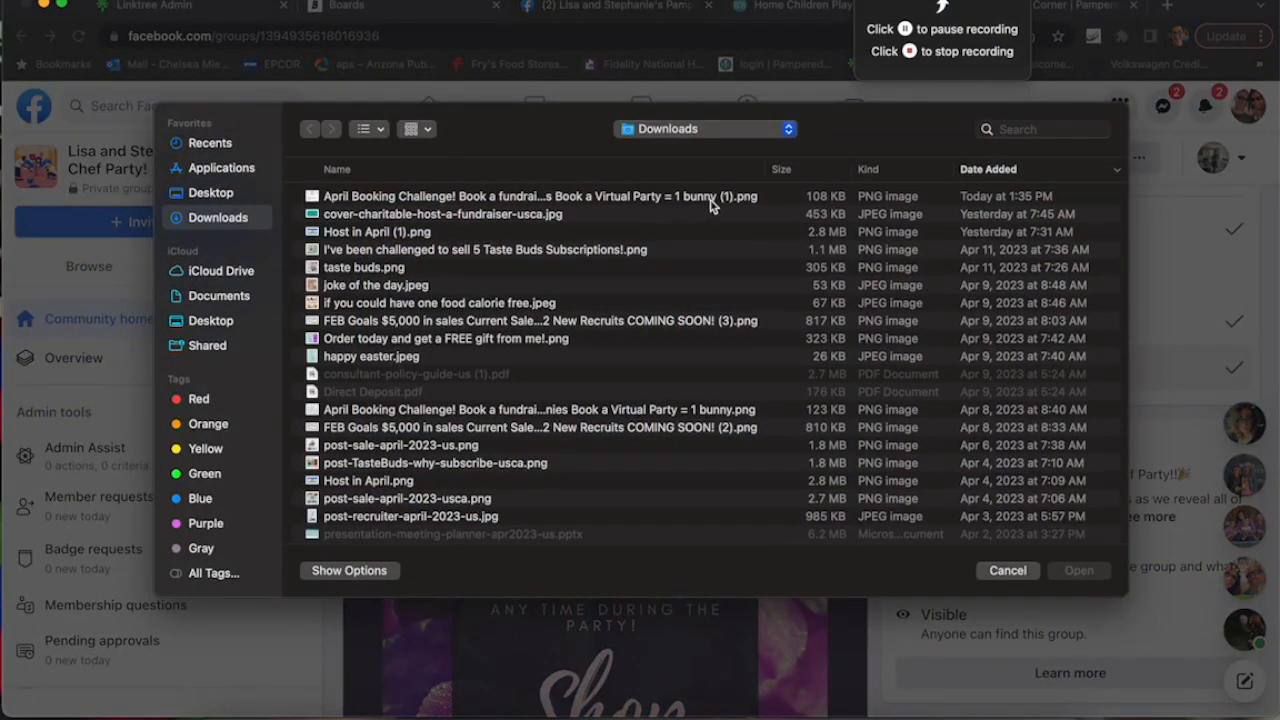
pyautogui.click(378, 232)
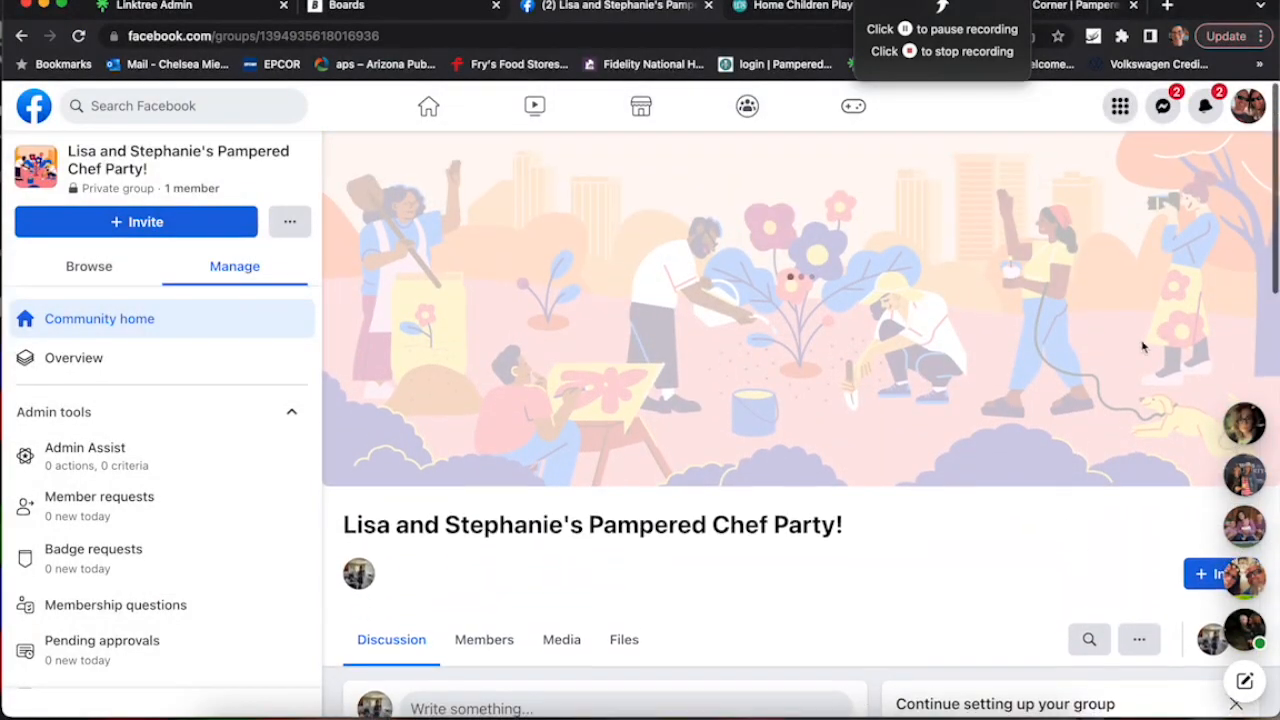
pyautogui.moveTo(1266, 206)
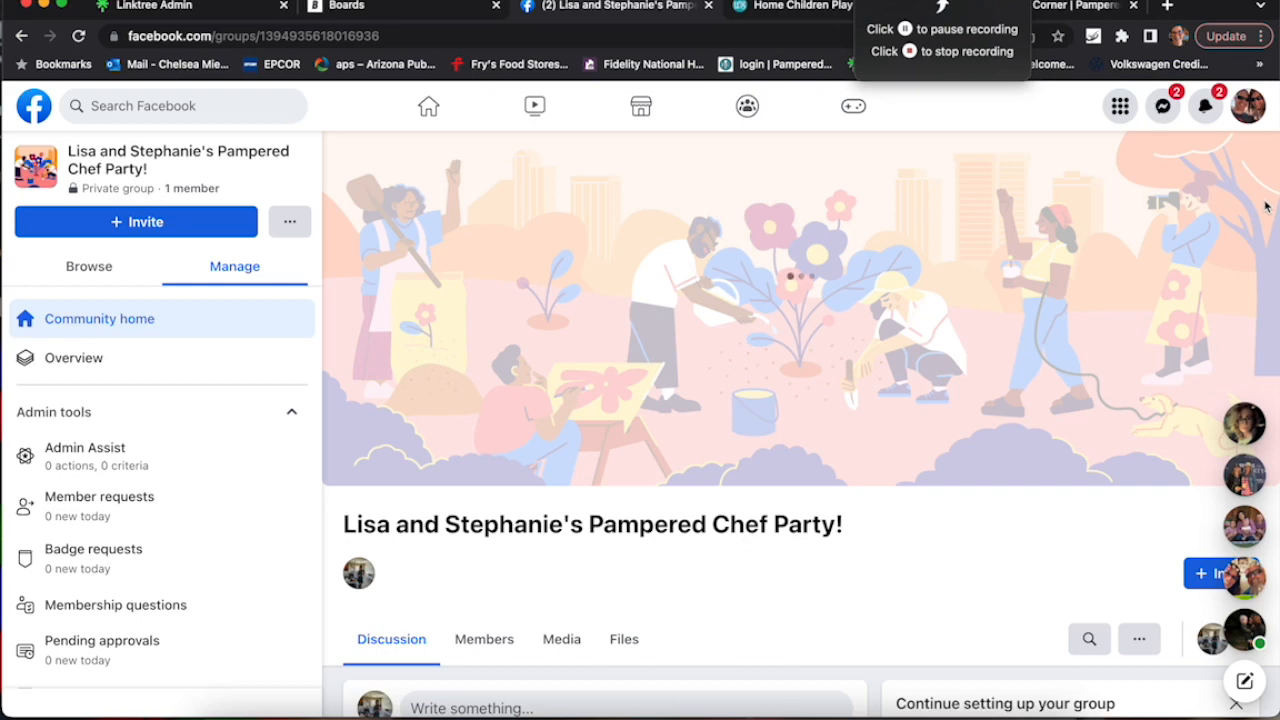
pyautogui.moveTo(1216, 192)
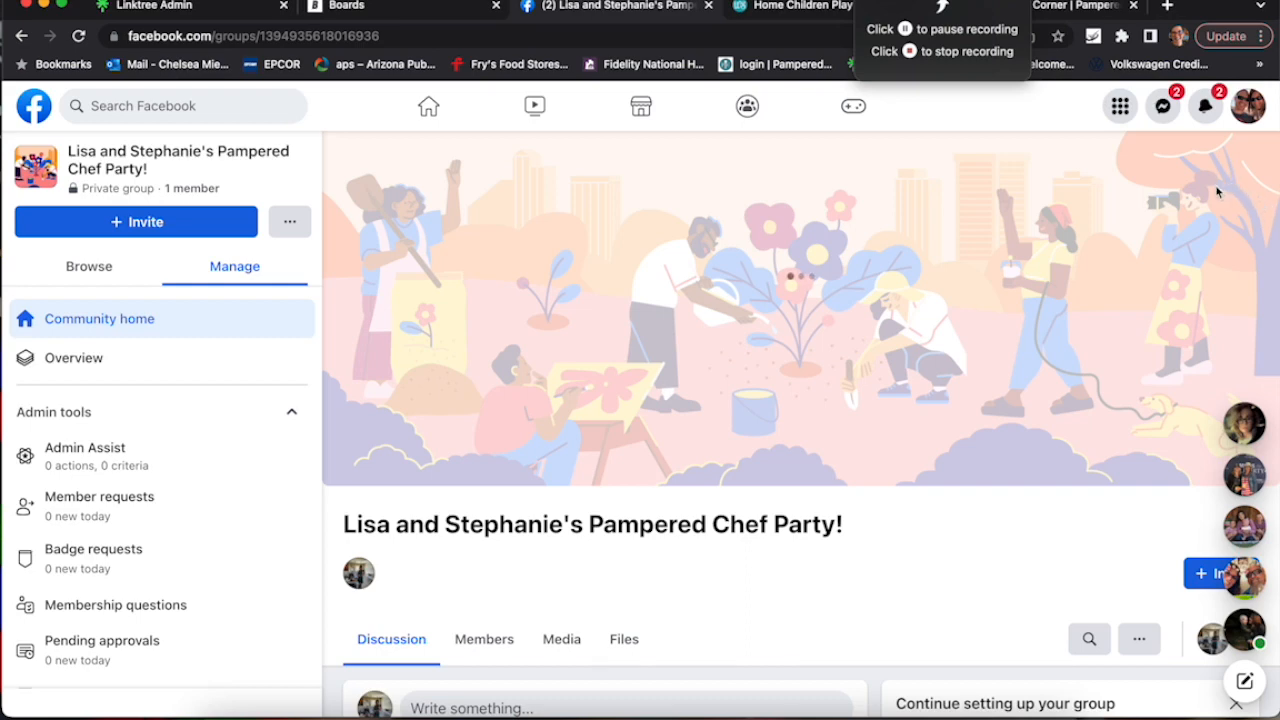
pyautogui.moveTo(1084, 184)
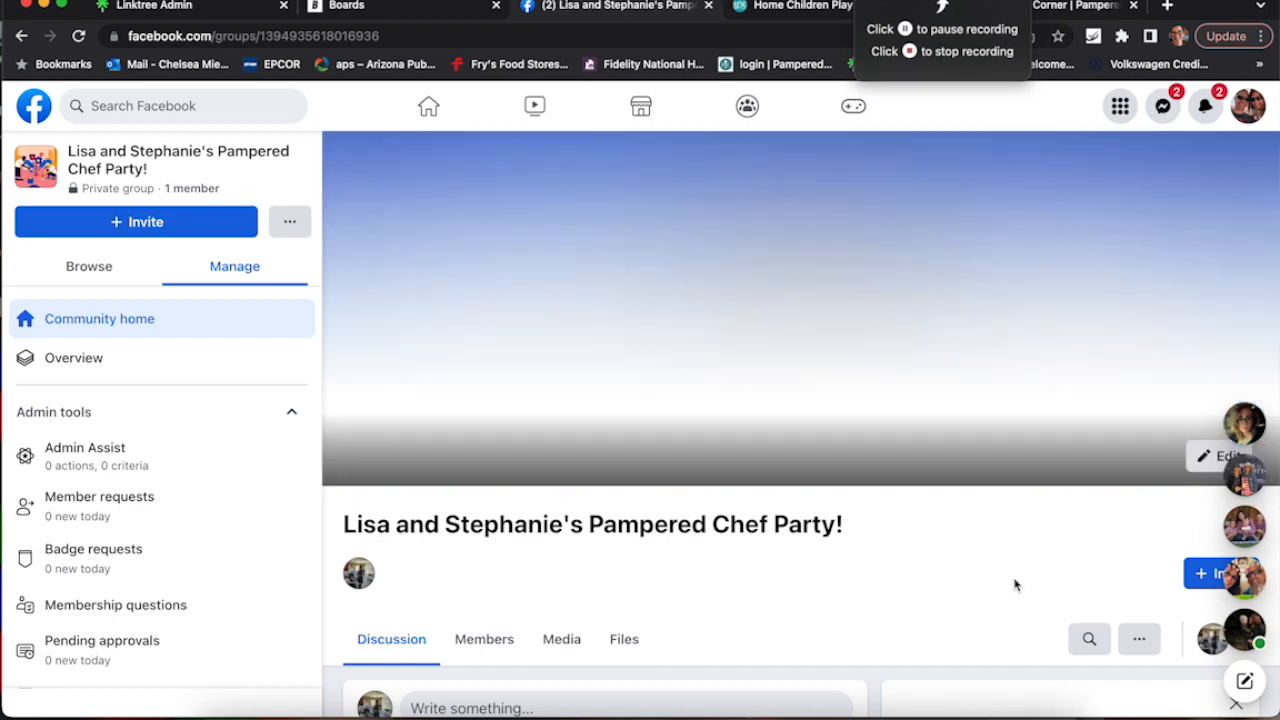
# Step: Switch to the personal profile and join the party group from the invitation
pyautogui.scroll(-3)
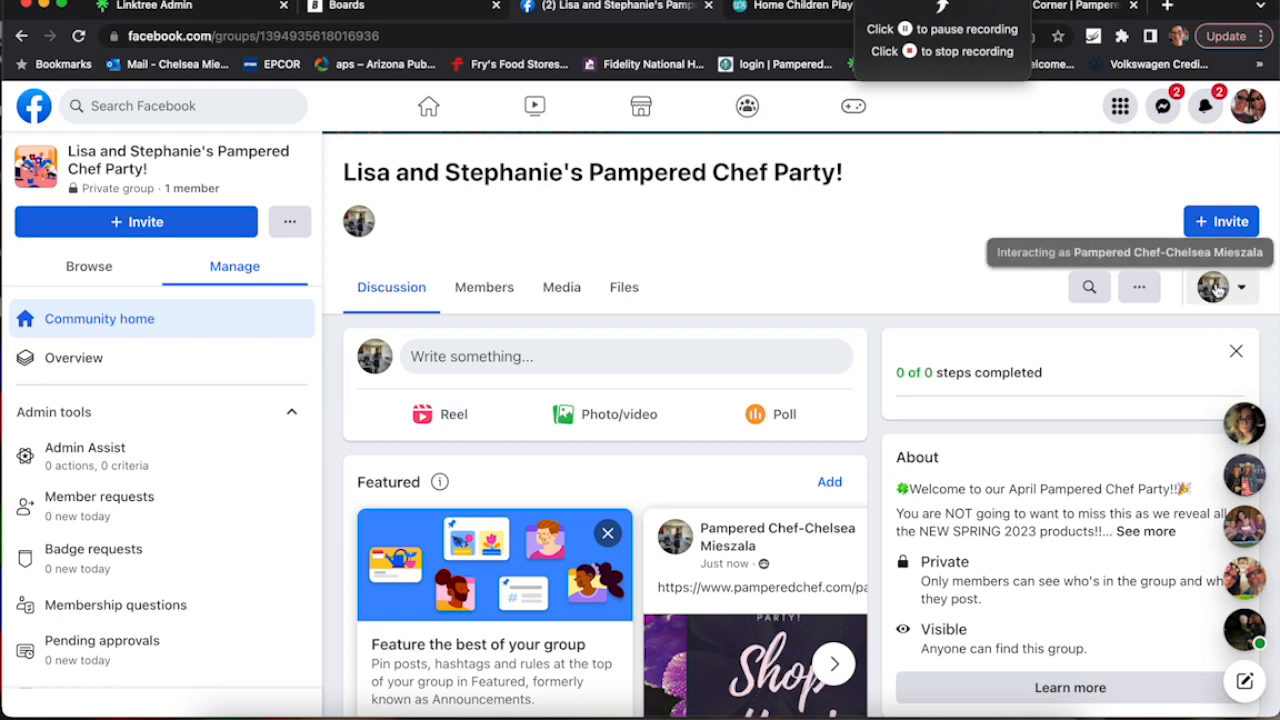
pyautogui.click(1240, 288)
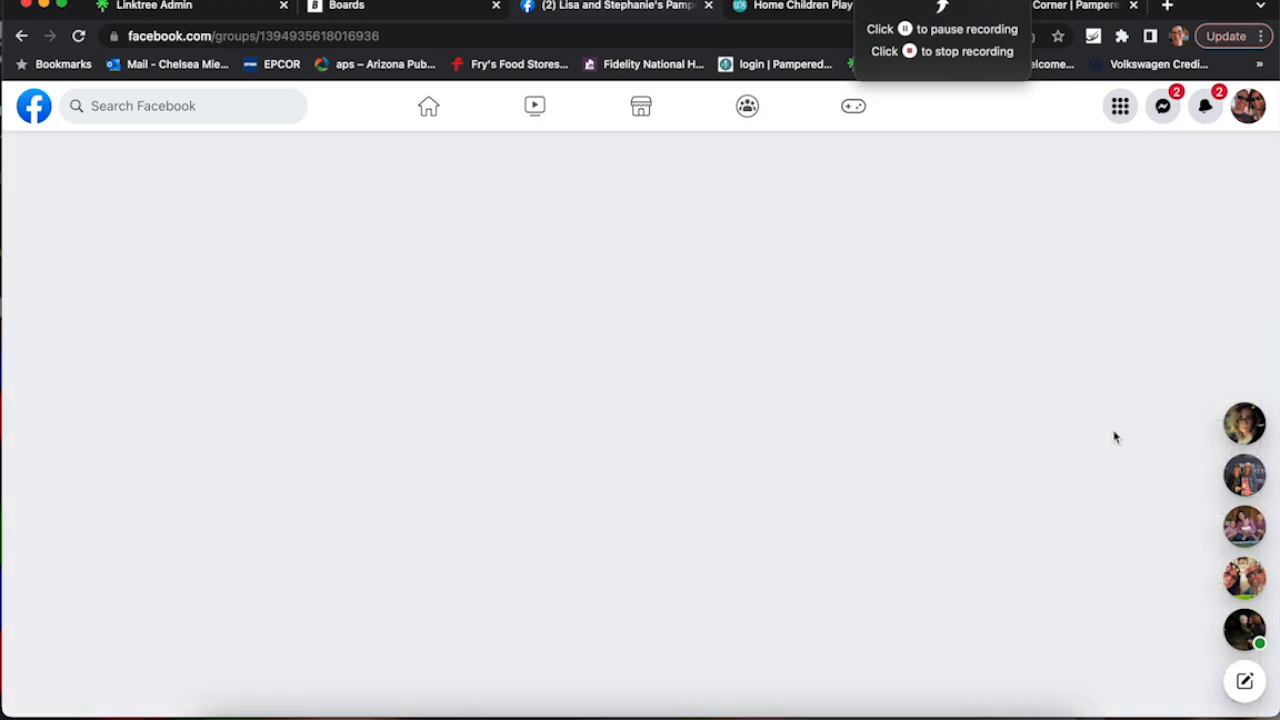
pyautogui.click(996, 492)
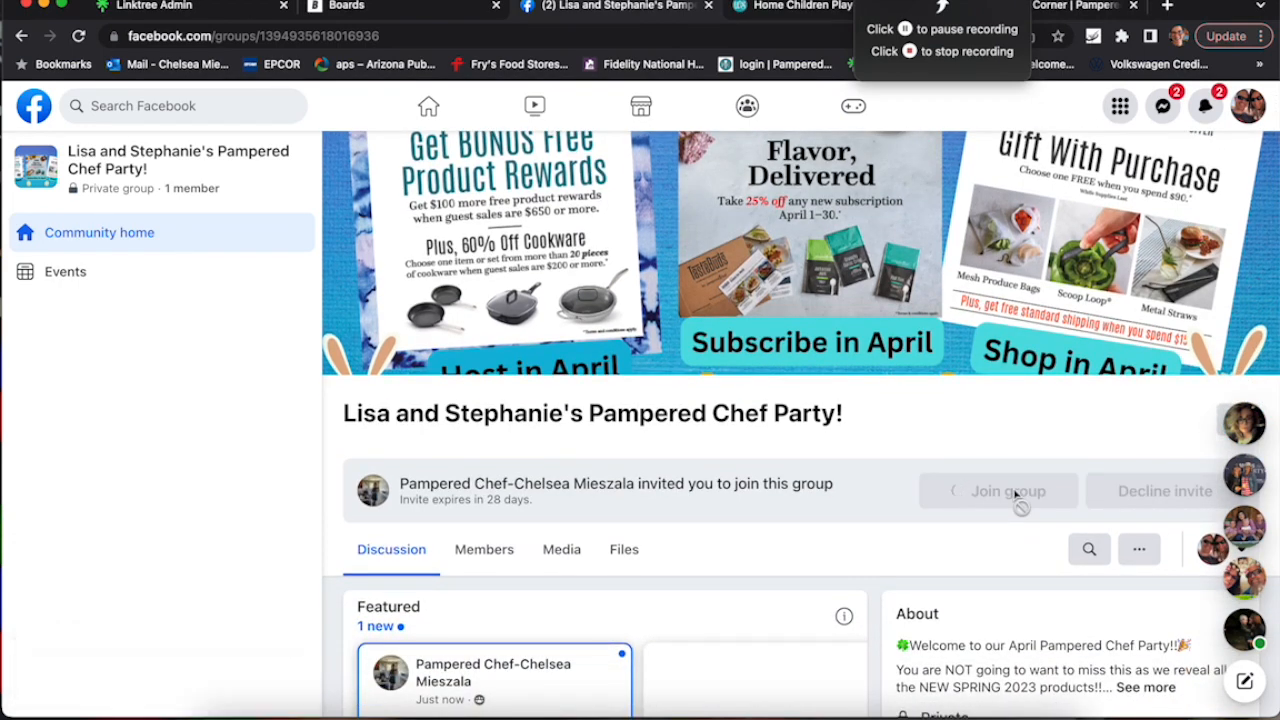
pyautogui.click(1008, 492)
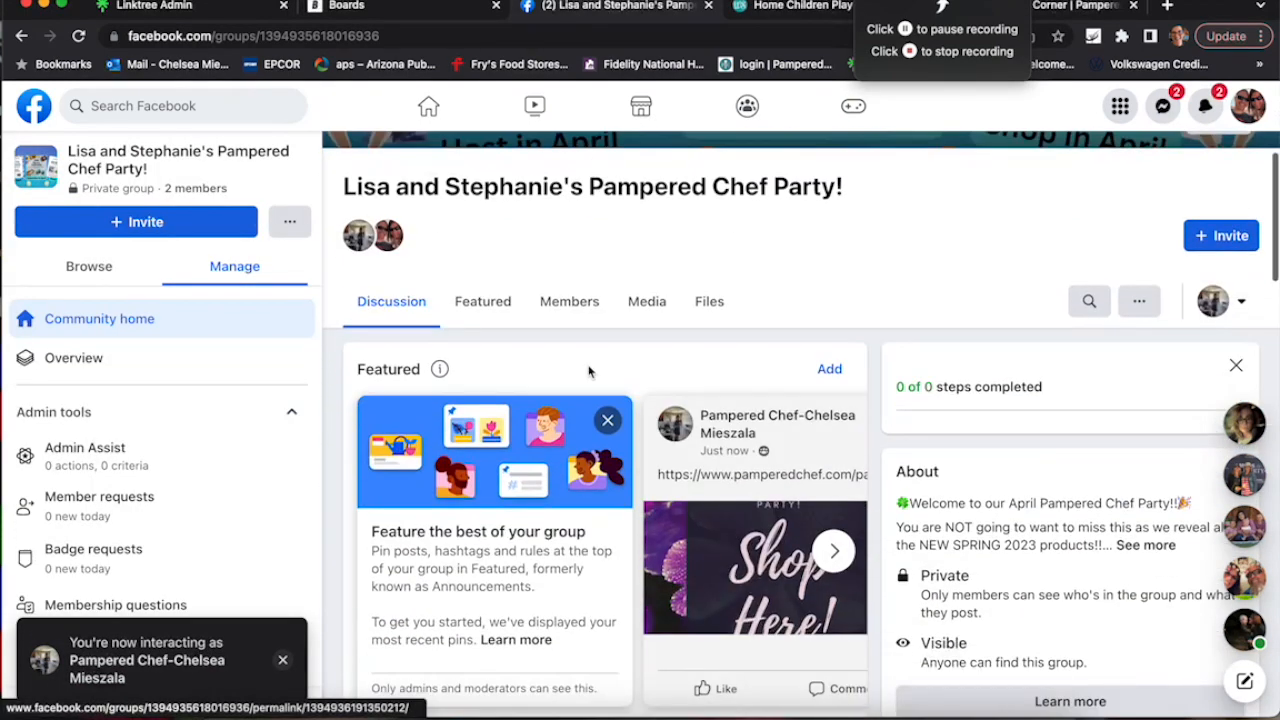
# Step: Make the newly joined member an admin from the group's member list
pyautogui.click(568, 300)
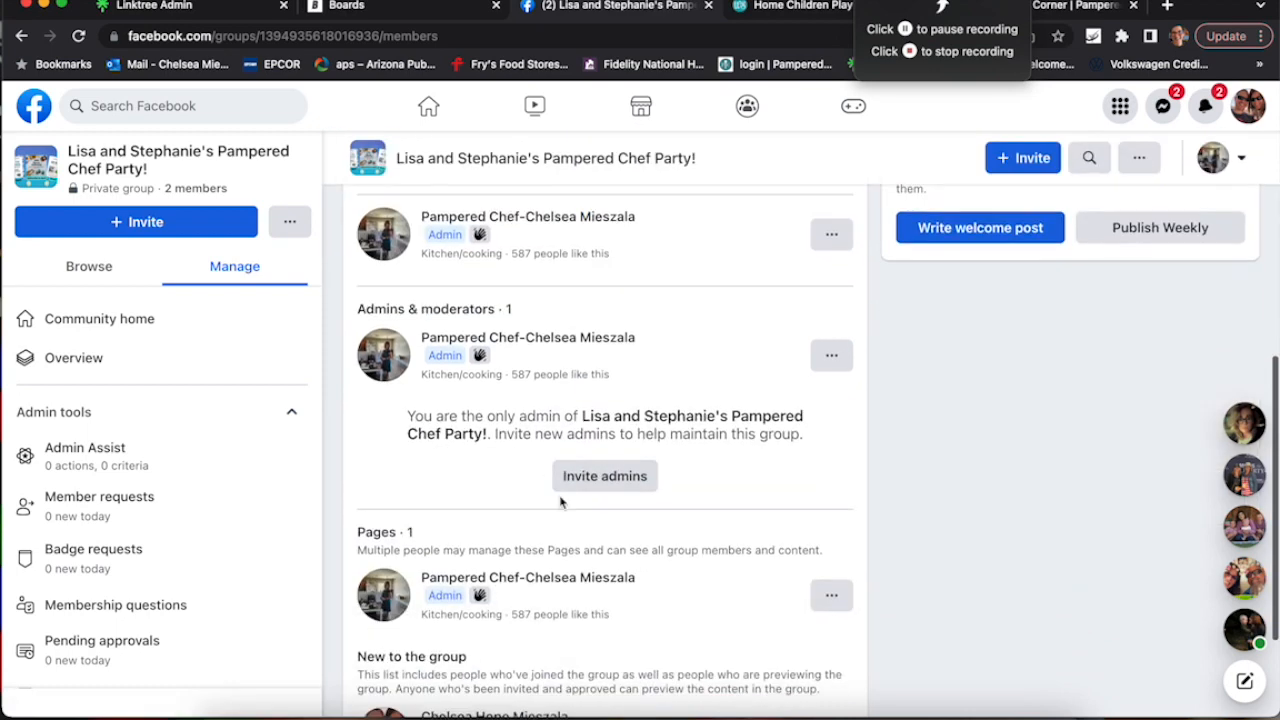
pyautogui.scroll(-3)
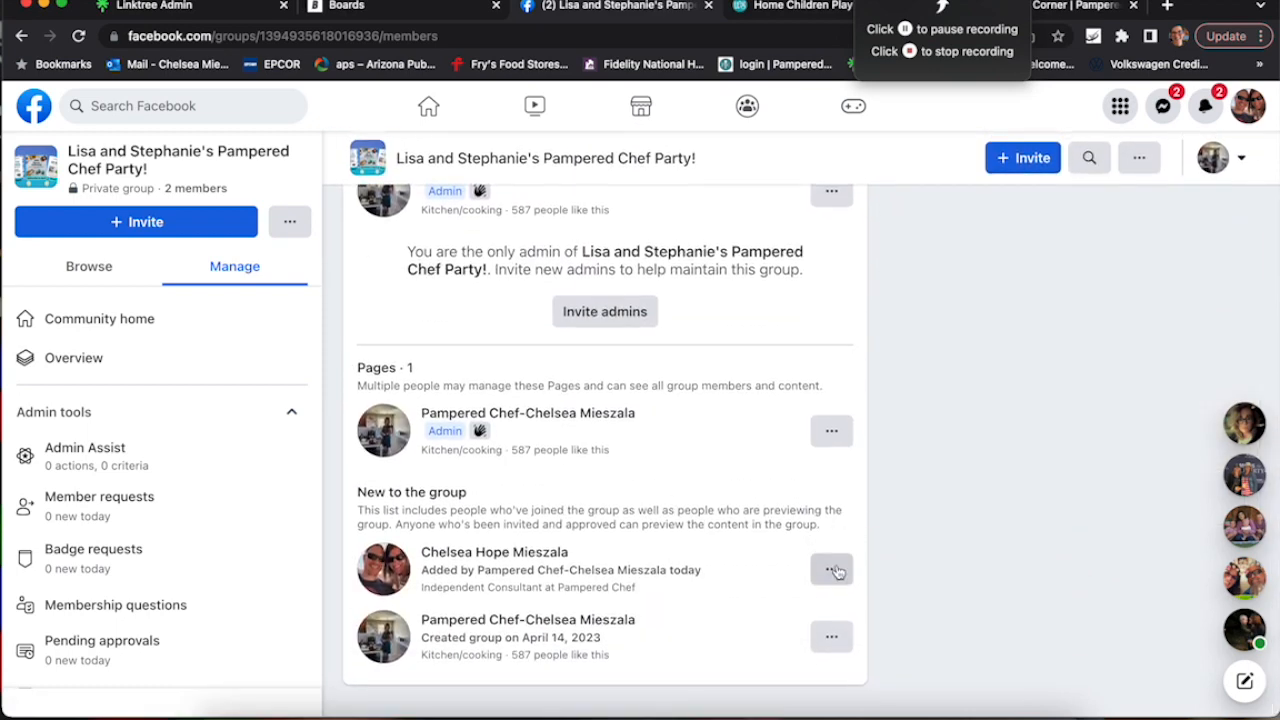
pyautogui.click(832, 568)
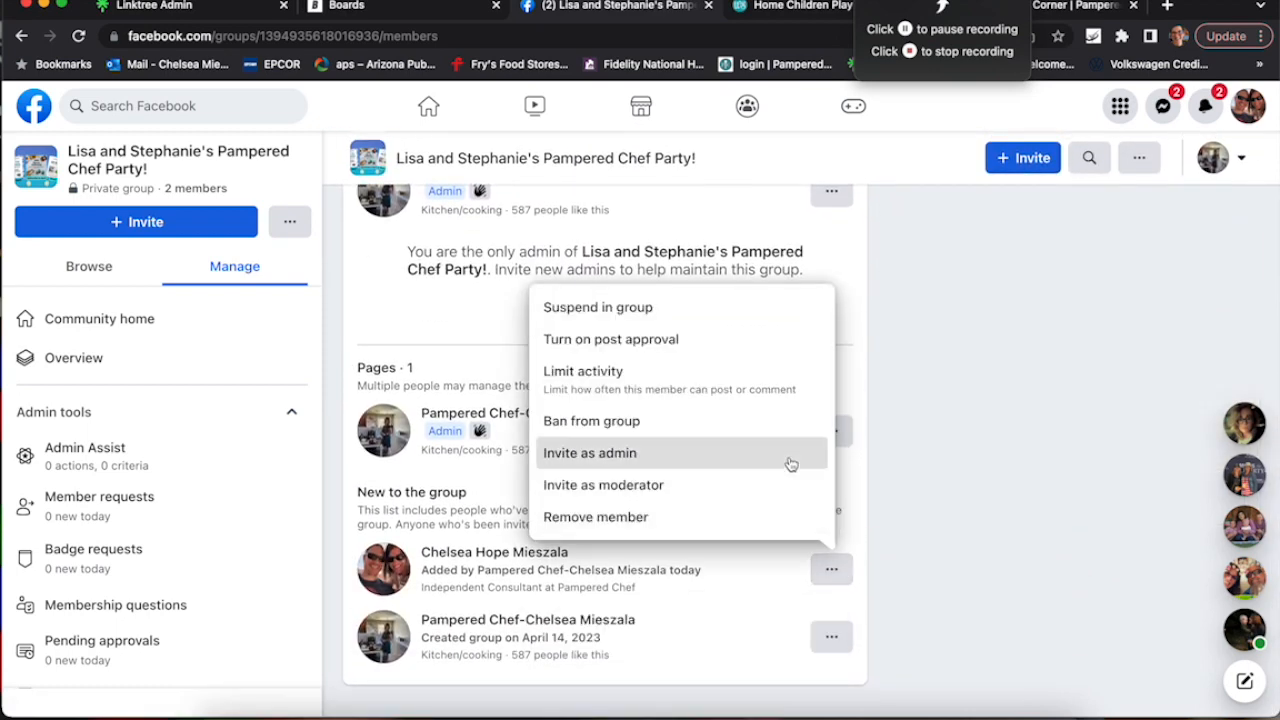
pyautogui.click(590, 452)
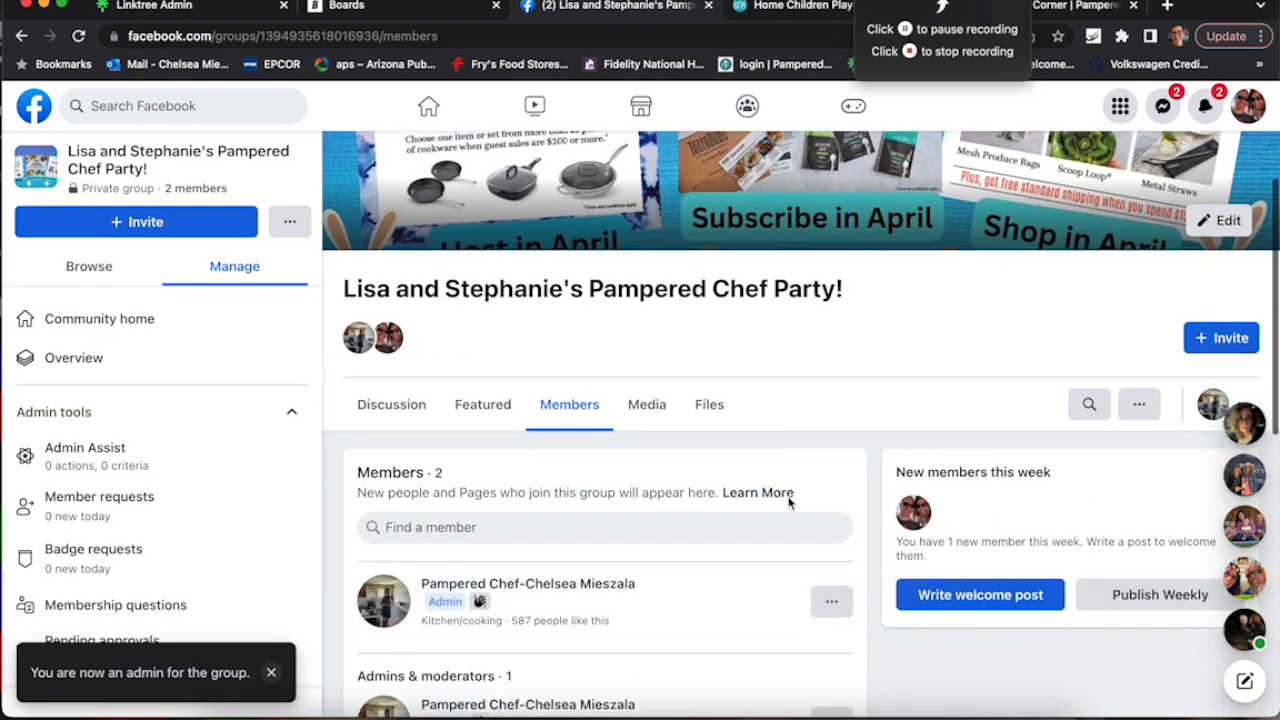
pyautogui.scroll(-3)
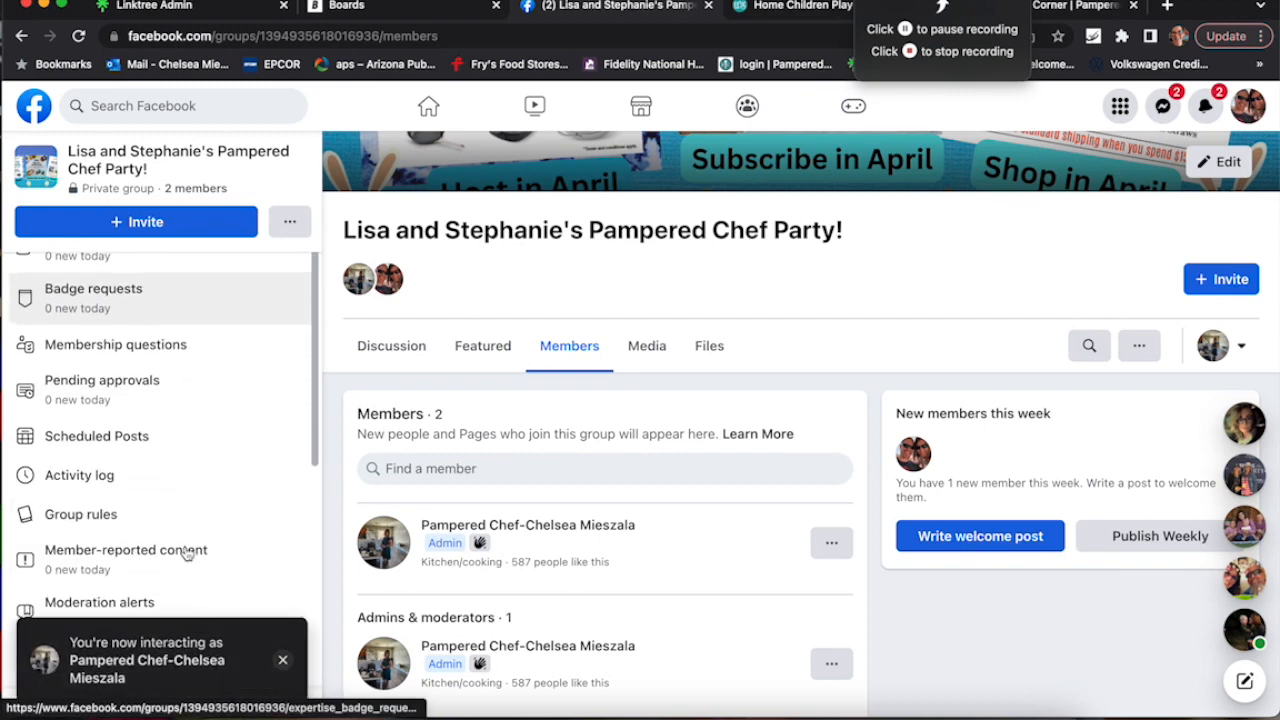
pyautogui.scroll(-3)
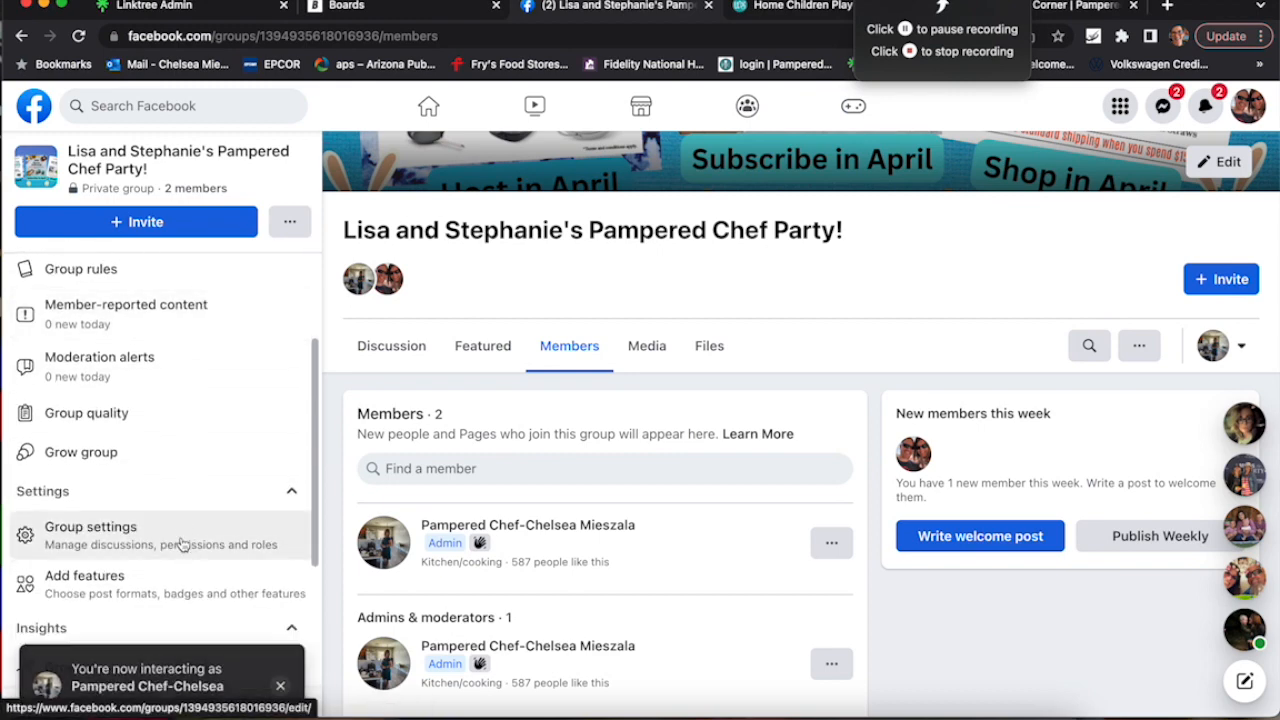
# Step: Add the PostMyParty app to the party group from the group's app settings
pyautogui.click(90, 536)
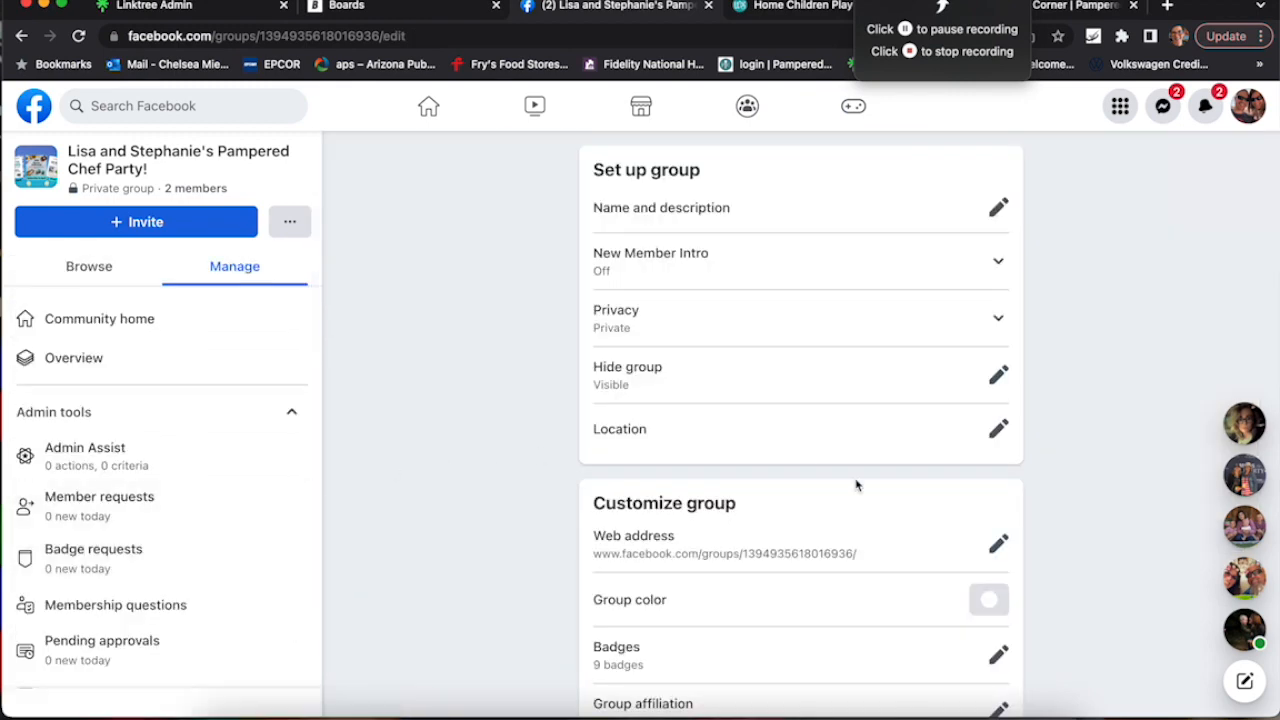
pyautogui.scroll(-3)
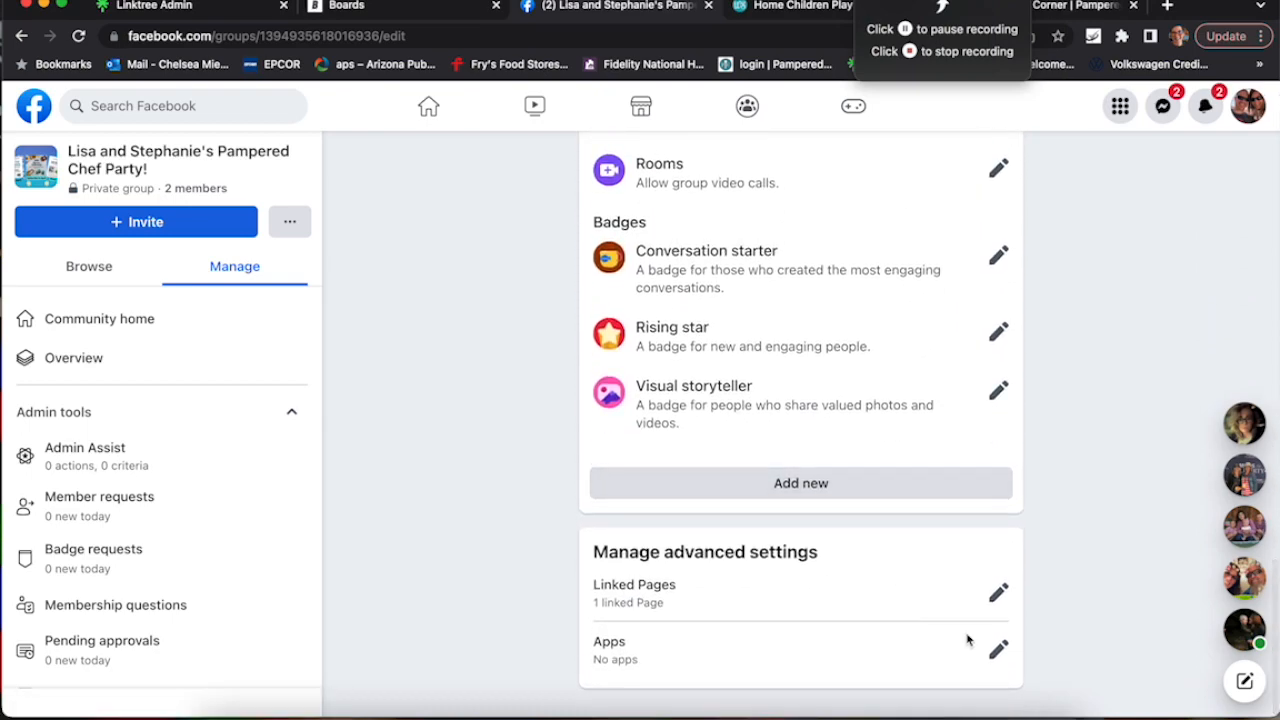
pyautogui.click(998, 648)
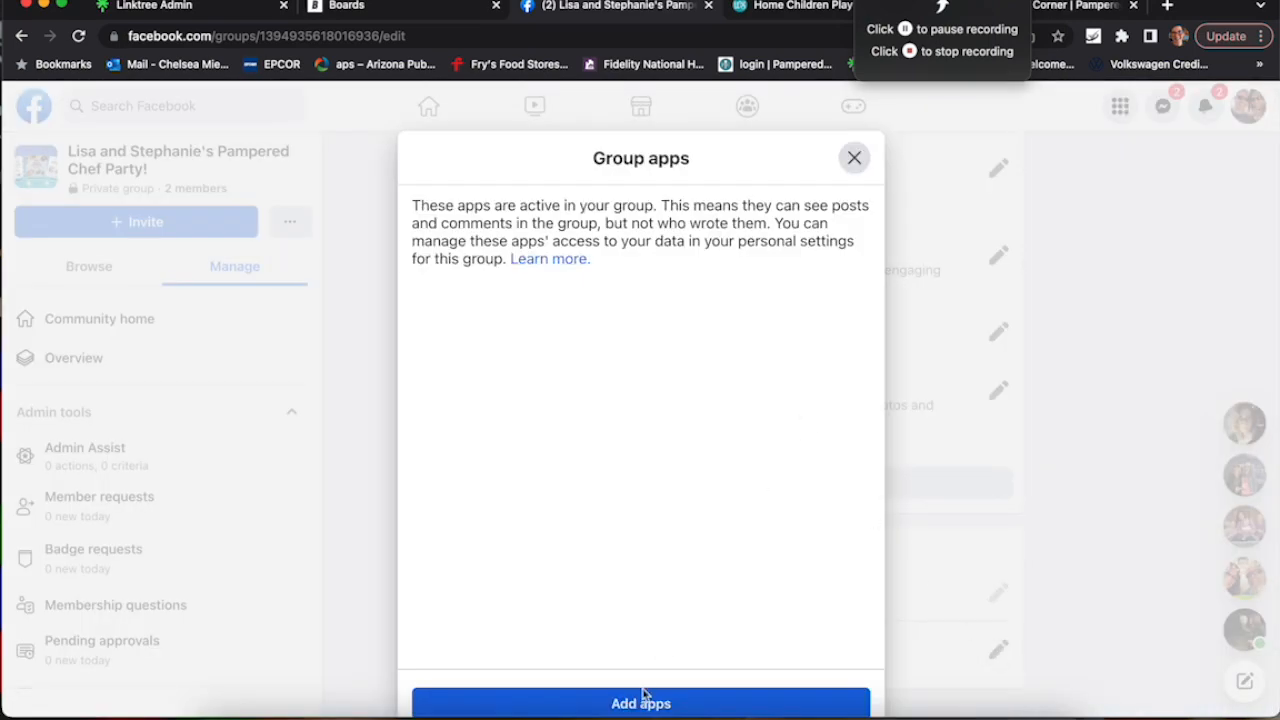
pyautogui.click(640, 704)
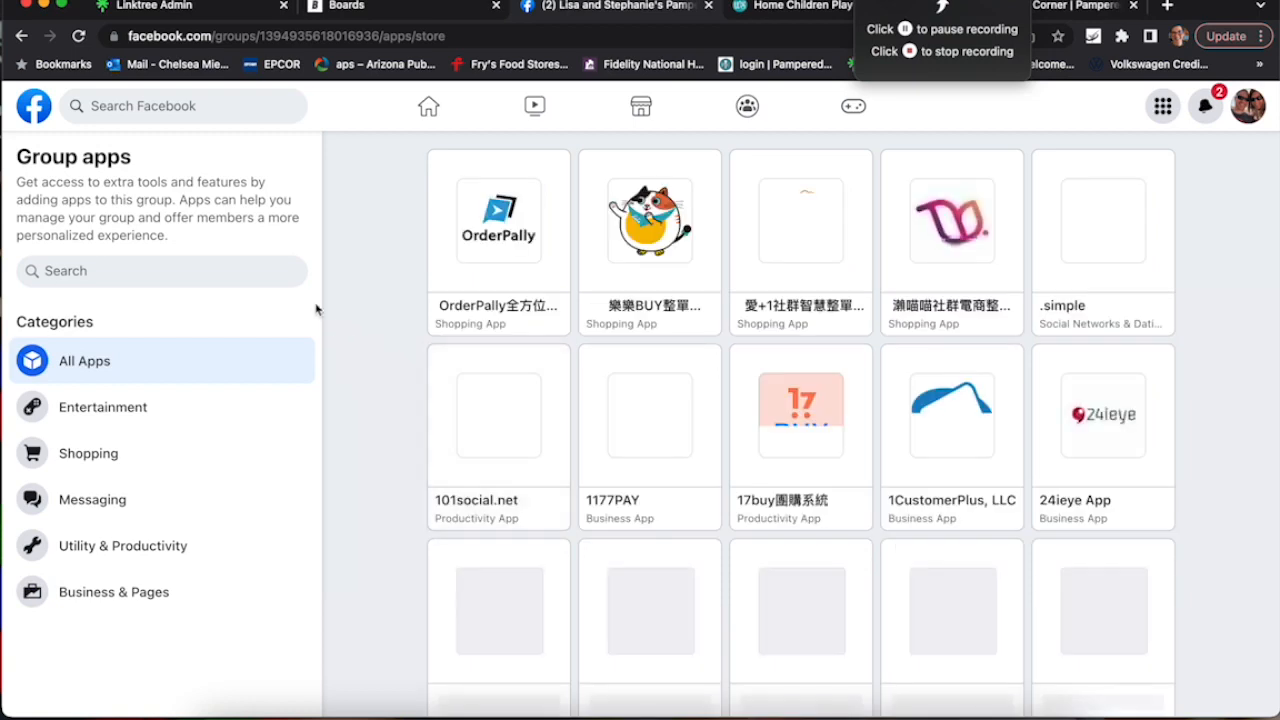
pyautogui.write('postmyparty')
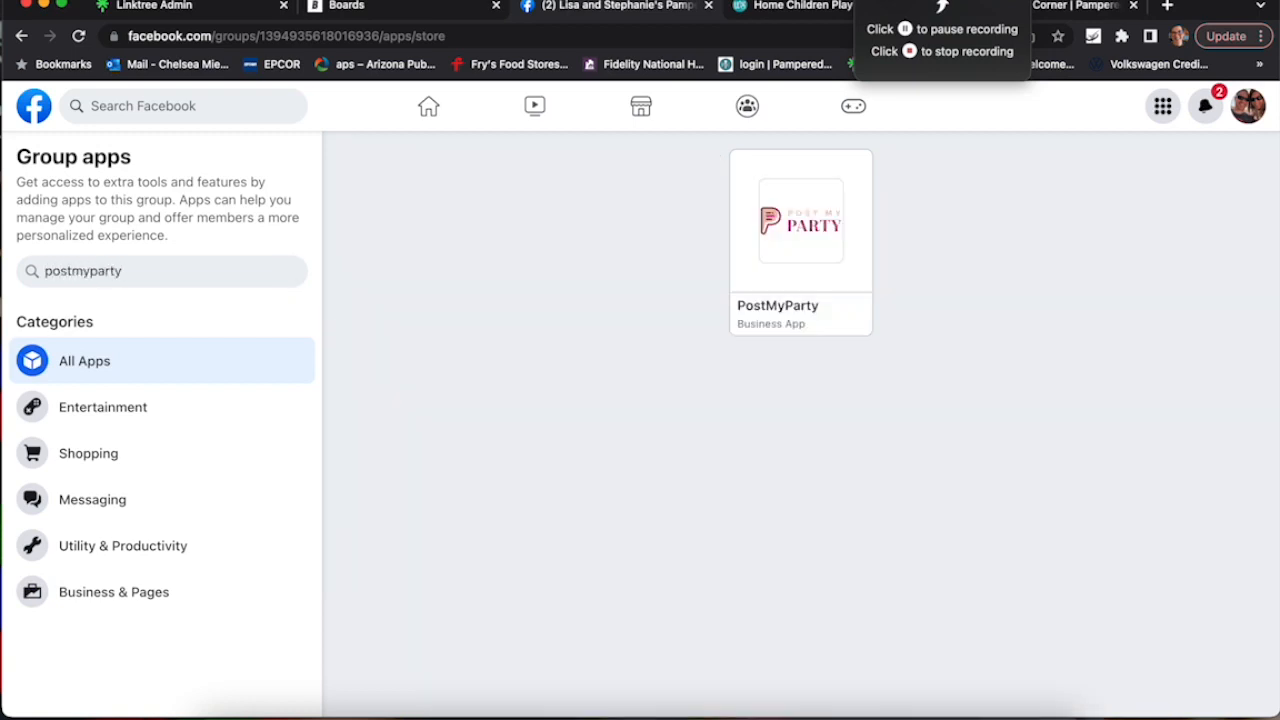
pyautogui.click(800, 222)
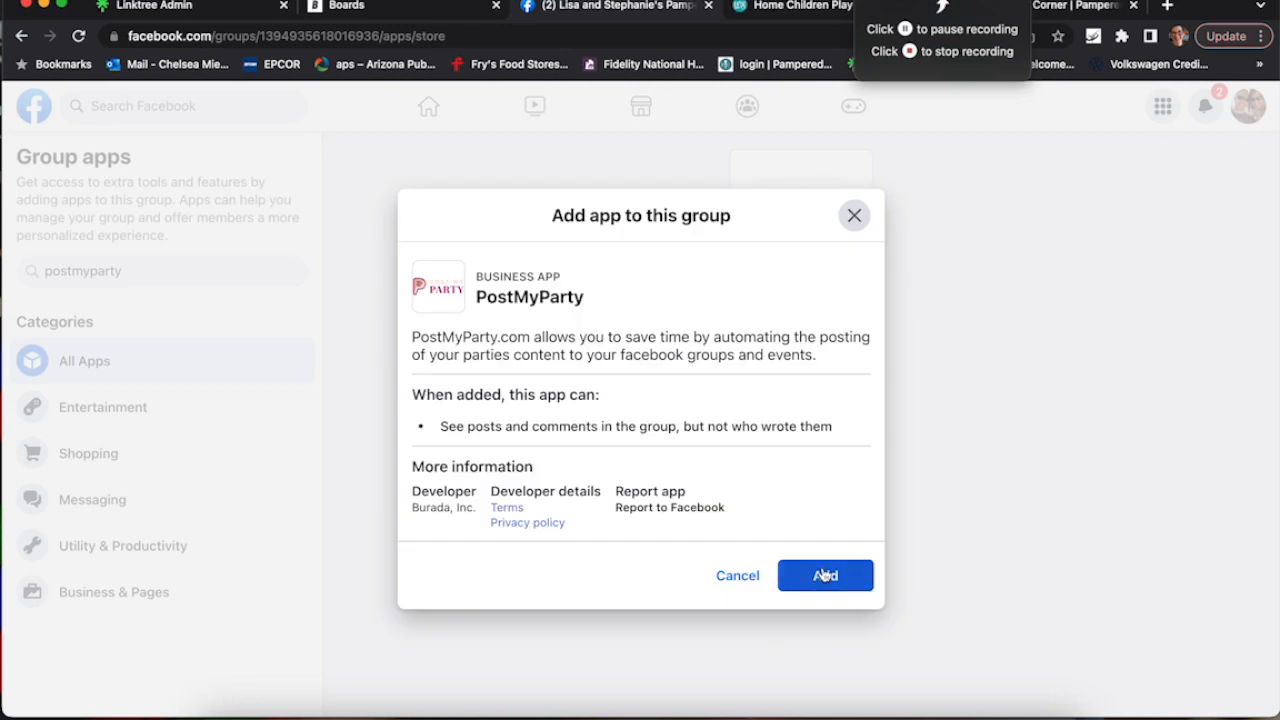
pyautogui.click(824, 576)
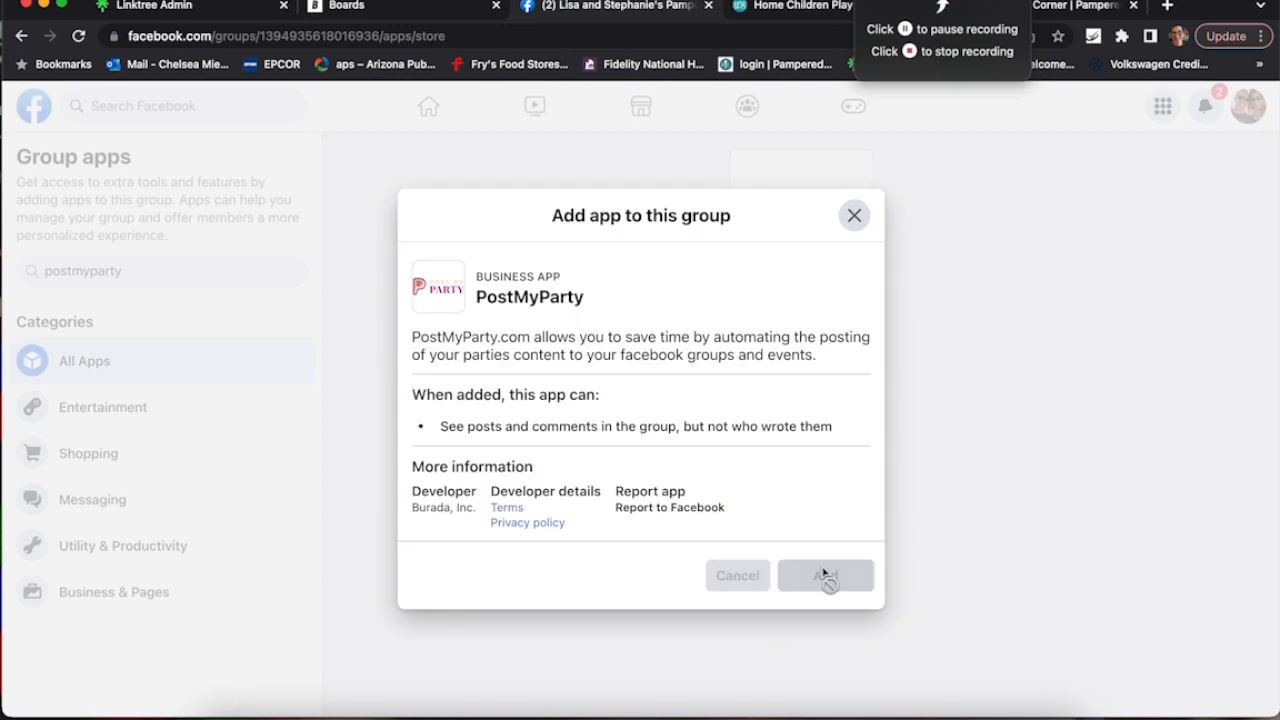
pyautogui.click(824, 576)
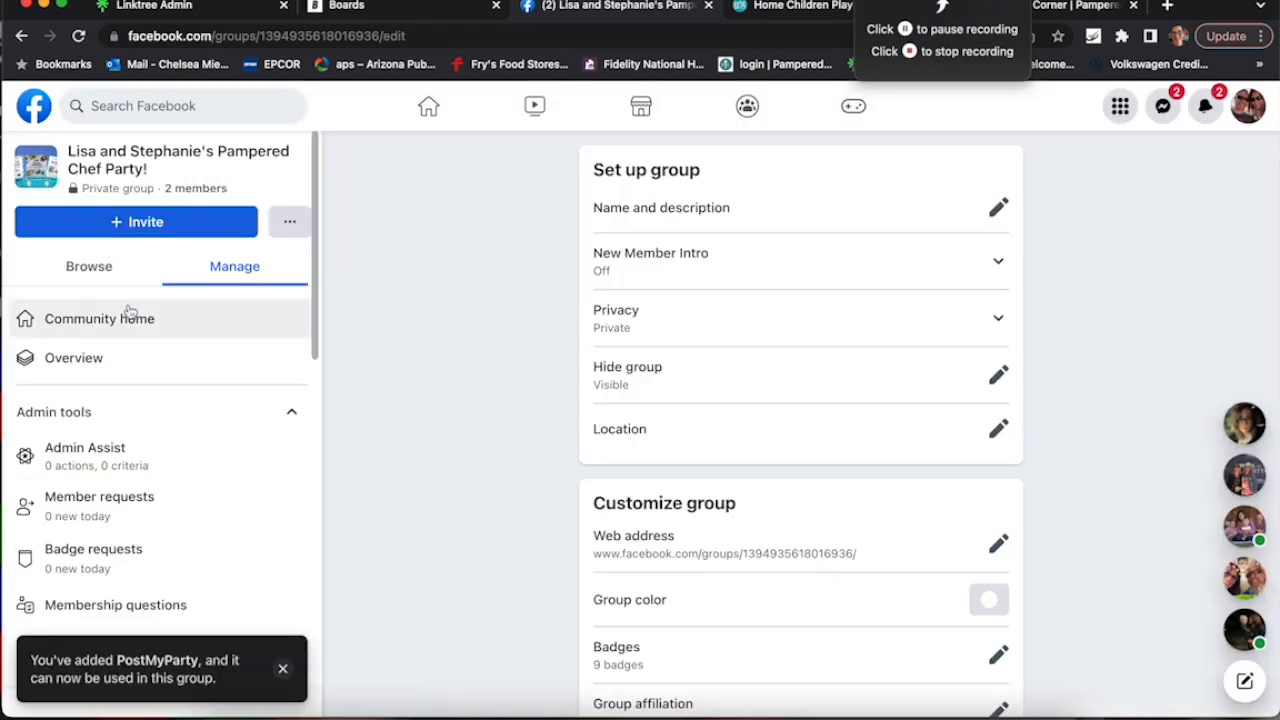
# Step: Review the party group's community home feed of five posts by scrolling through it
pyautogui.click(100, 318)
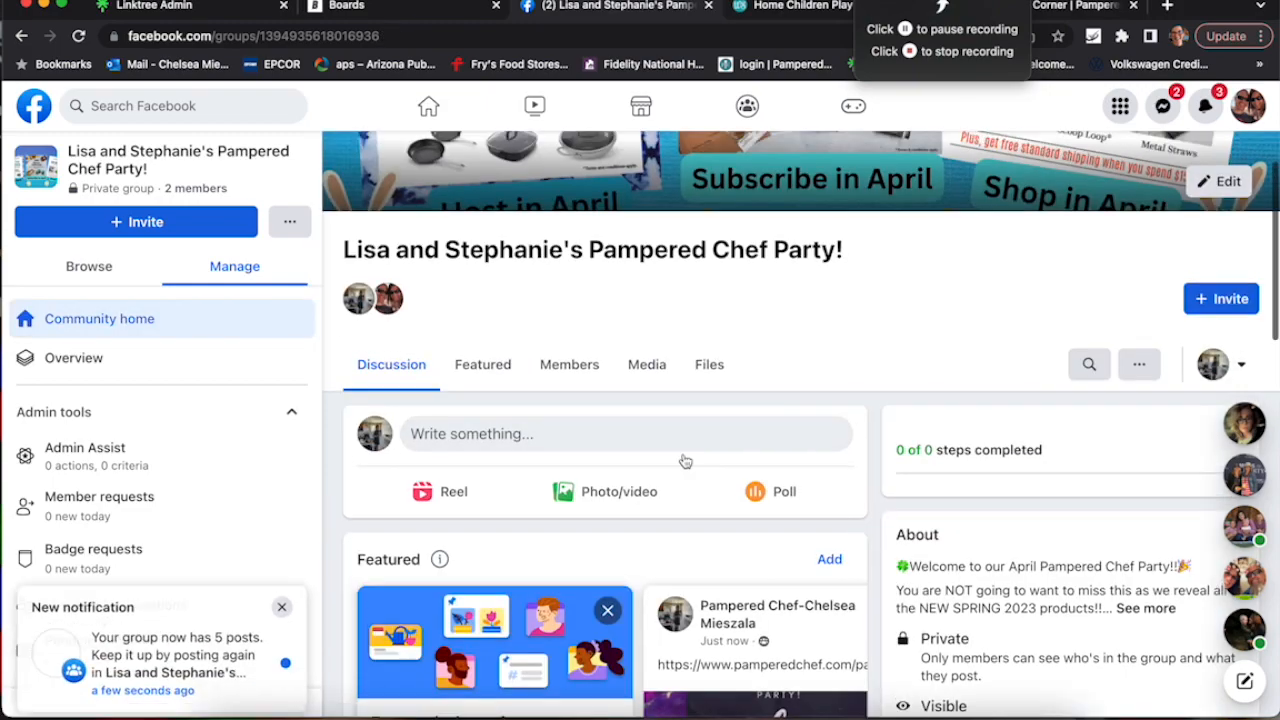
pyautogui.scroll(-3)
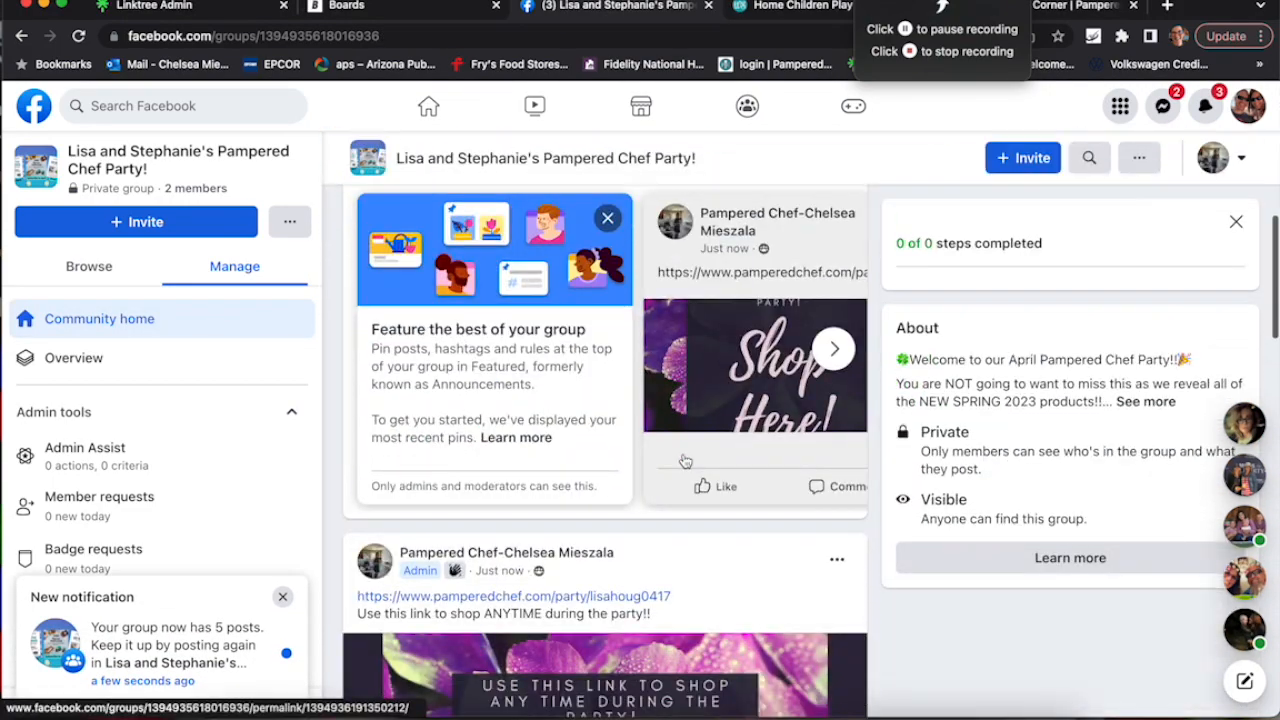
pyautogui.scroll(-3)
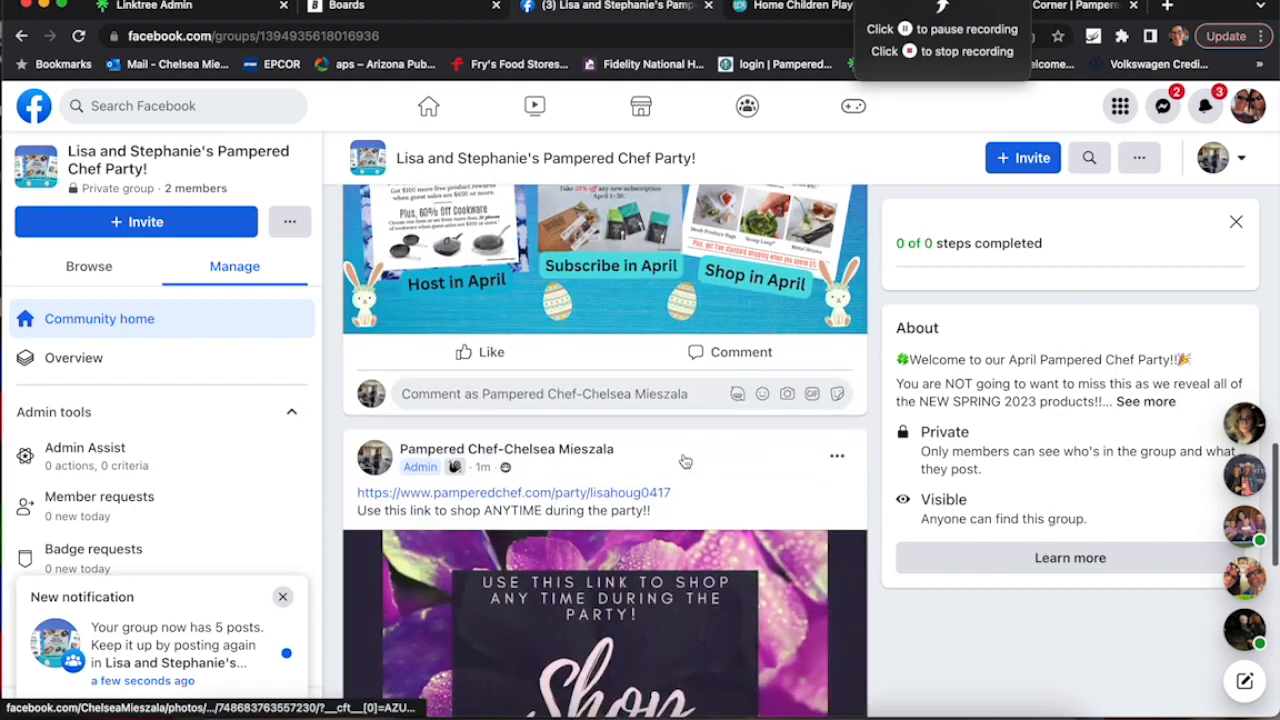
pyautogui.scroll(-3)
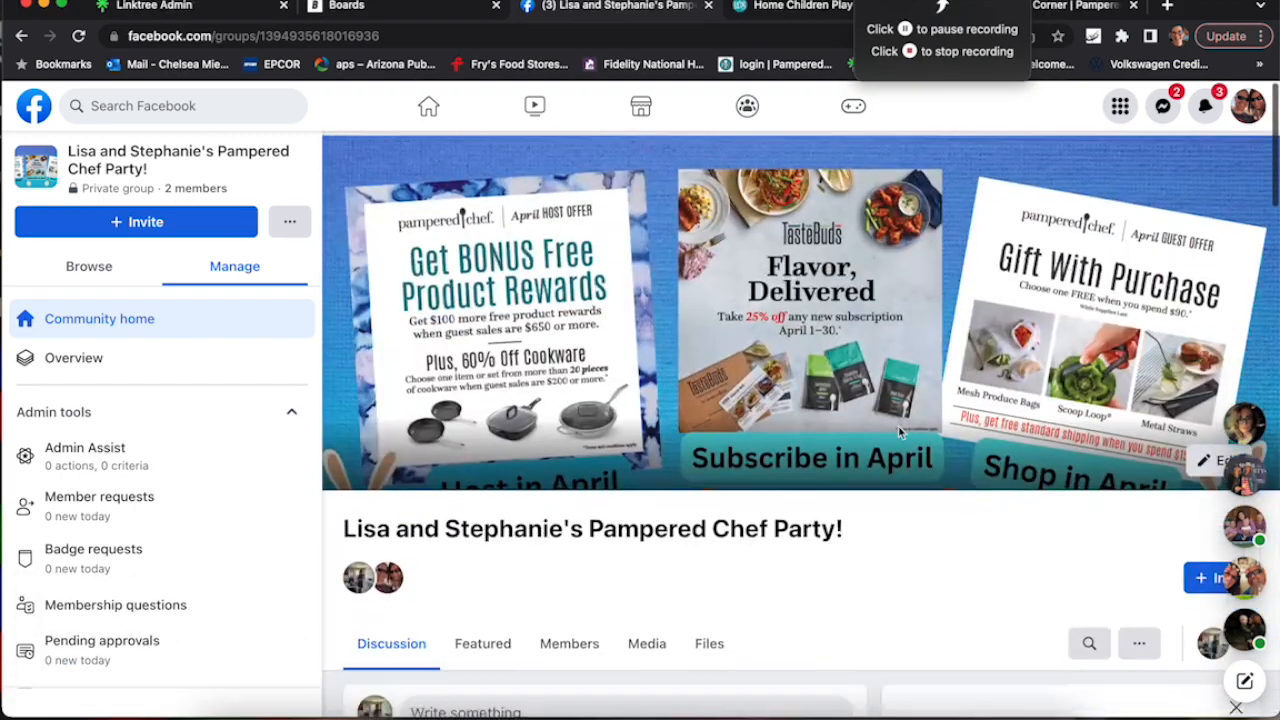
pyautogui.scroll(-3)
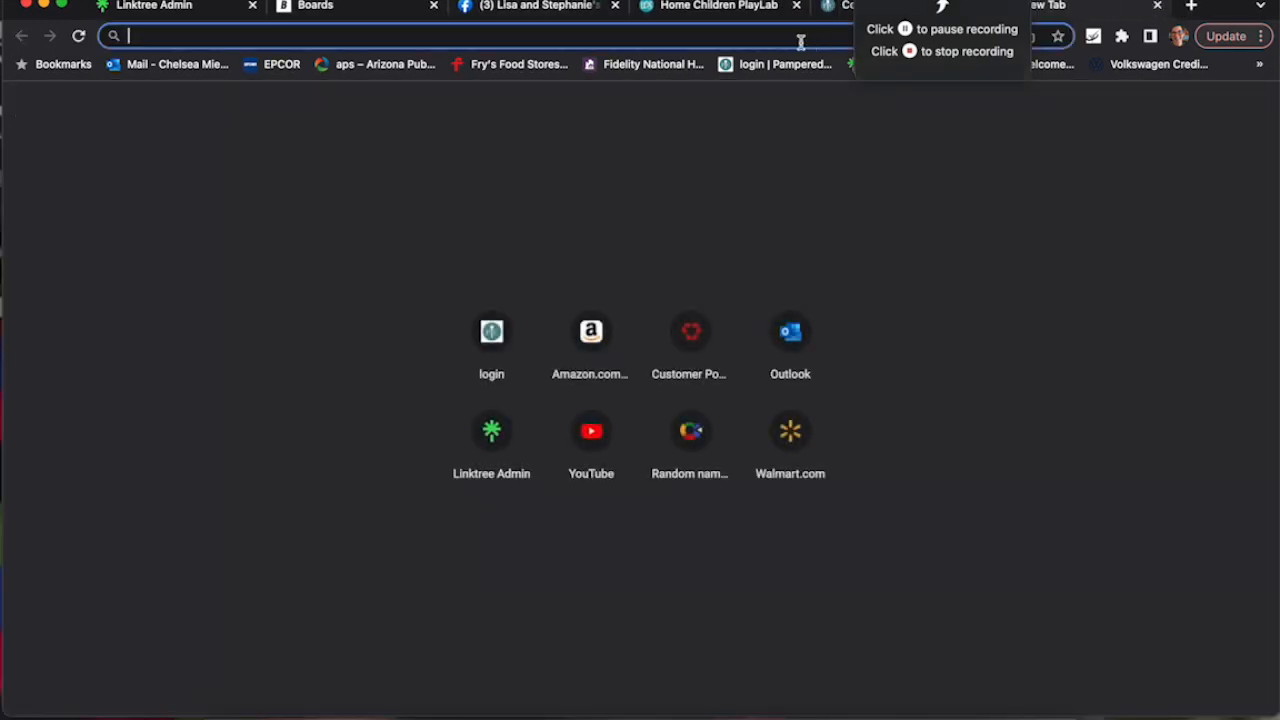
# Step: Go to postmyparty.com, log in, and switch to the new app's member-center dashboard
pyautogui.write('postmyparty.com')
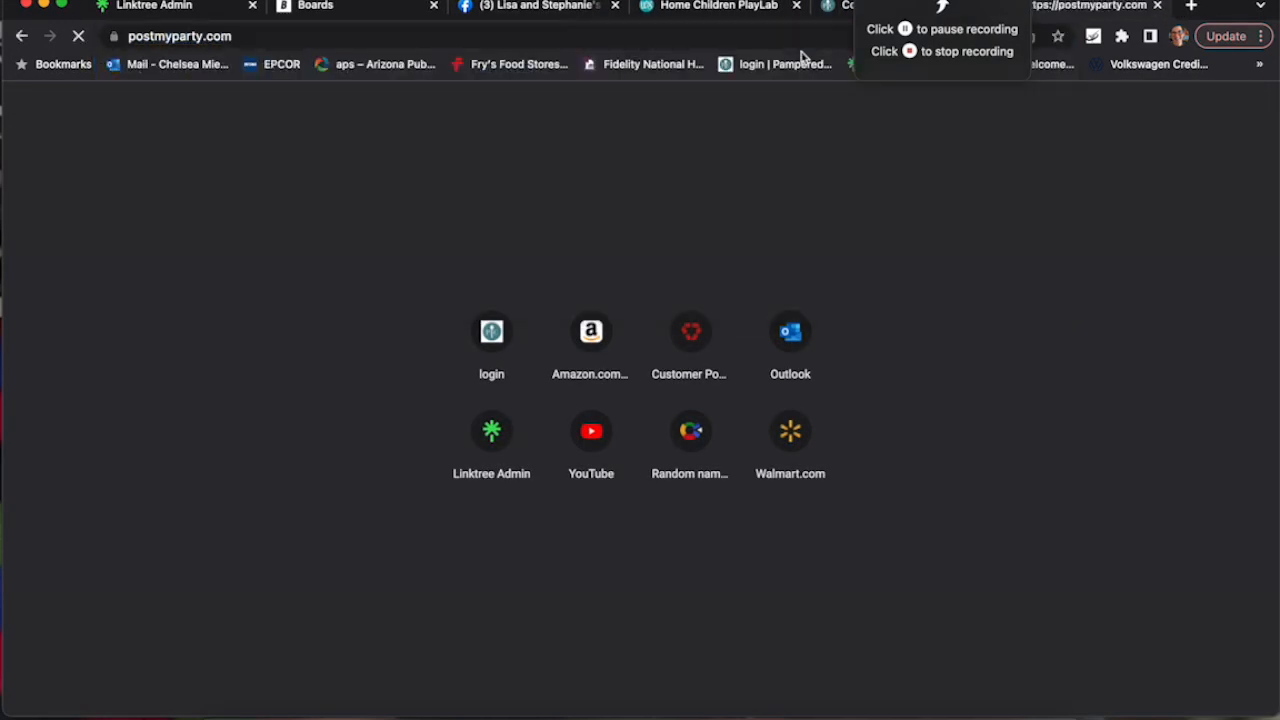
pyautogui.click(492, 332)
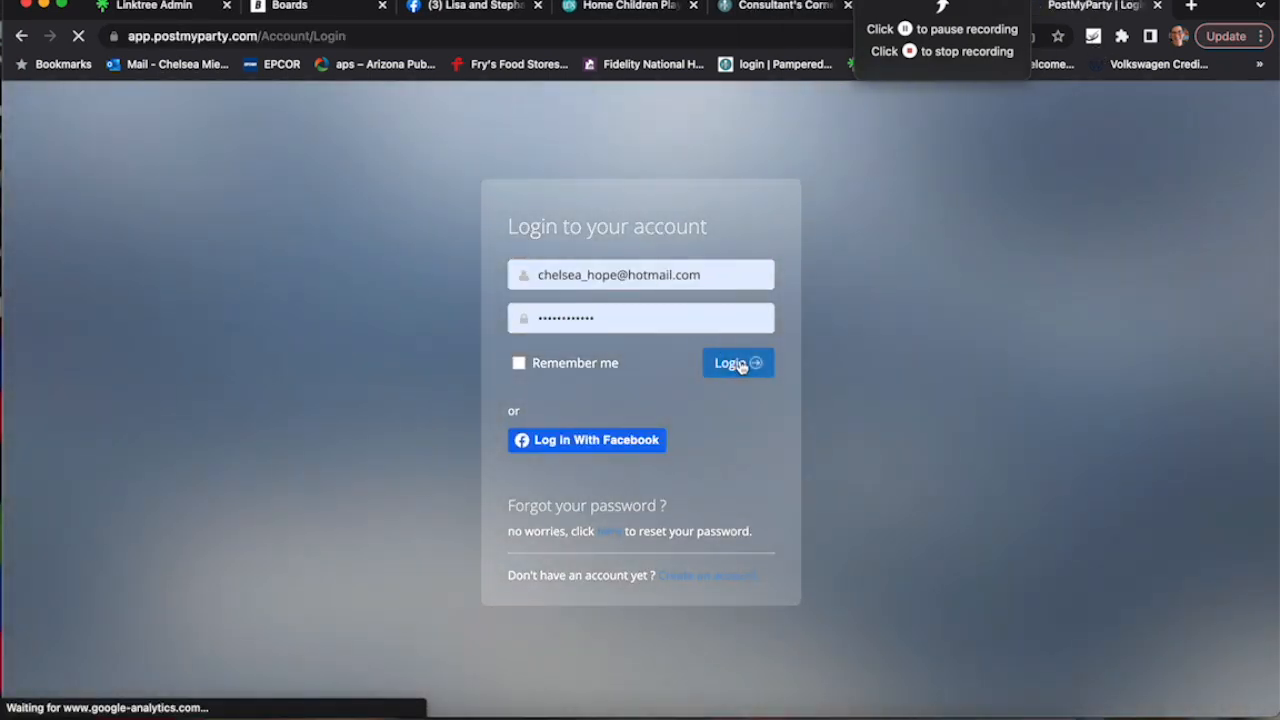
pyautogui.click(736, 364)
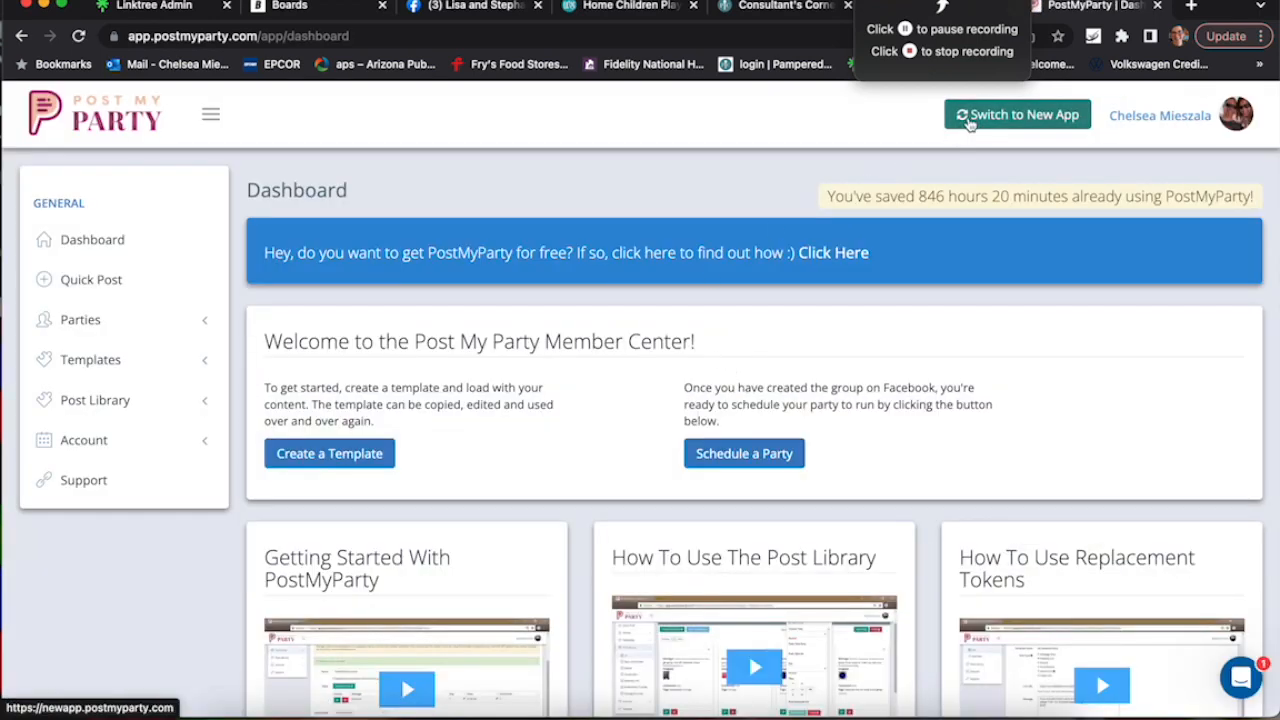
pyautogui.click(1016, 114)
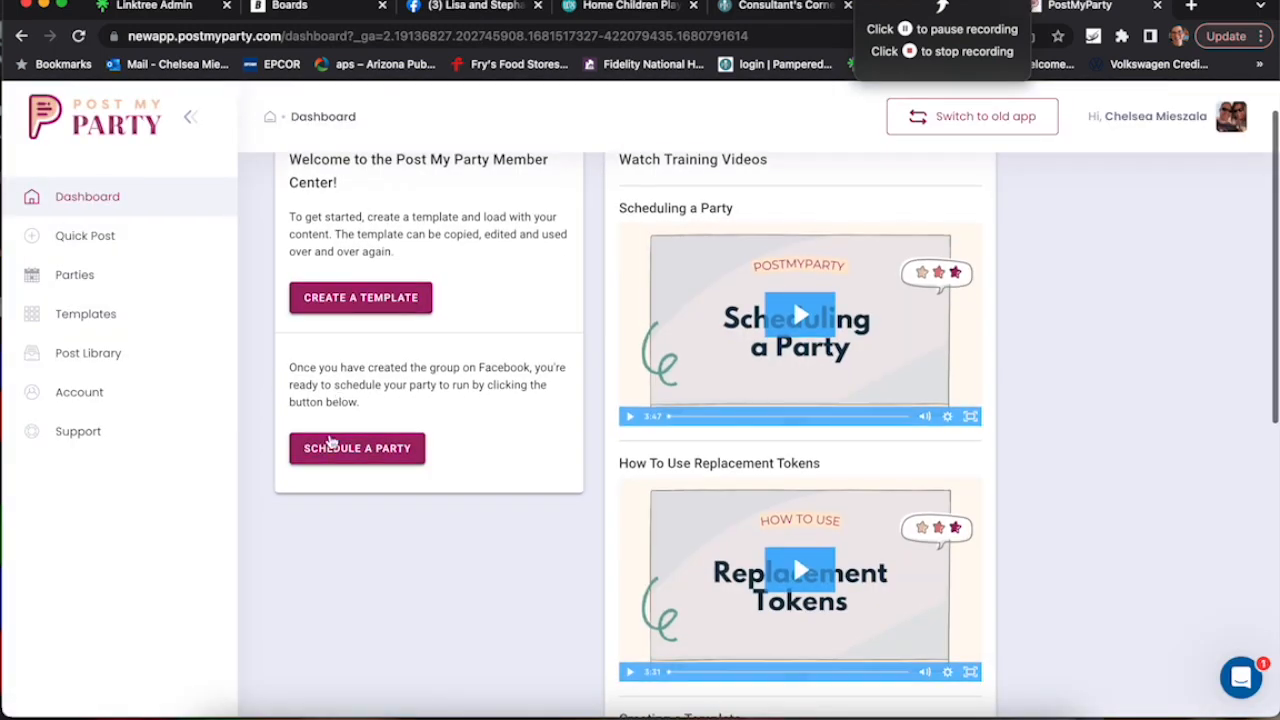
# Step: Start a new Personal Group party and pick the Pampered Chef business page
pyautogui.click(356, 448)
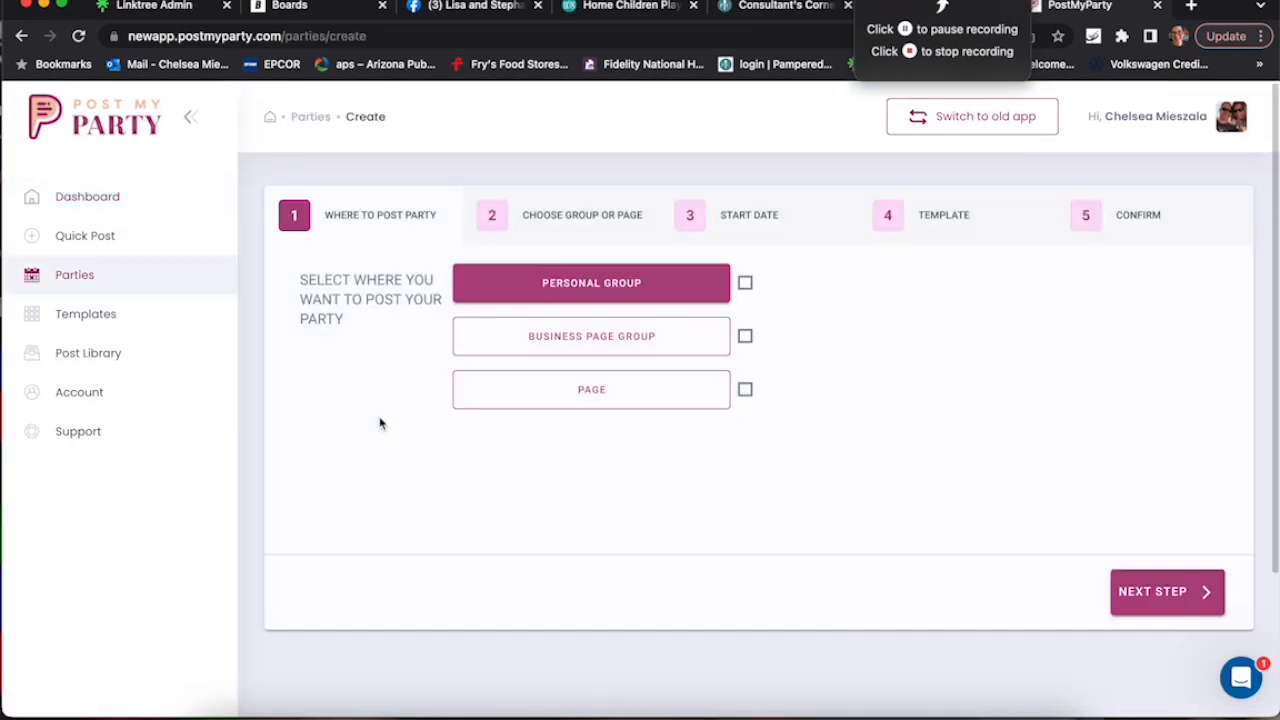
pyautogui.click(592, 330)
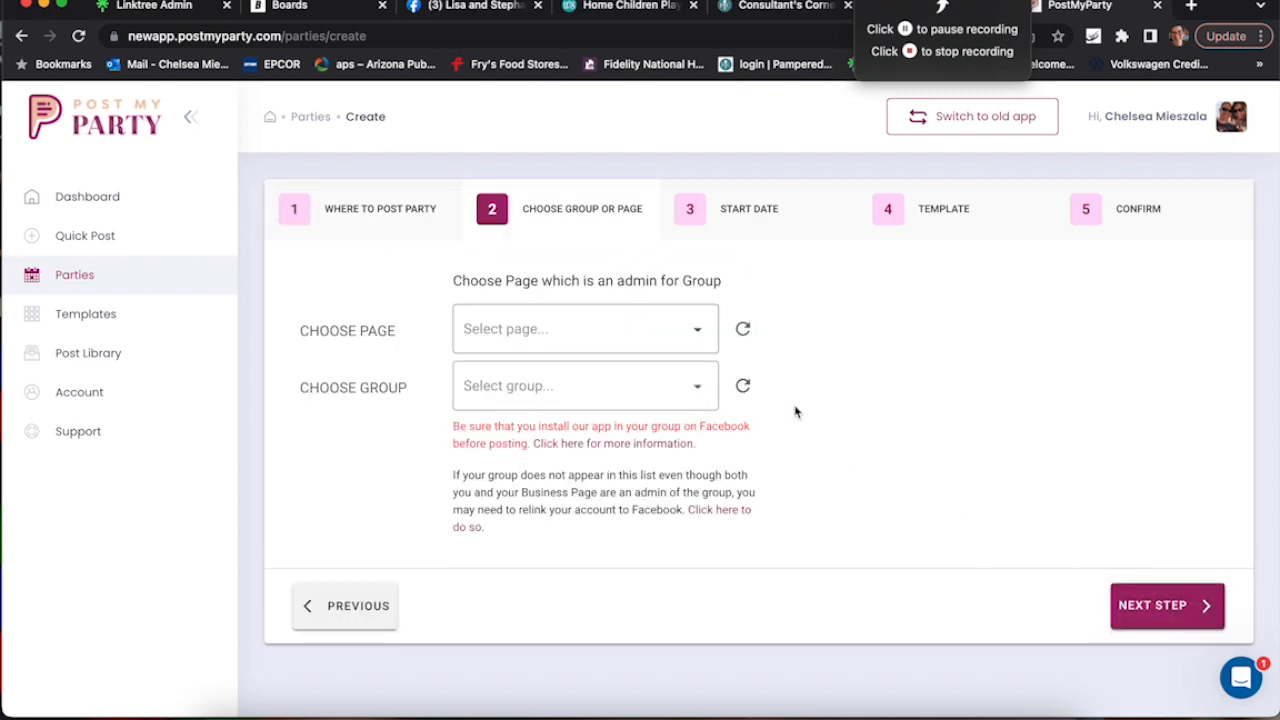
pyautogui.click(584, 328)
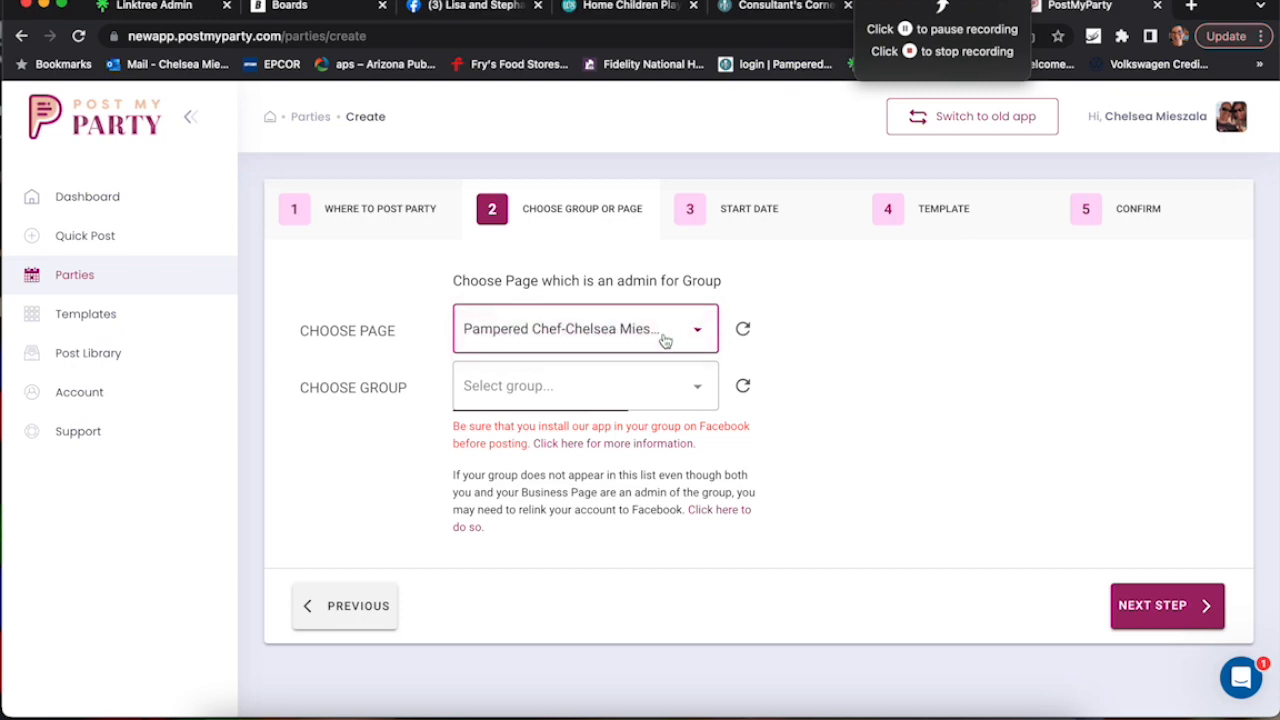
pyautogui.moveTo(730, 364)
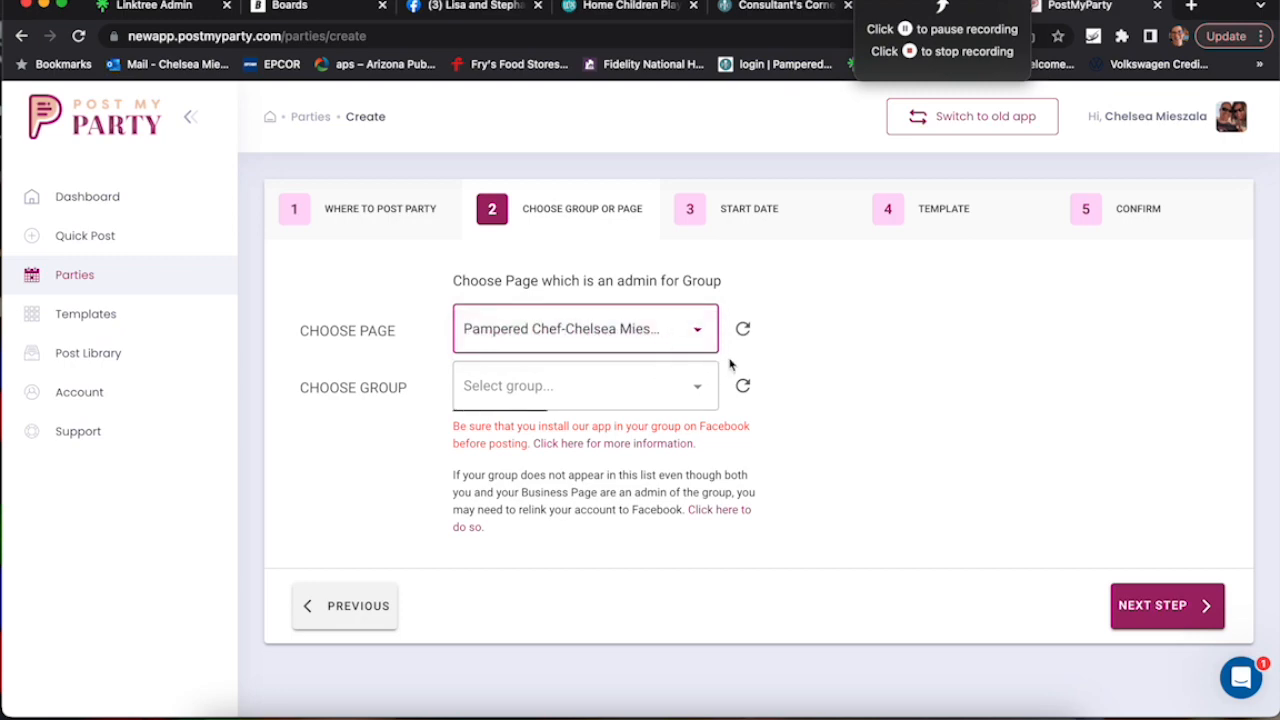
pyautogui.click(584, 386)
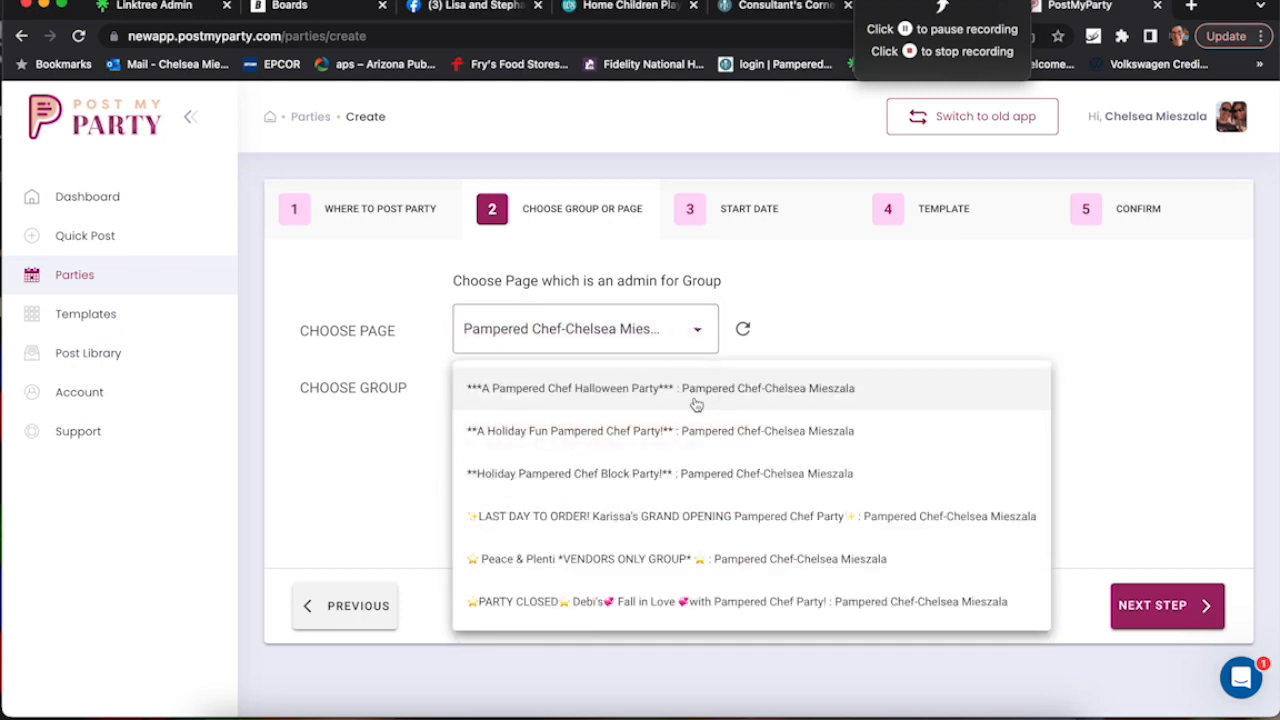
# Step: Choose the Lisa and Stephanie's Pampered Chef Party! group and continue to the start date
pyautogui.scroll(-3)
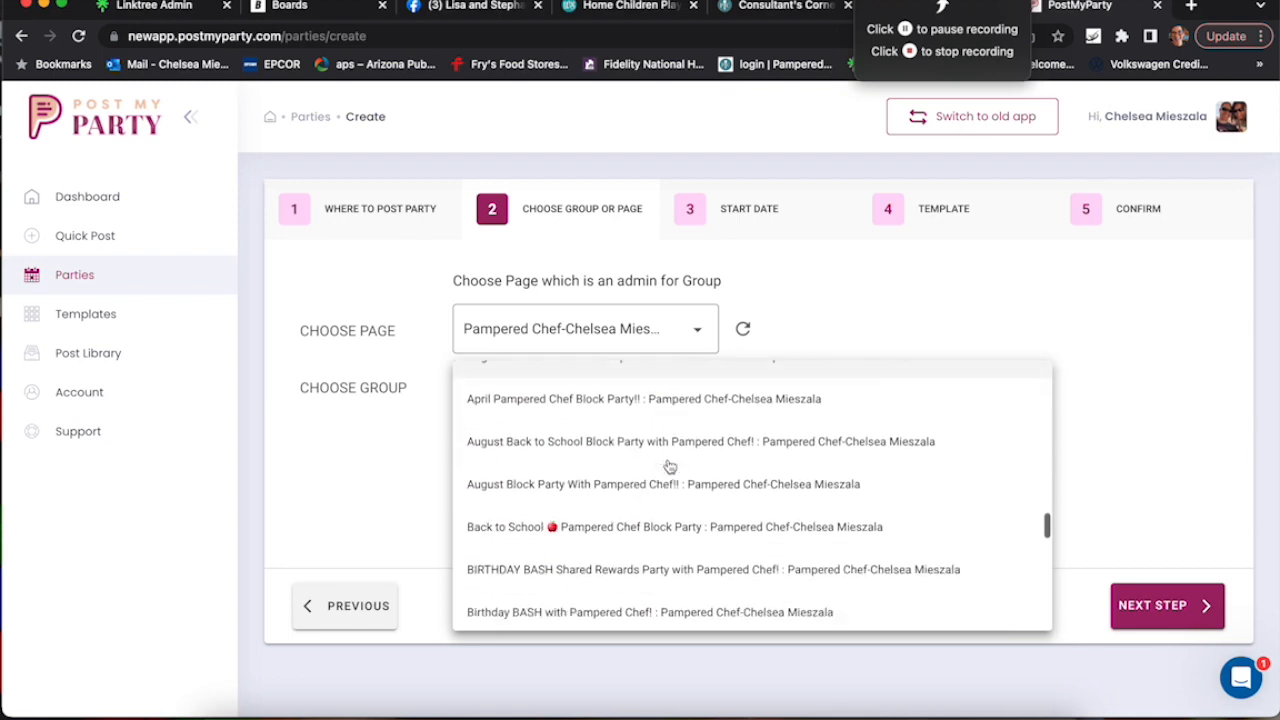
pyautogui.scroll(-3)
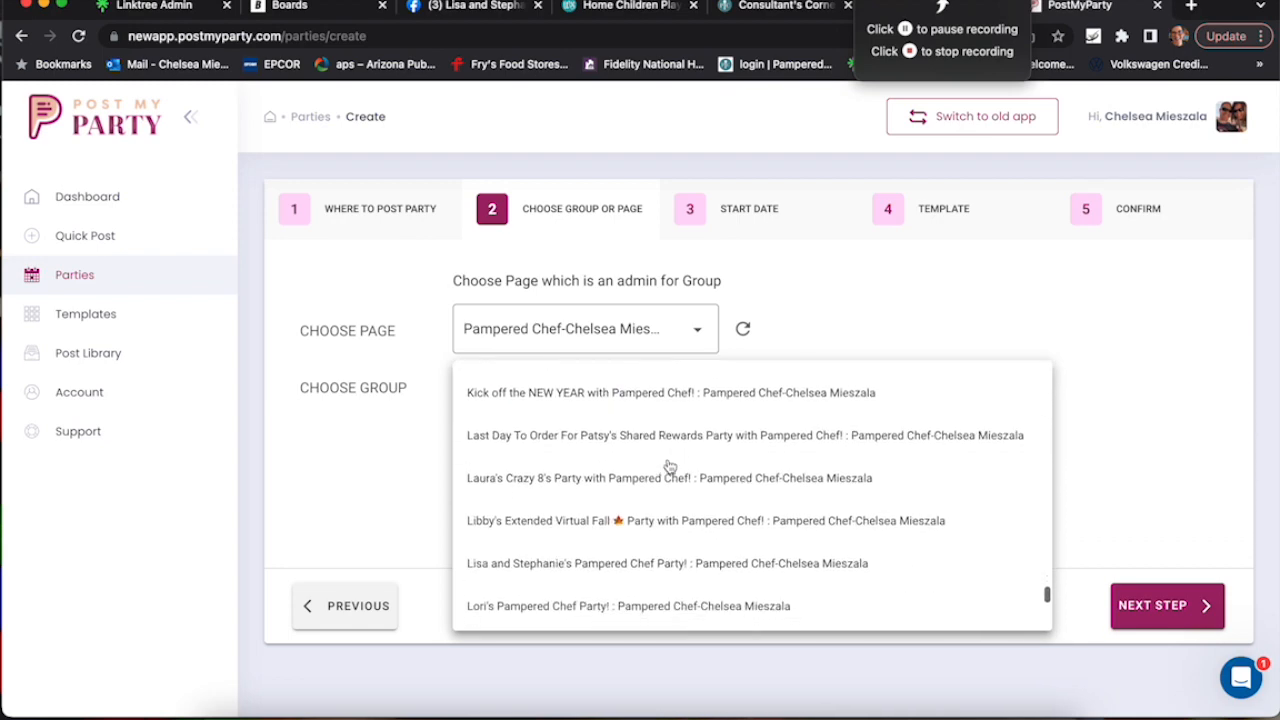
pyautogui.click(668, 564)
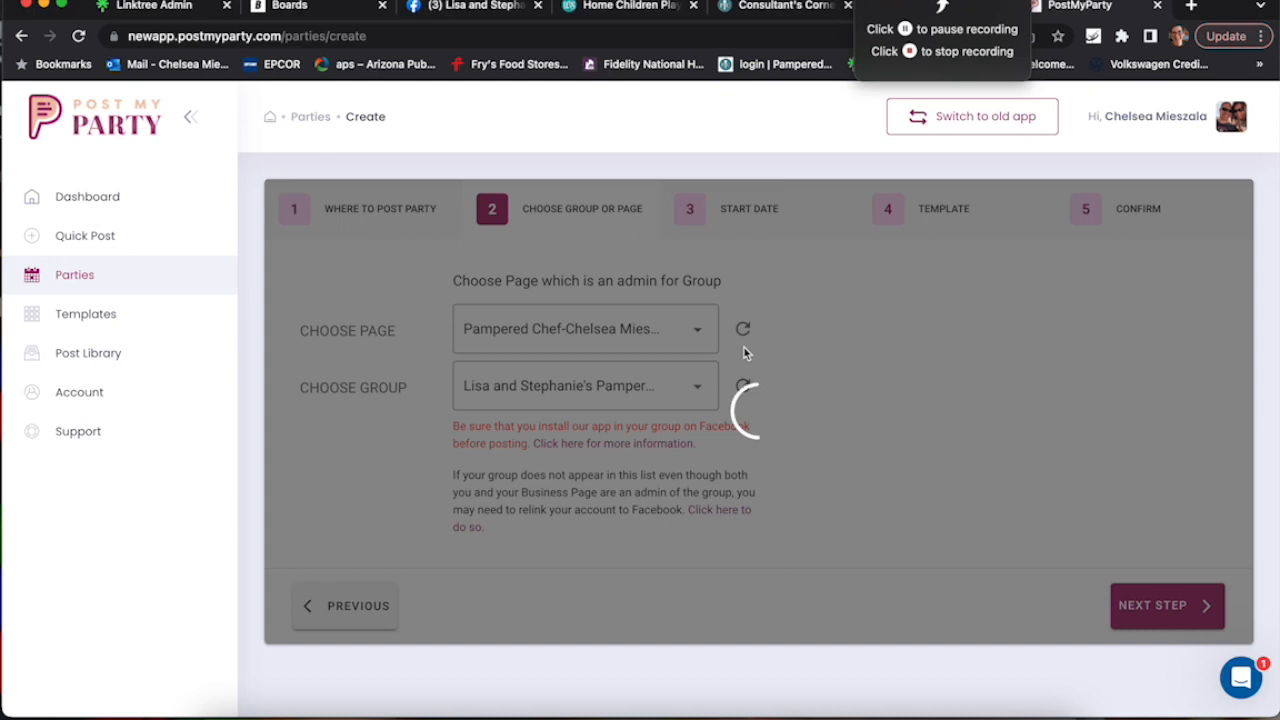
pyautogui.click(1166, 604)
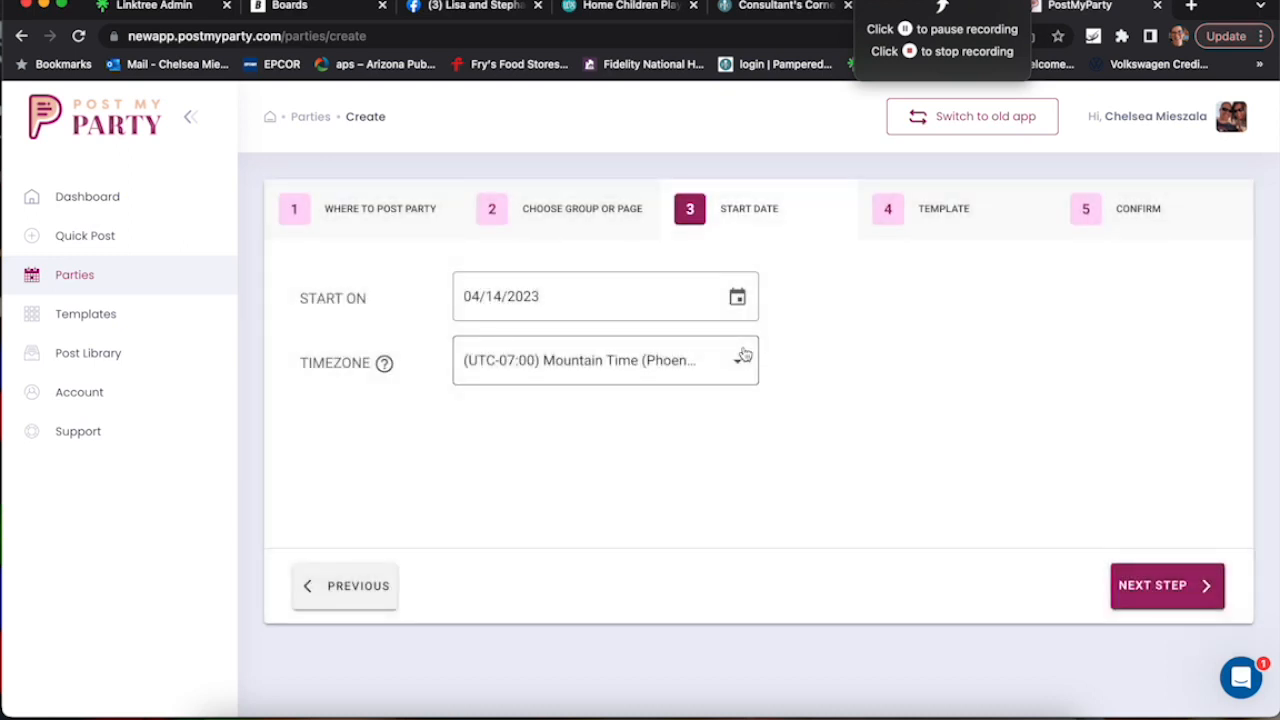
# Step: Set the party start date to April 17, 2023 and continue to templates
pyautogui.click(604, 296)
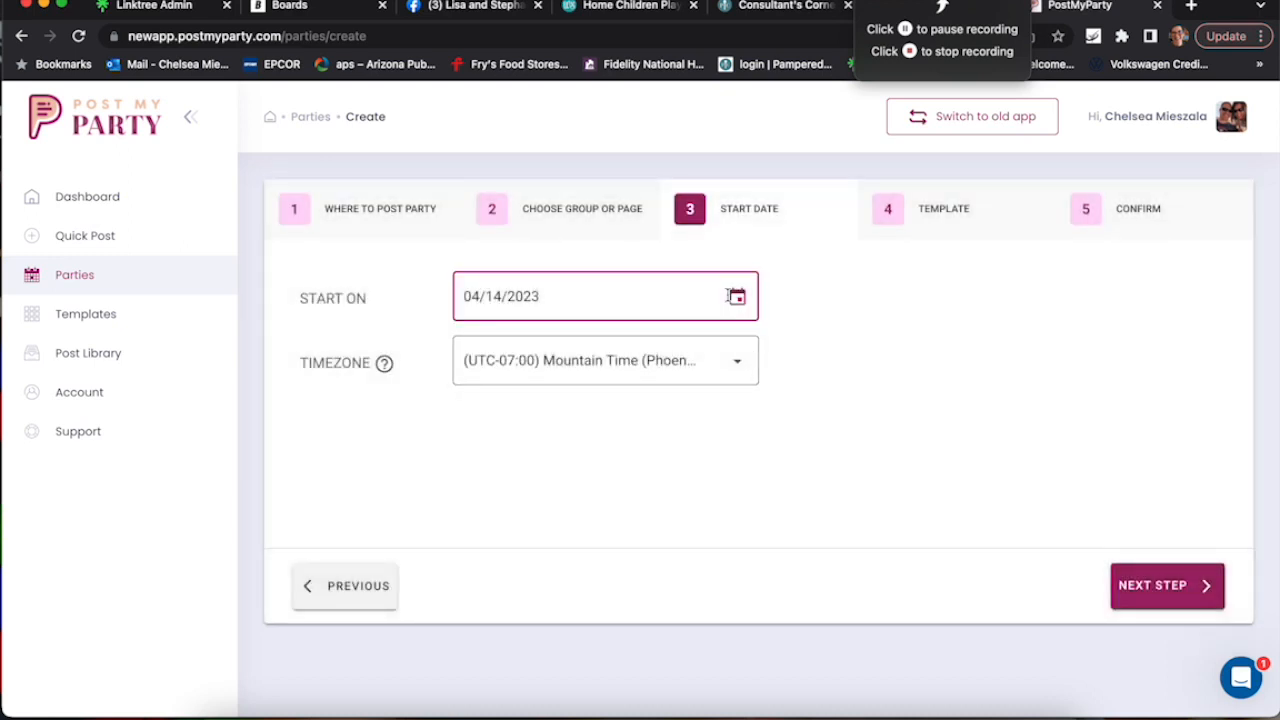
pyautogui.click(736, 296)
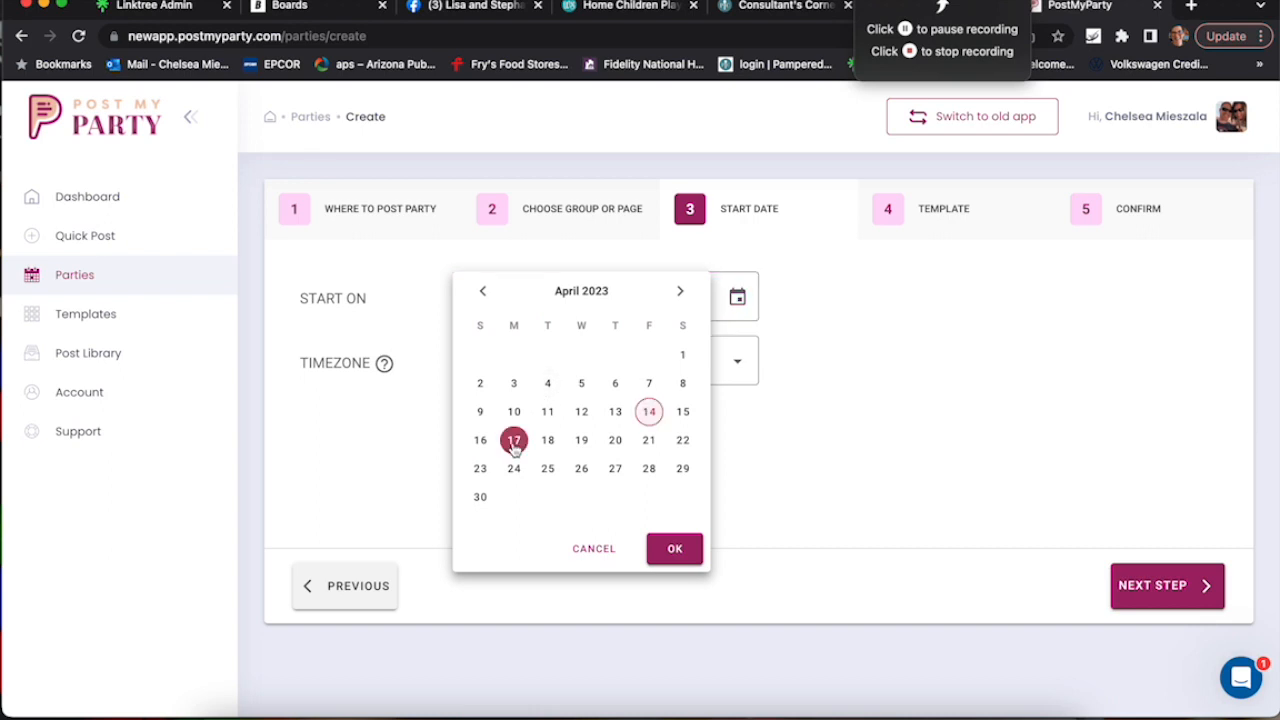
pyautogui.click(674, 548)
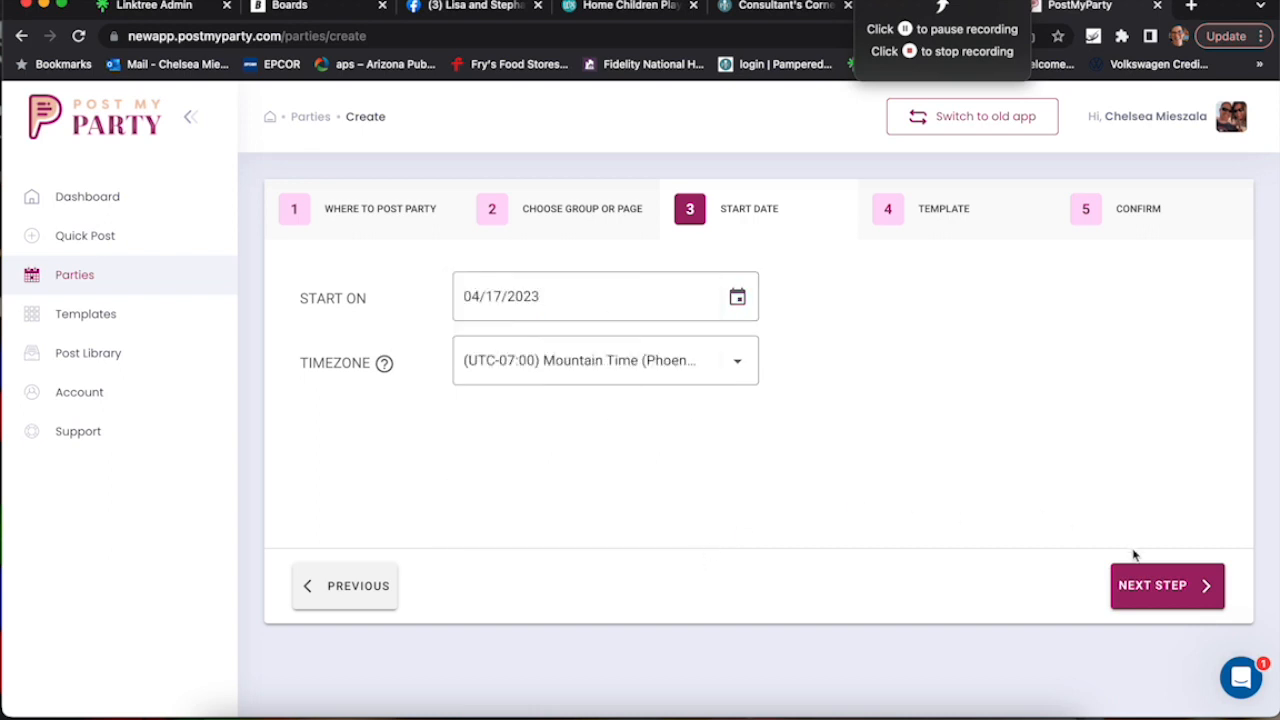
pyautogui.click(1166, 584)
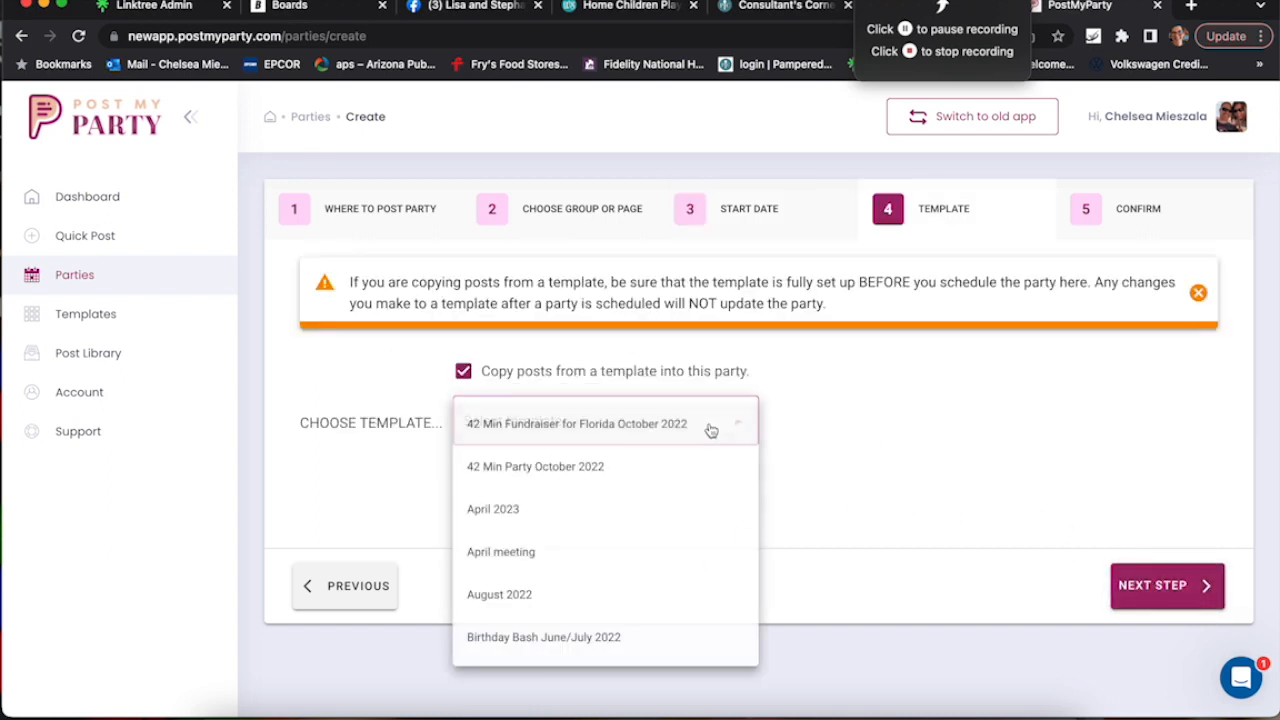
# Step: Use the April 2023 template, confirm and schedule the party, then open it for editing
pyautogui.click(492, 508)
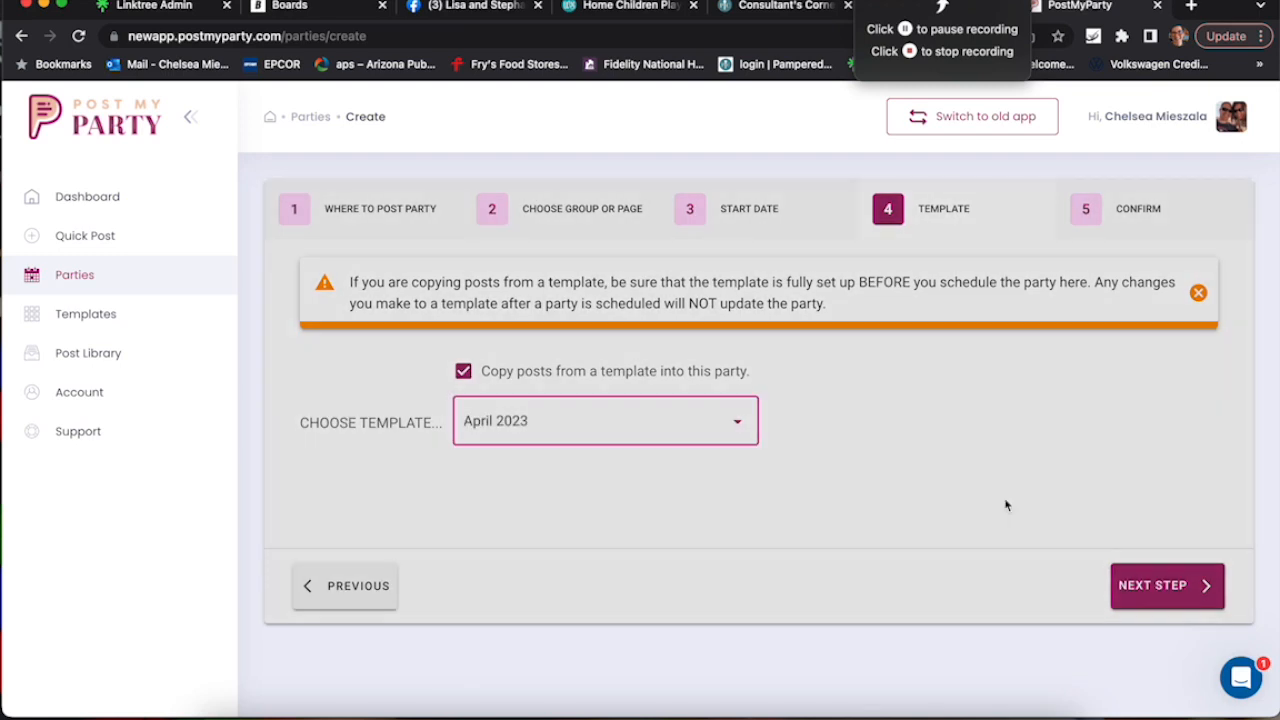
pyautogui.click(1166, 584)
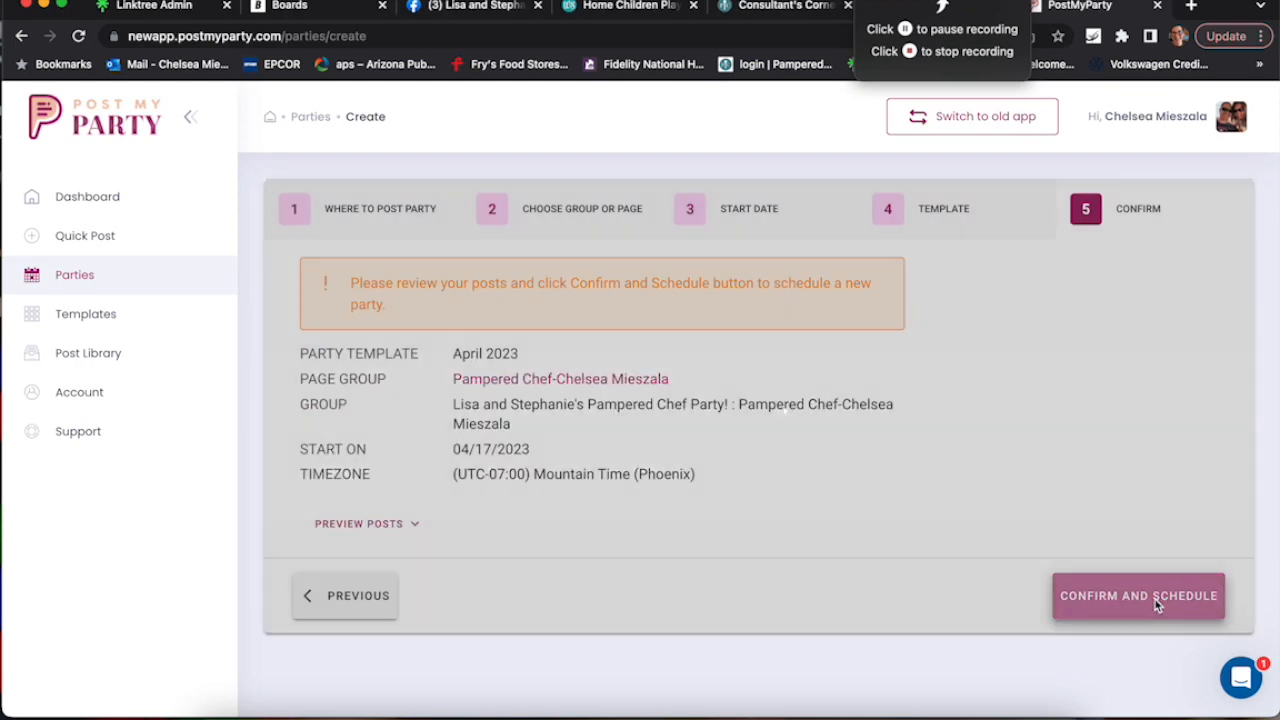
pyautogui.click(1138, 596)
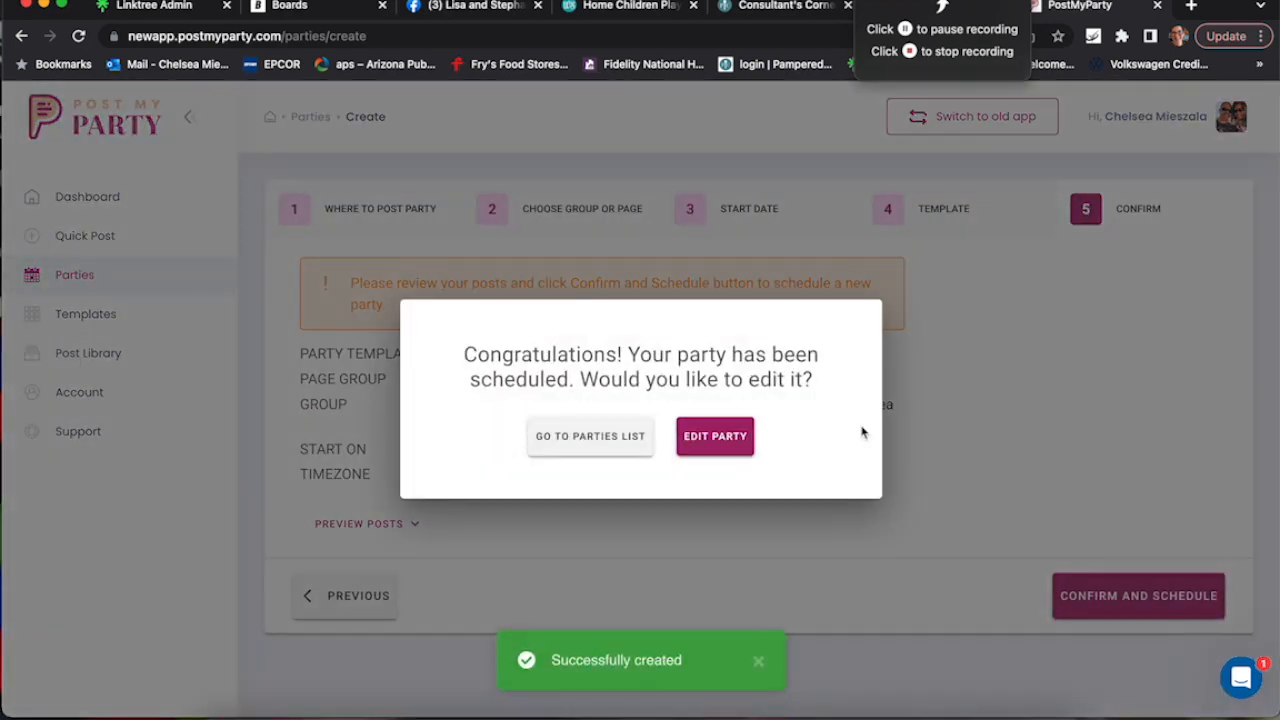
pyautogui.click(716, 436)
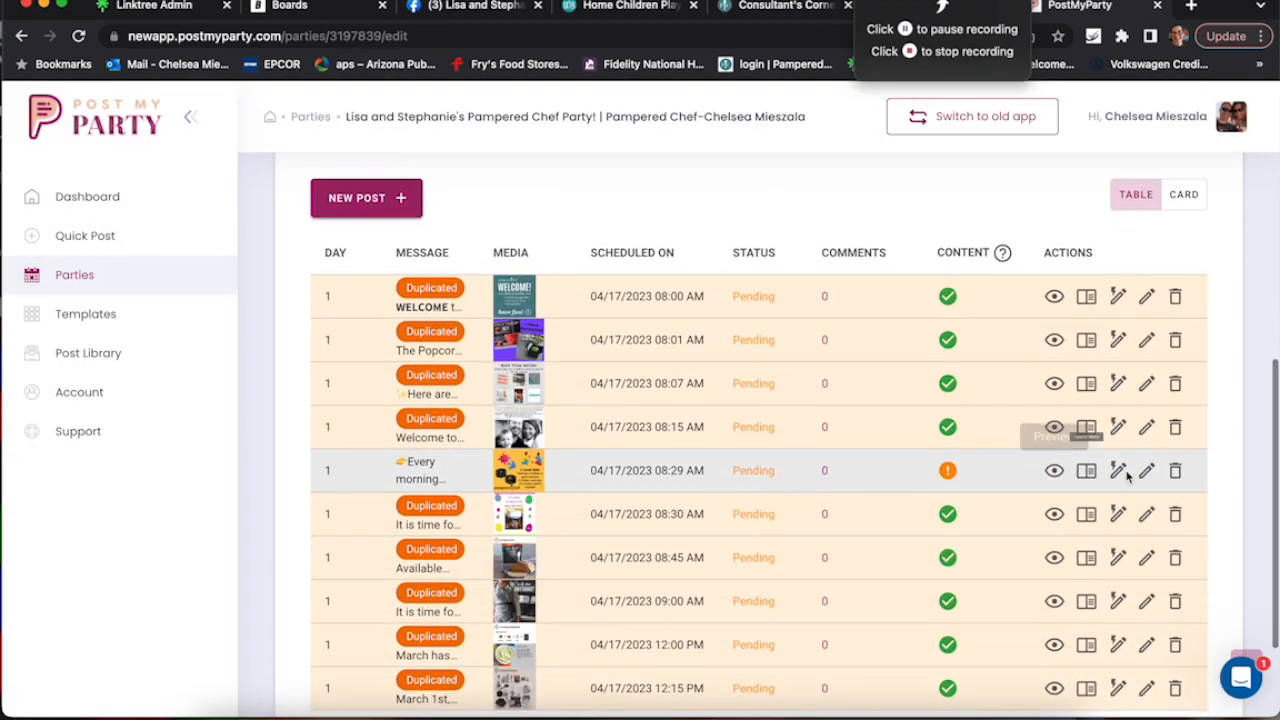
# Step: Quick-edit and save day 1's 8:29 AM game post, then page to the next posts
pyautogui.click(1116, 472)
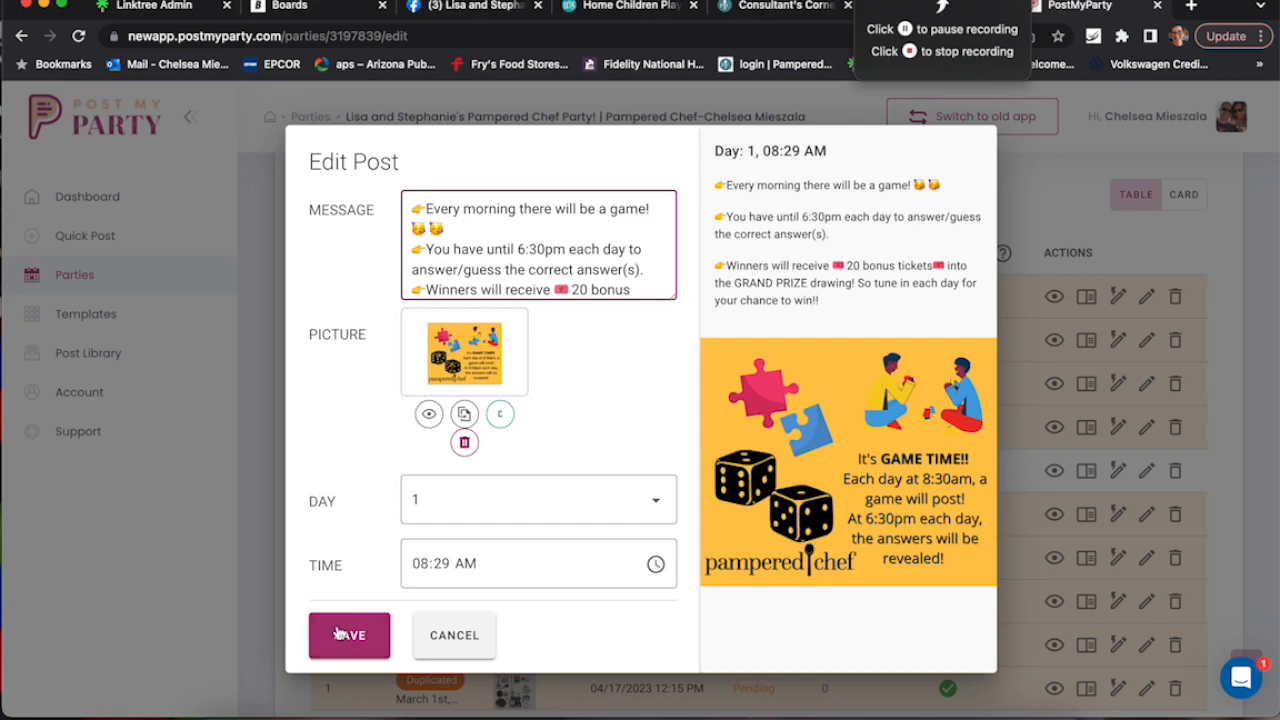
pyautogui.click(348, 636)
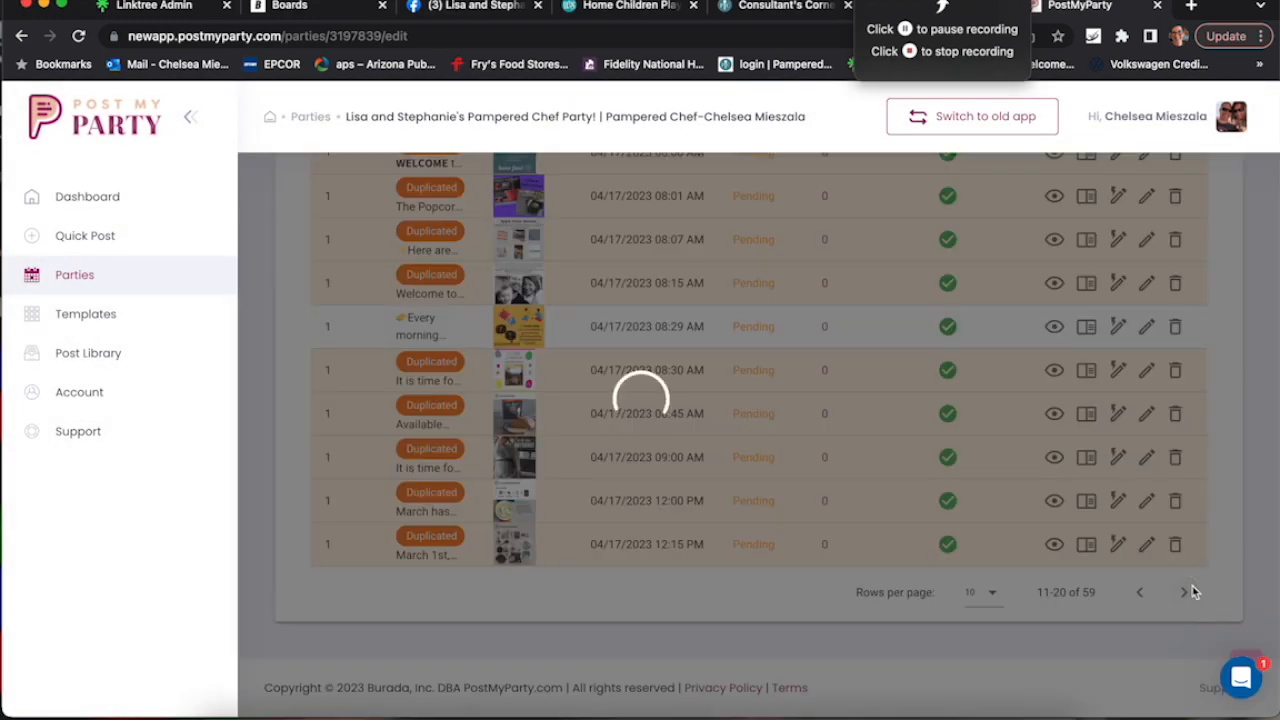
pyautogui.scroll(-3)
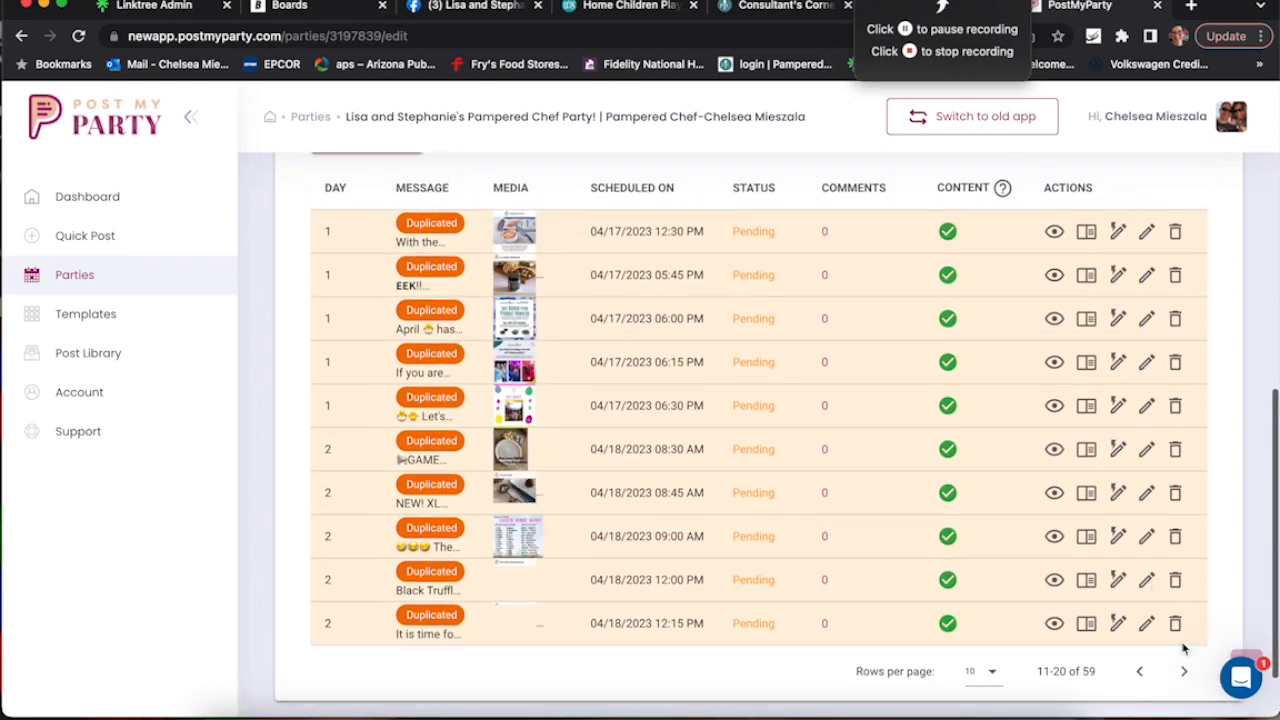
pyautogui.click(1184, 672)
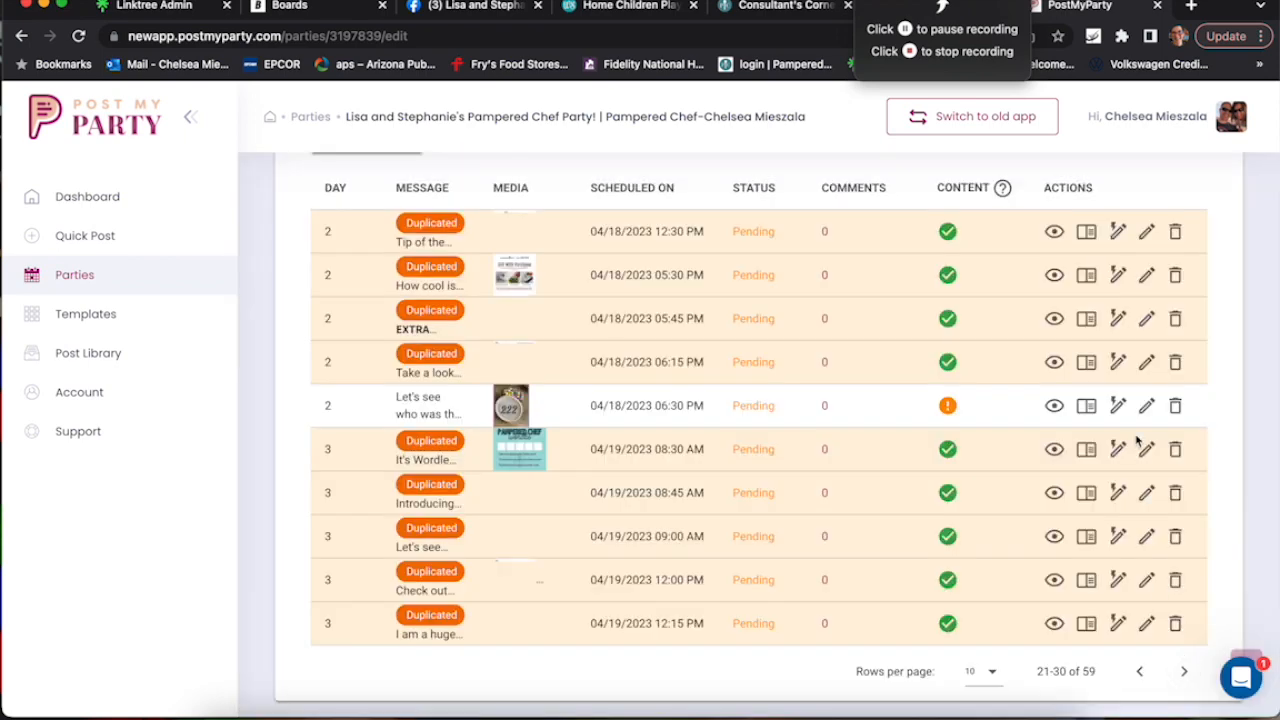
# Step: Revise the message of day 2's 6:30 PM guessing post and save it
pyautogui.click(1146, 404)
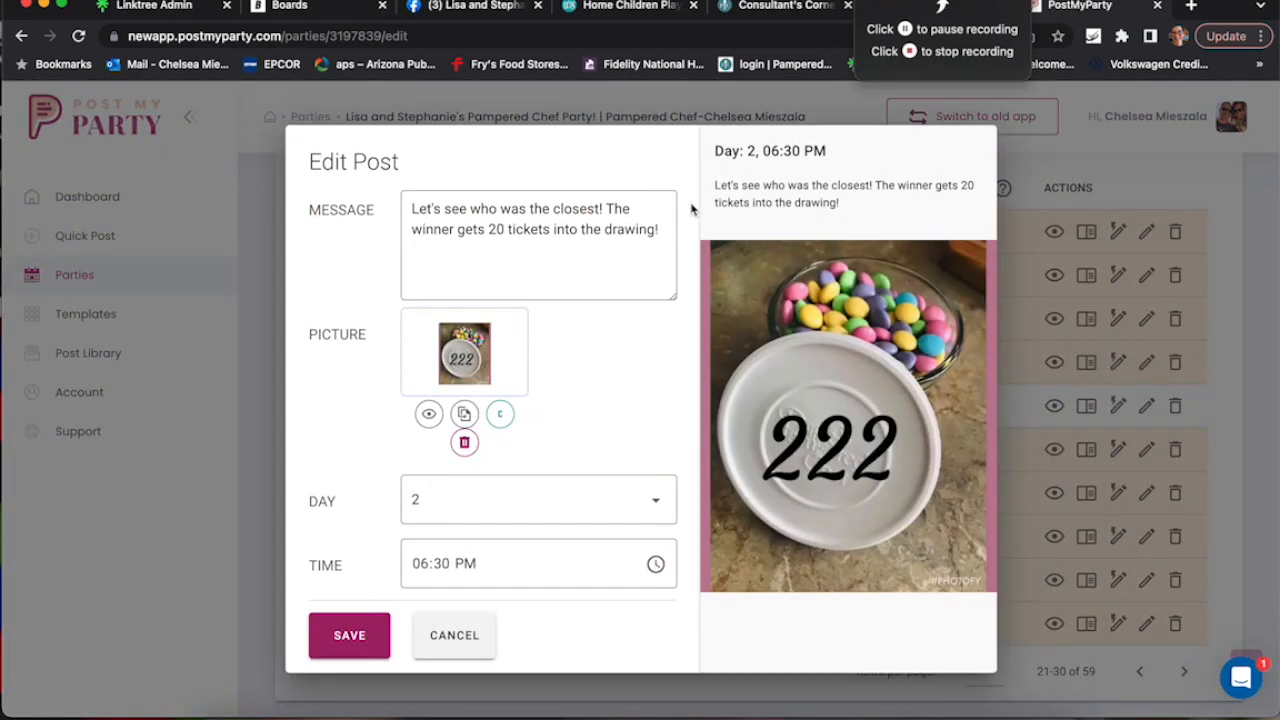
pyautogui.click(538, 220)
pyautogui.write(' Did anyone hit the nail on the head?')
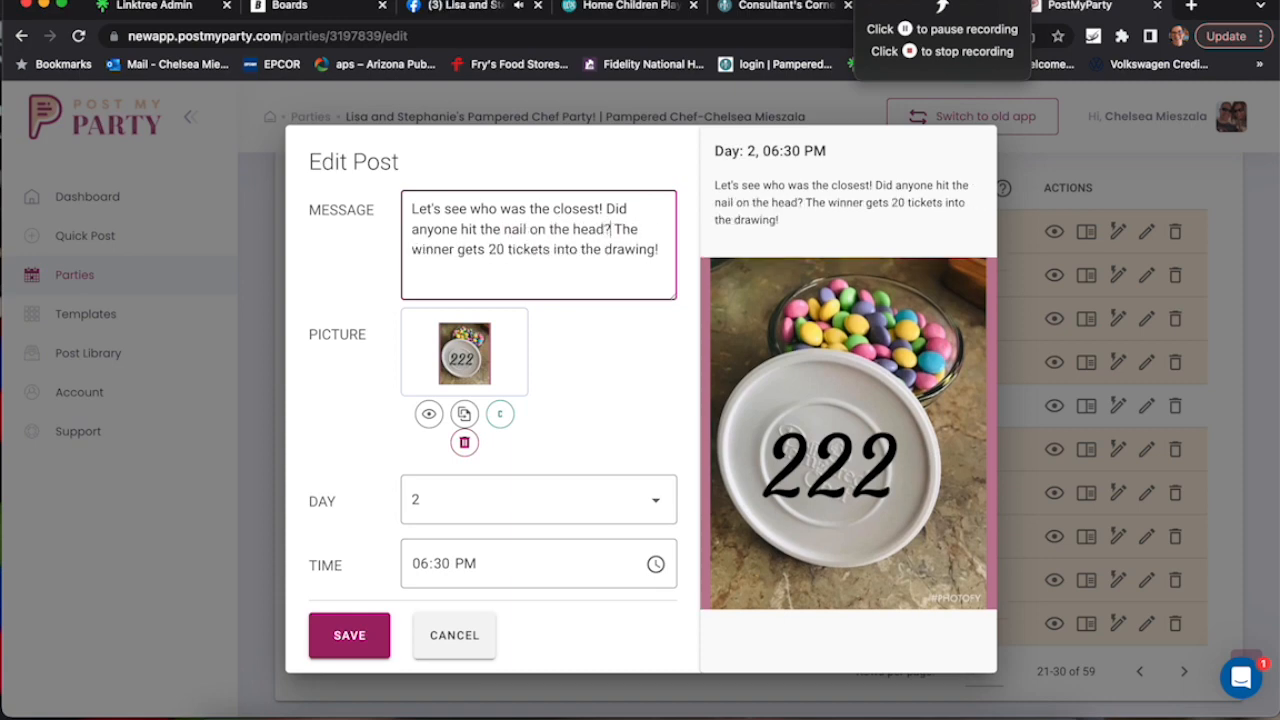
pyautogui.click(348, 636)
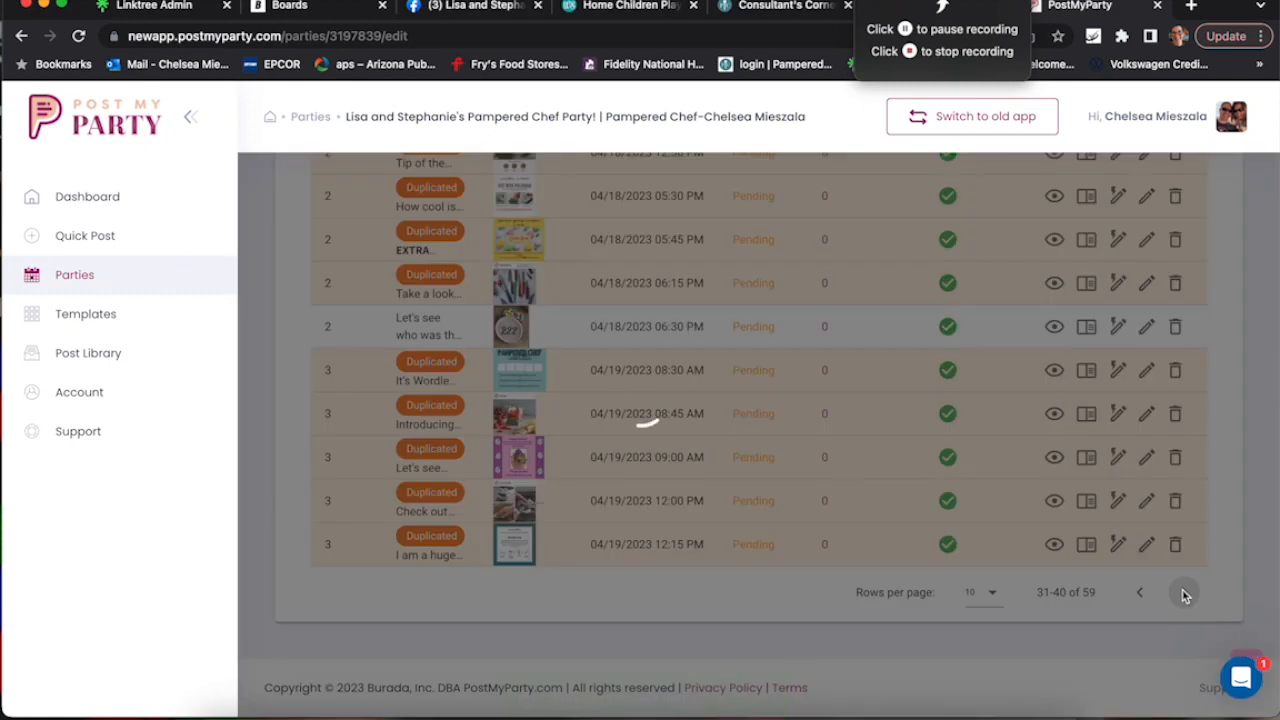
pyautogui.click(1180, 592)
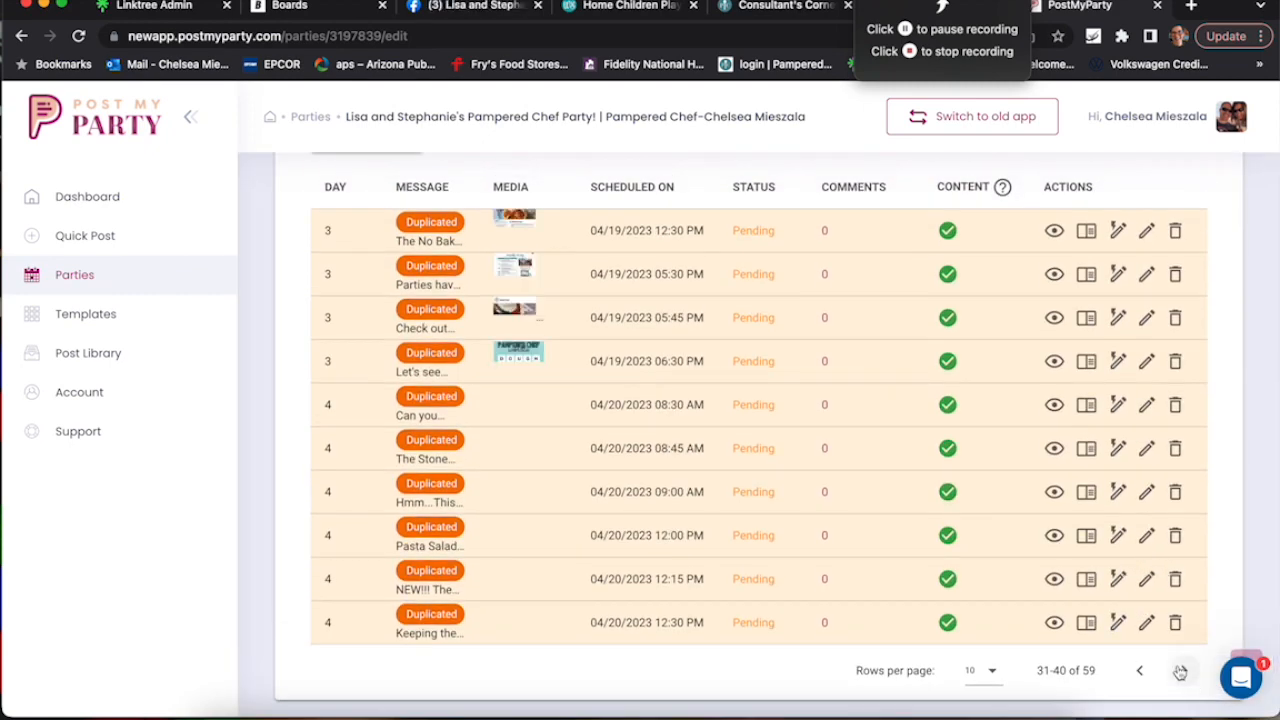
pyautogui.click(1180, 670)
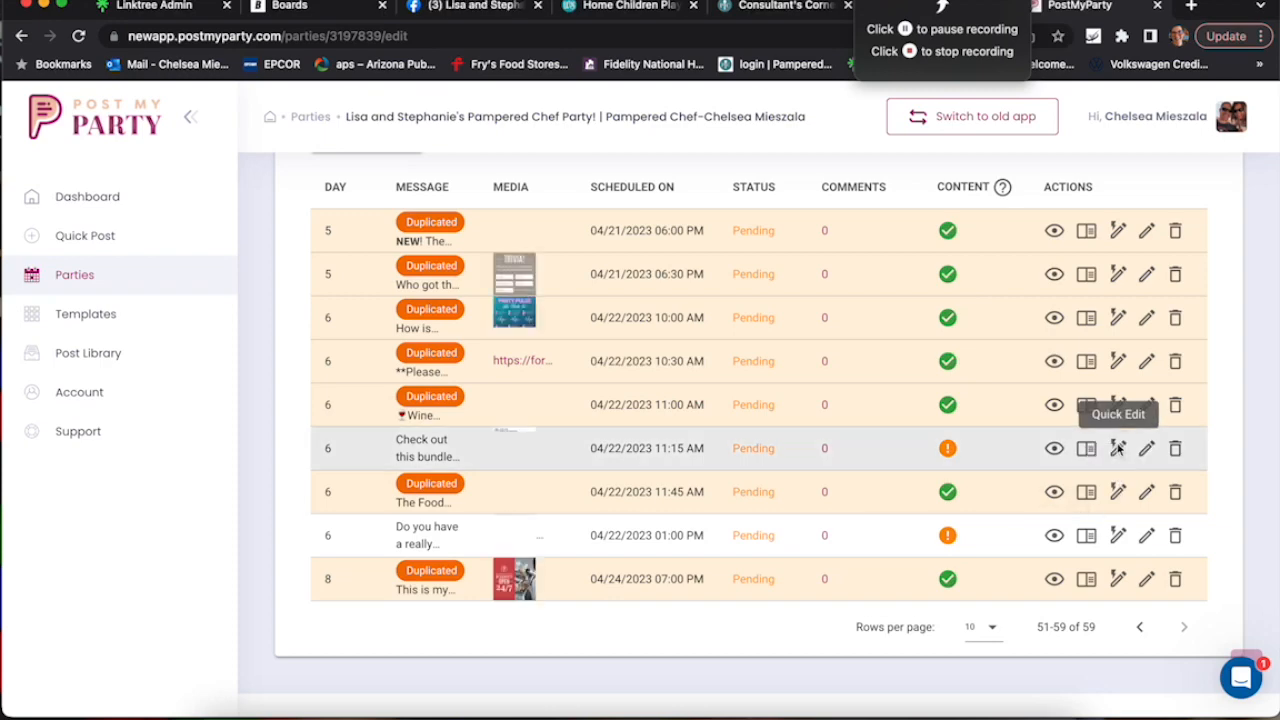
# Step: Fix day 6's 11:15 AM air fryer bundle post with 'I love my air f' and save the 1:00 PM post
pyautogui.click(1116, 448)
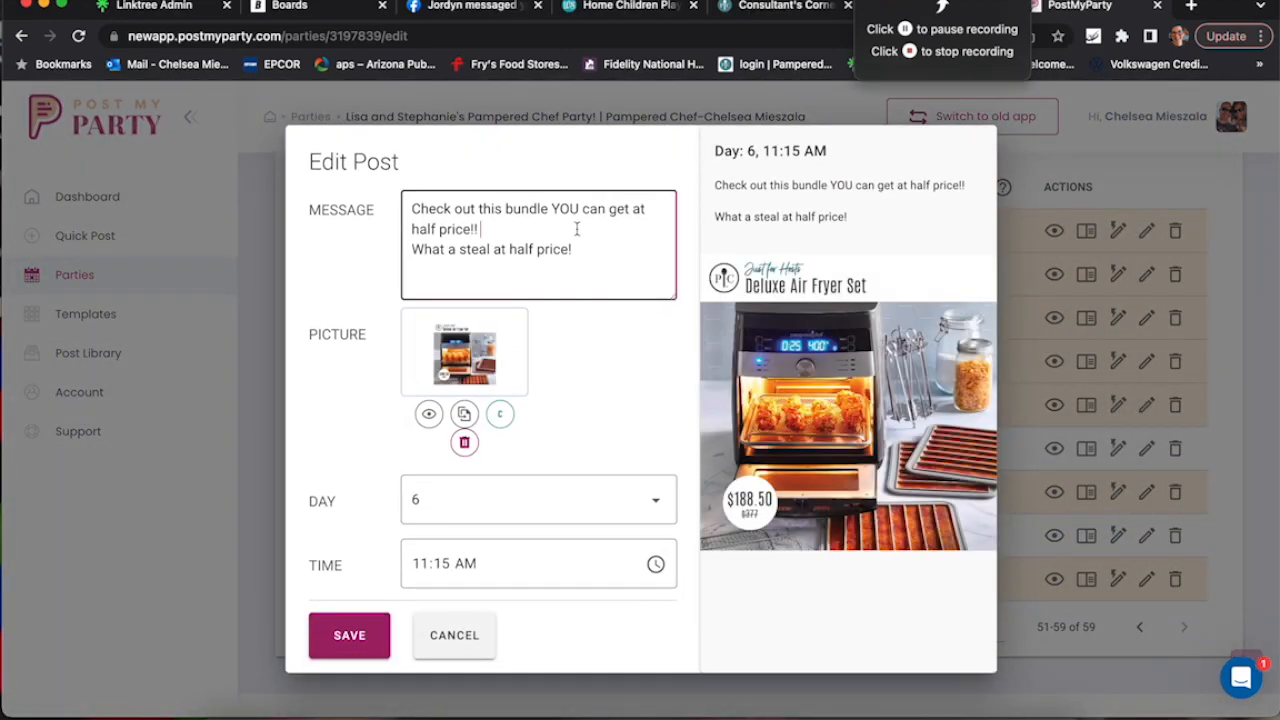
pyautogui.write('I love my air fryer!!')
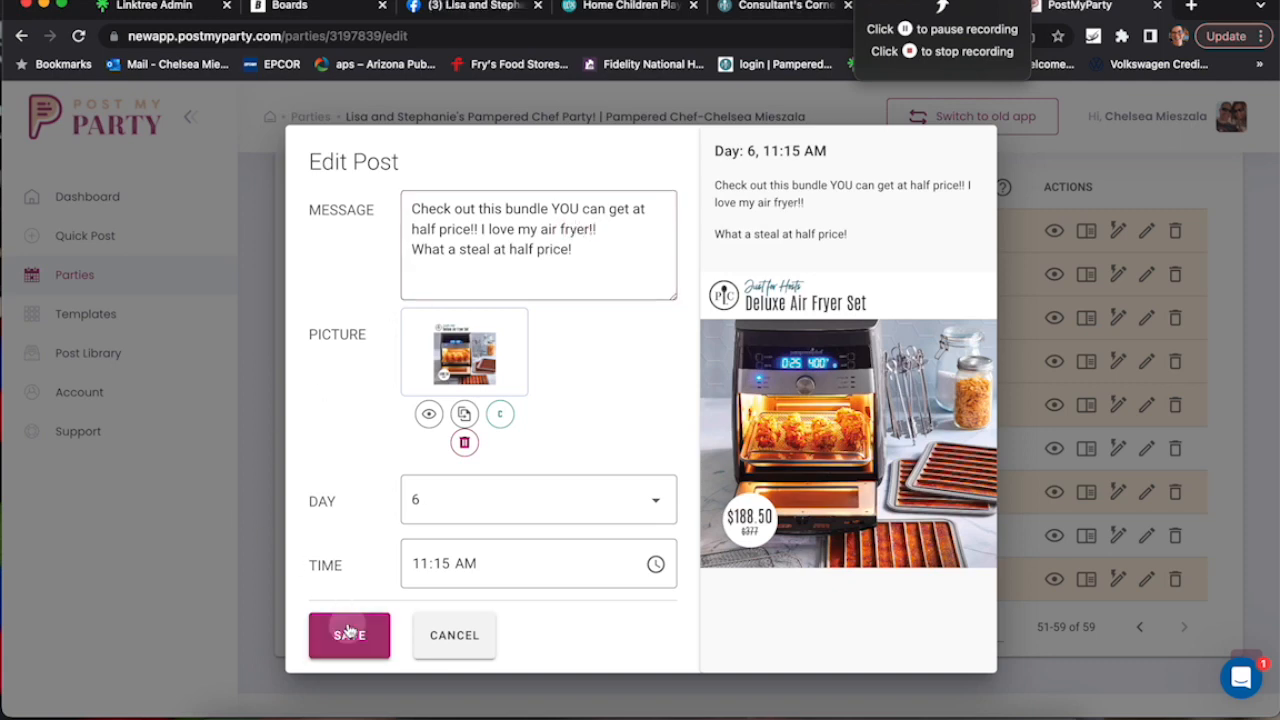
pyautogui.click(348, 636)
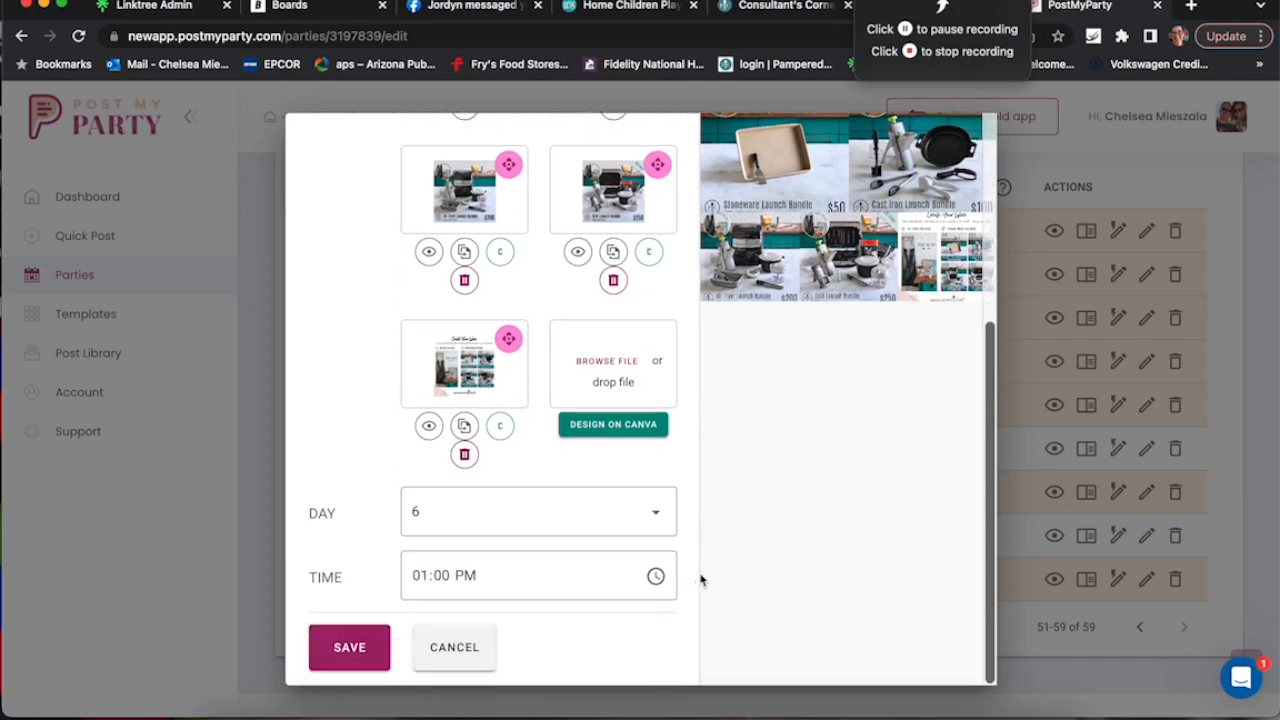
pyautogui.click(348, 648)
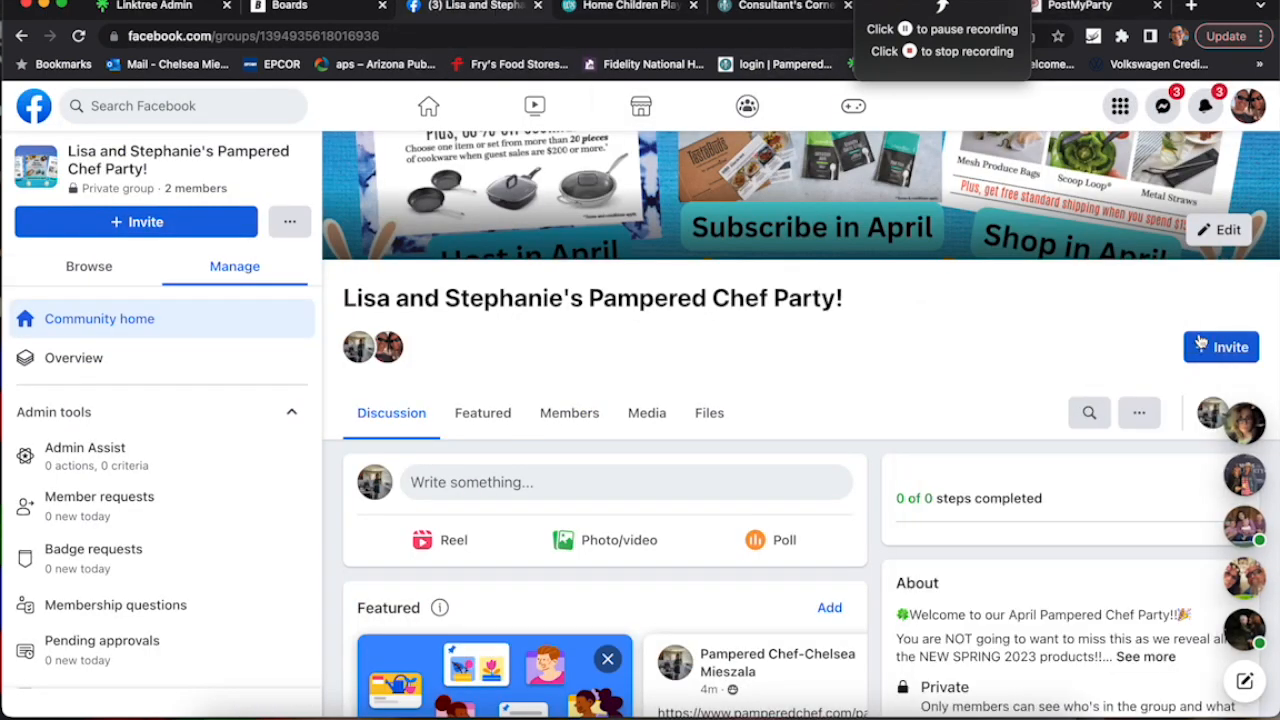
# Step: Back in the Facebook party group, bring up the Invite options
pyautogui.scroll(-3)
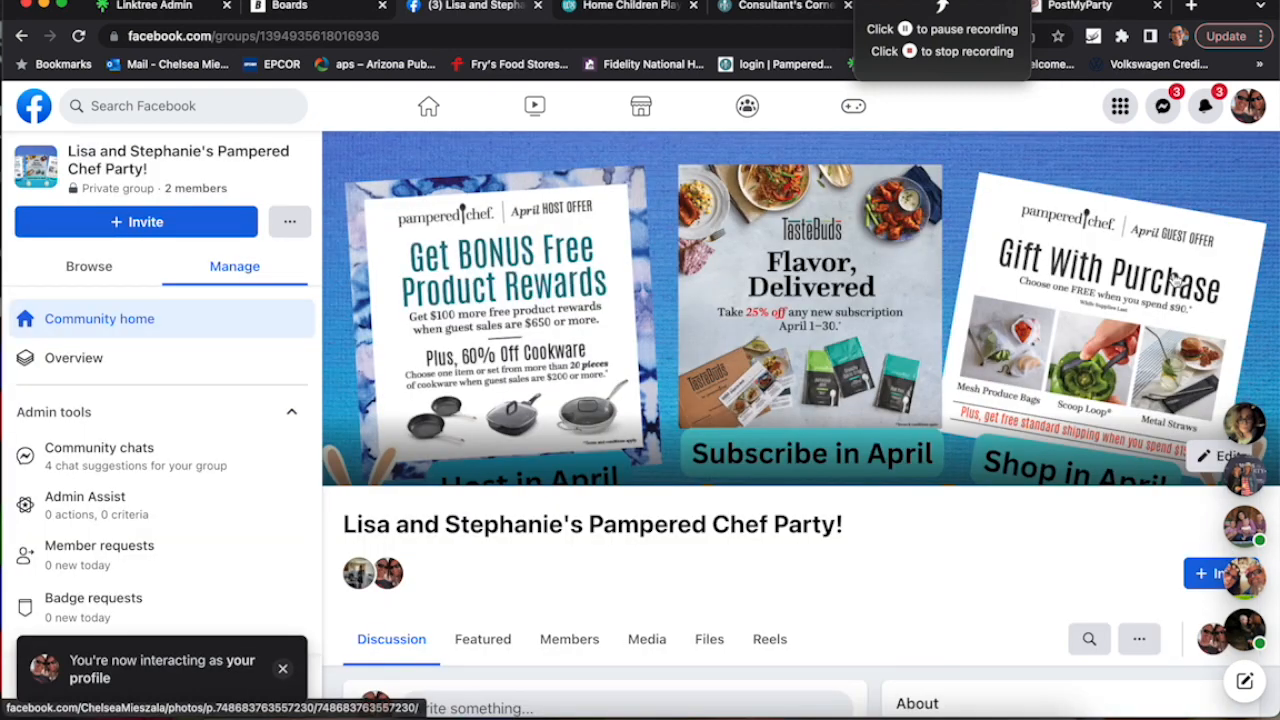
pyautogui.click(1220, 286)
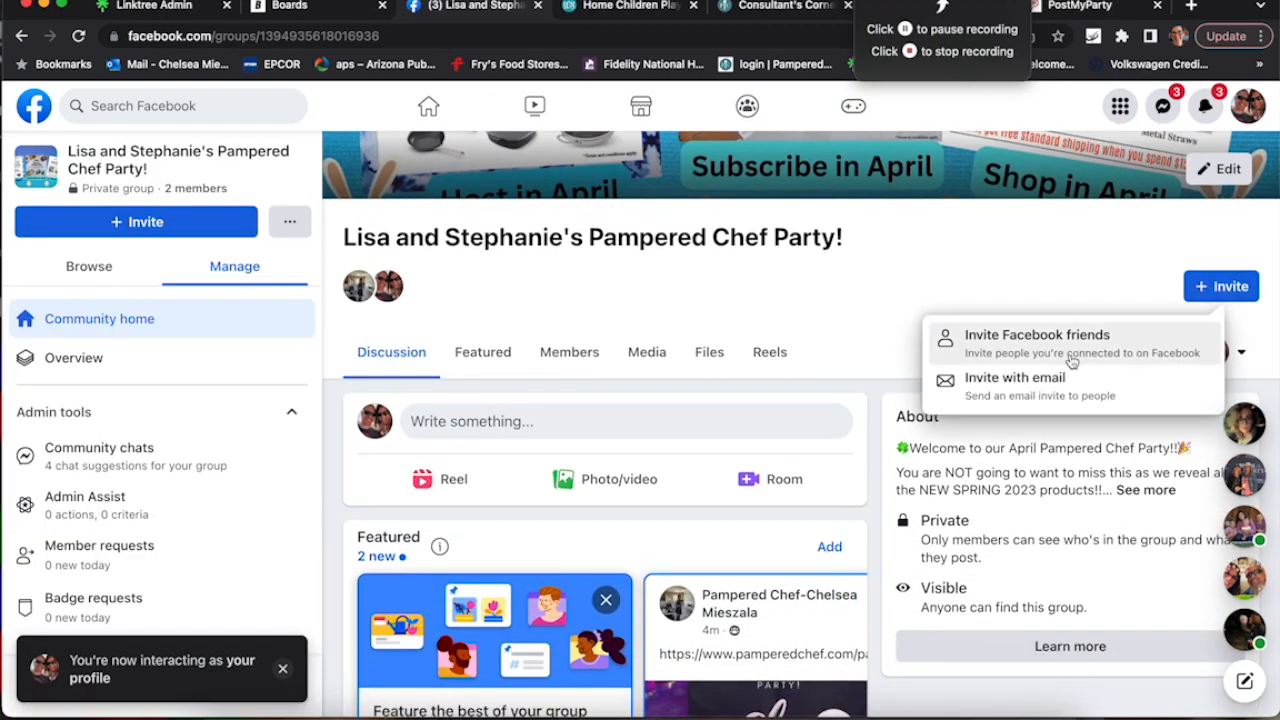
pyautogui.click(1036, 334)
pyautogui.write('lisa')
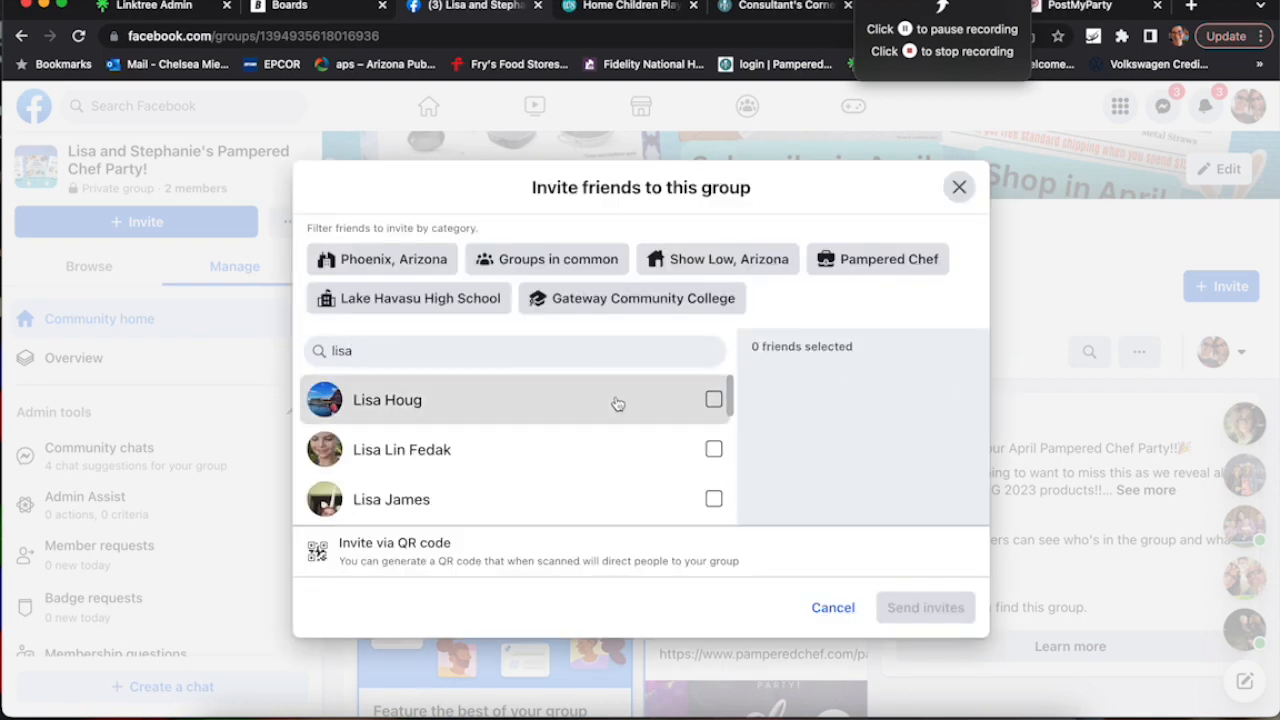
pyautogui.click(714, 400)
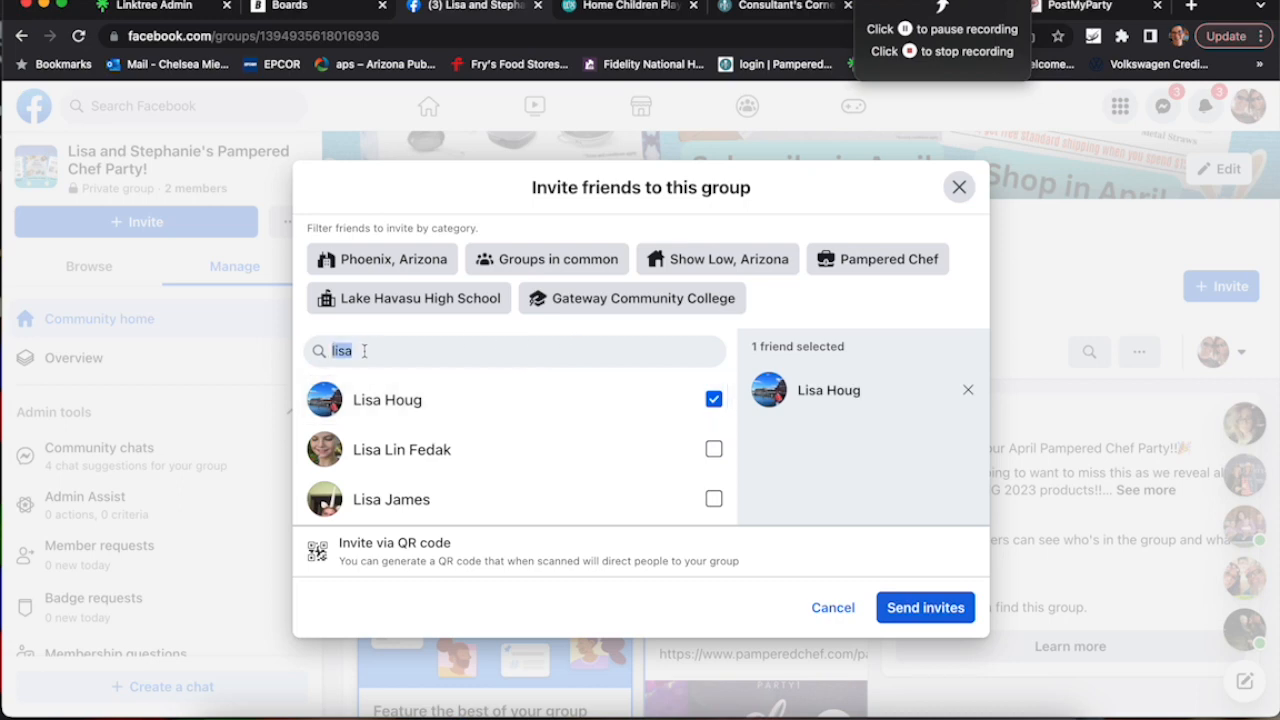
pyautogui.write('stephanie')
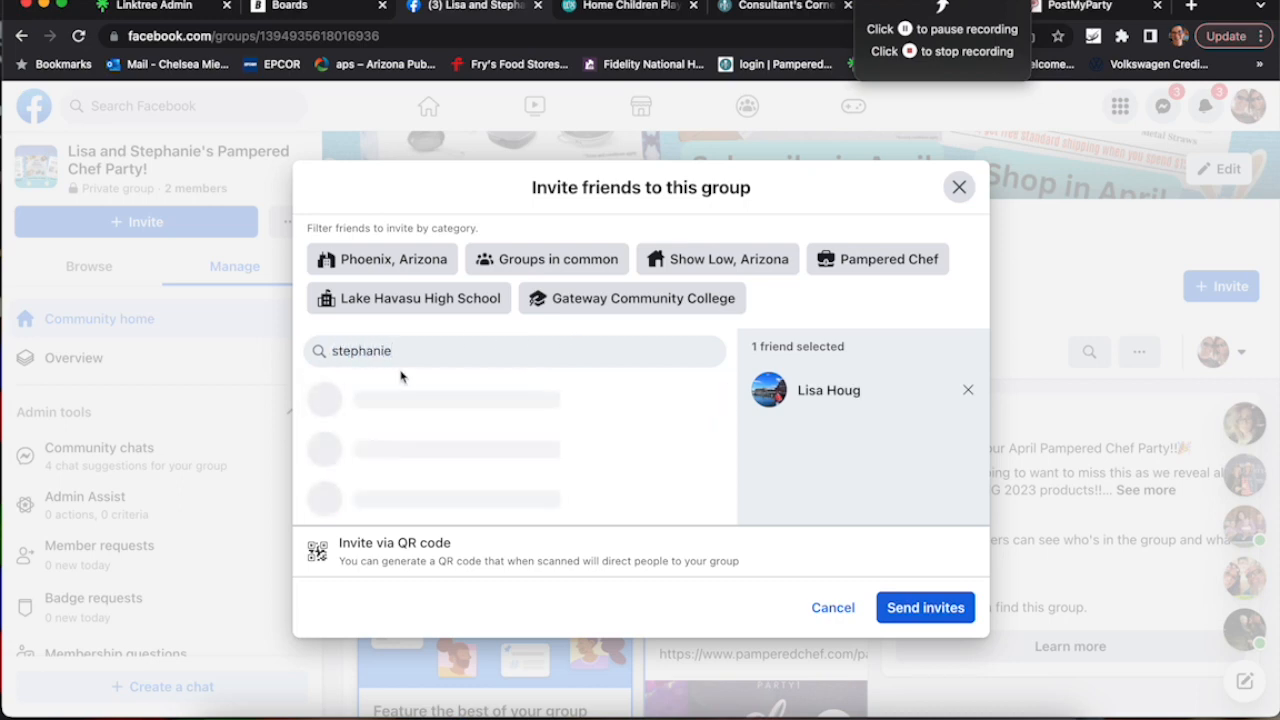
pyautogui.write('a')
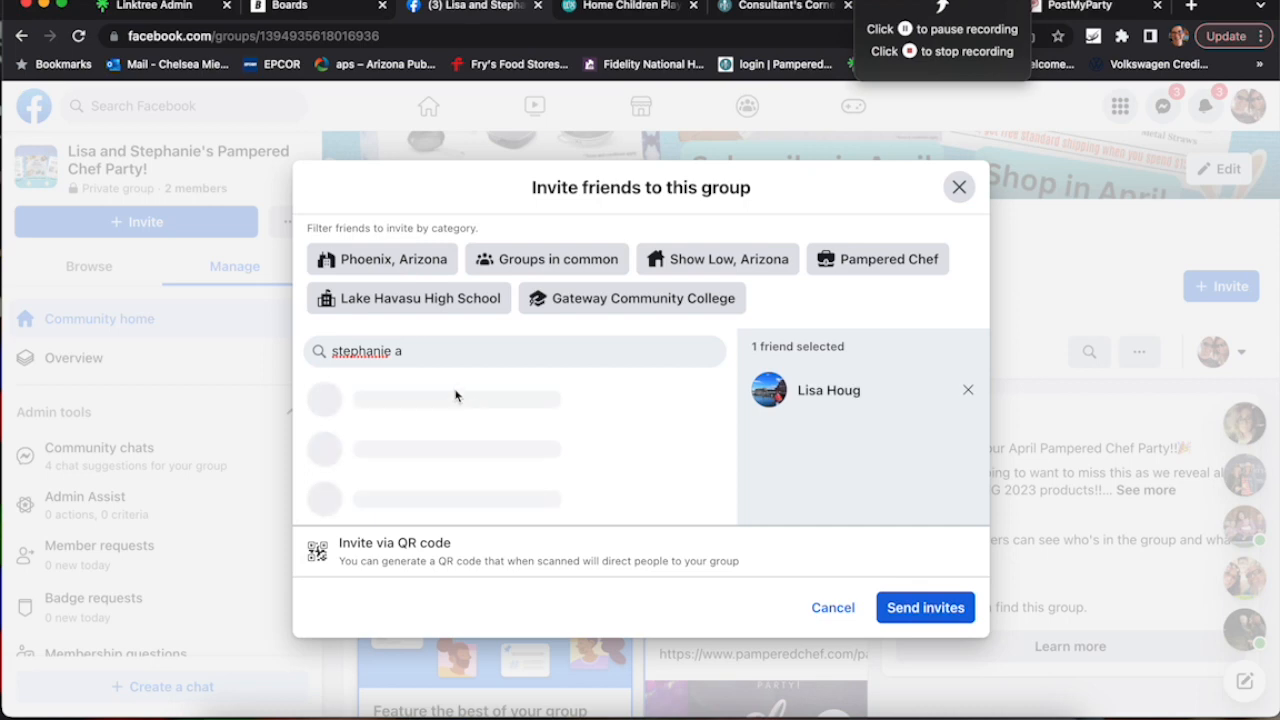
pyautogui.click(714, 398)
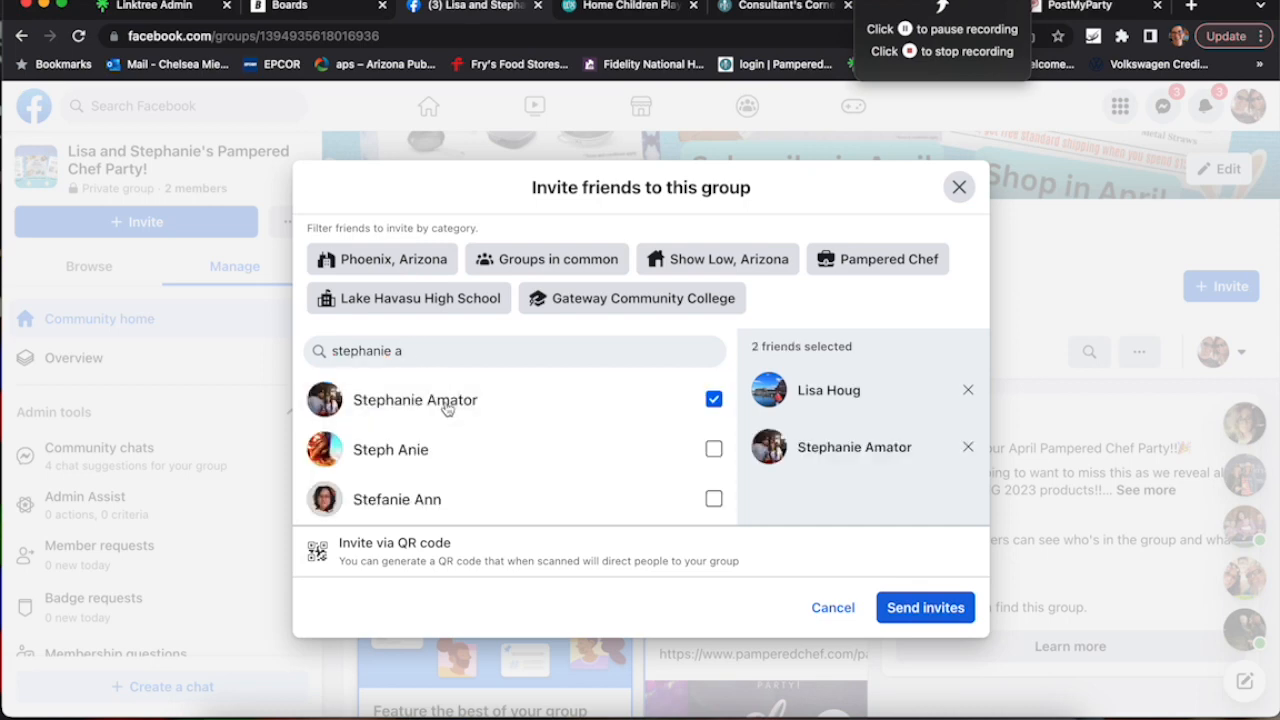
pyautogui.click(924, 608)
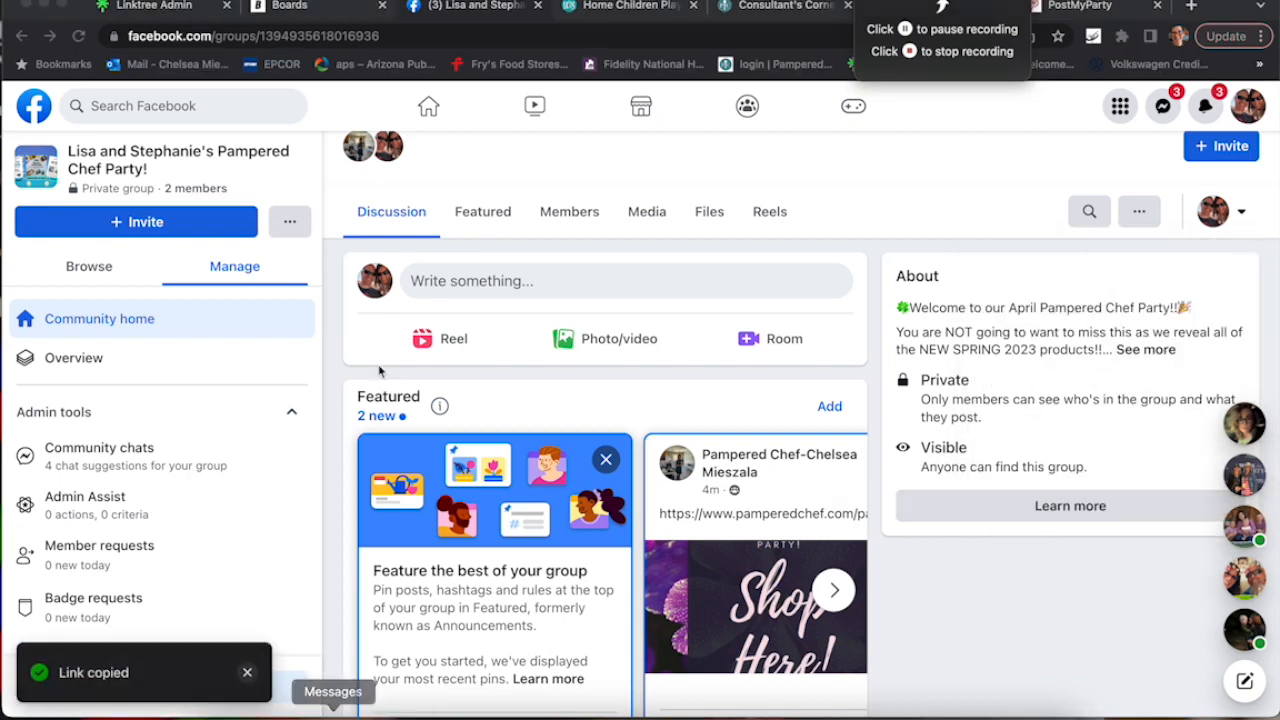
pyautogui.click(332, 692)
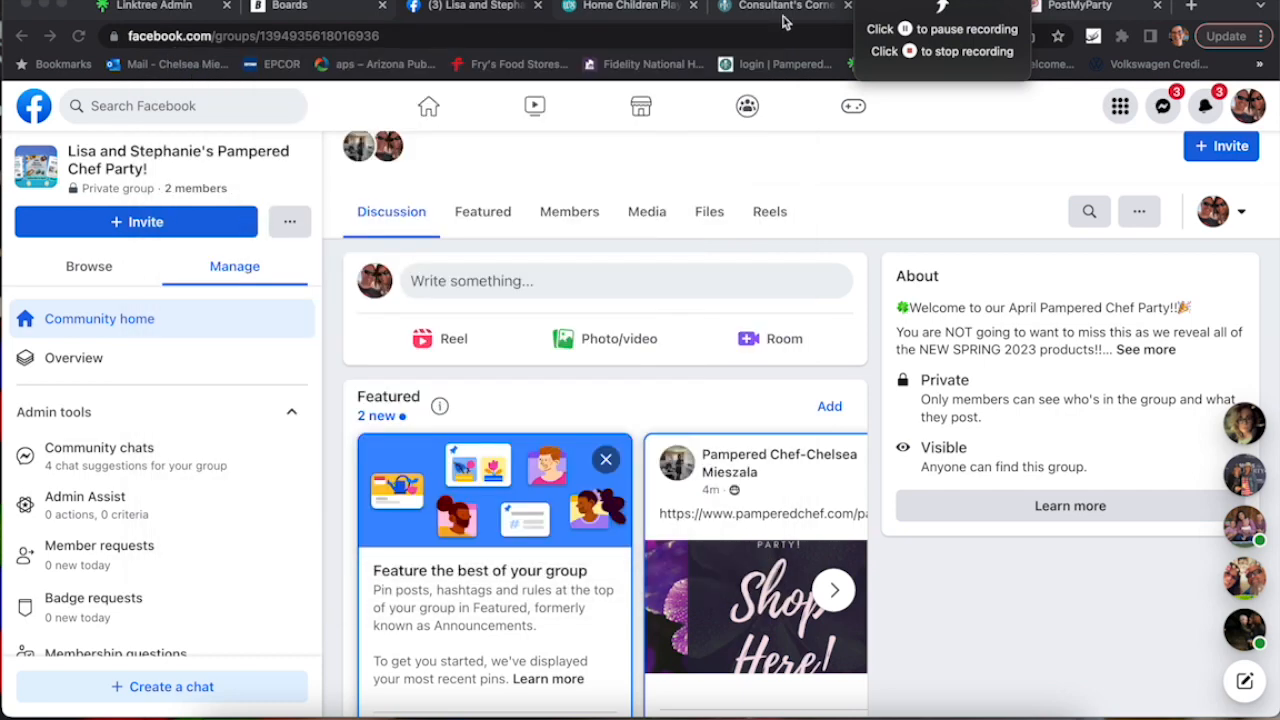
pyautogui.moveTo(786, 22)
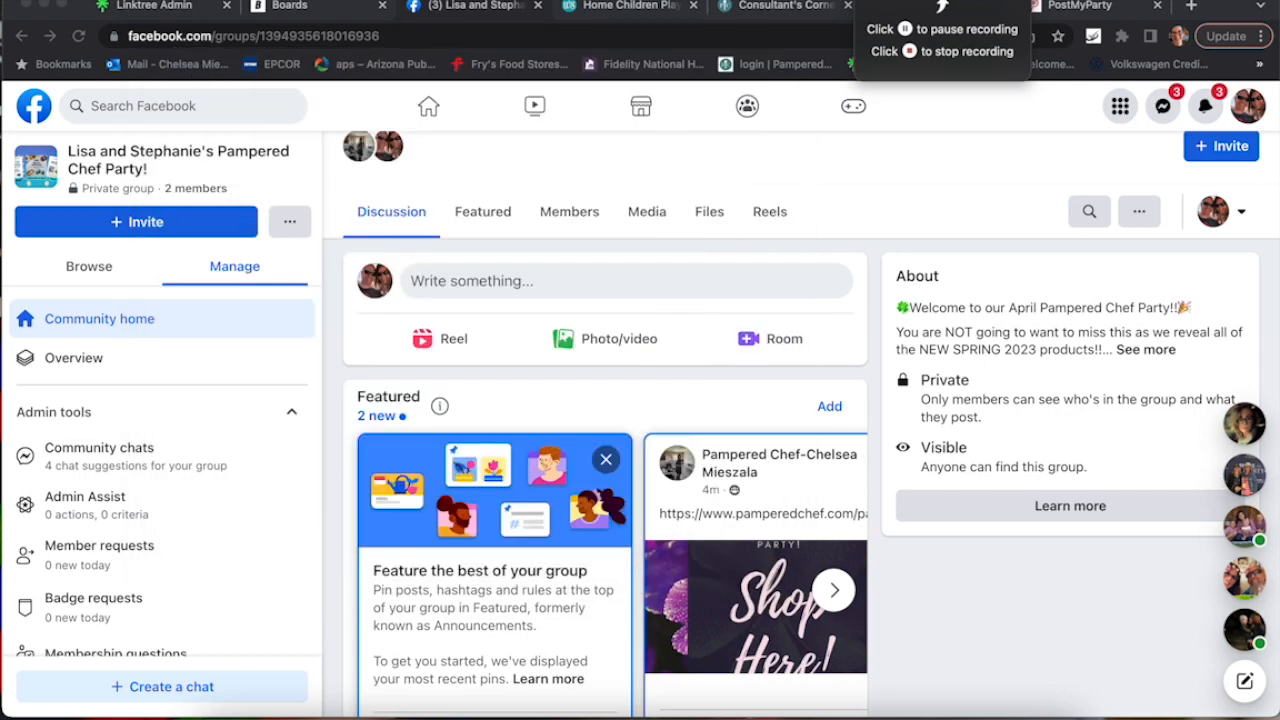